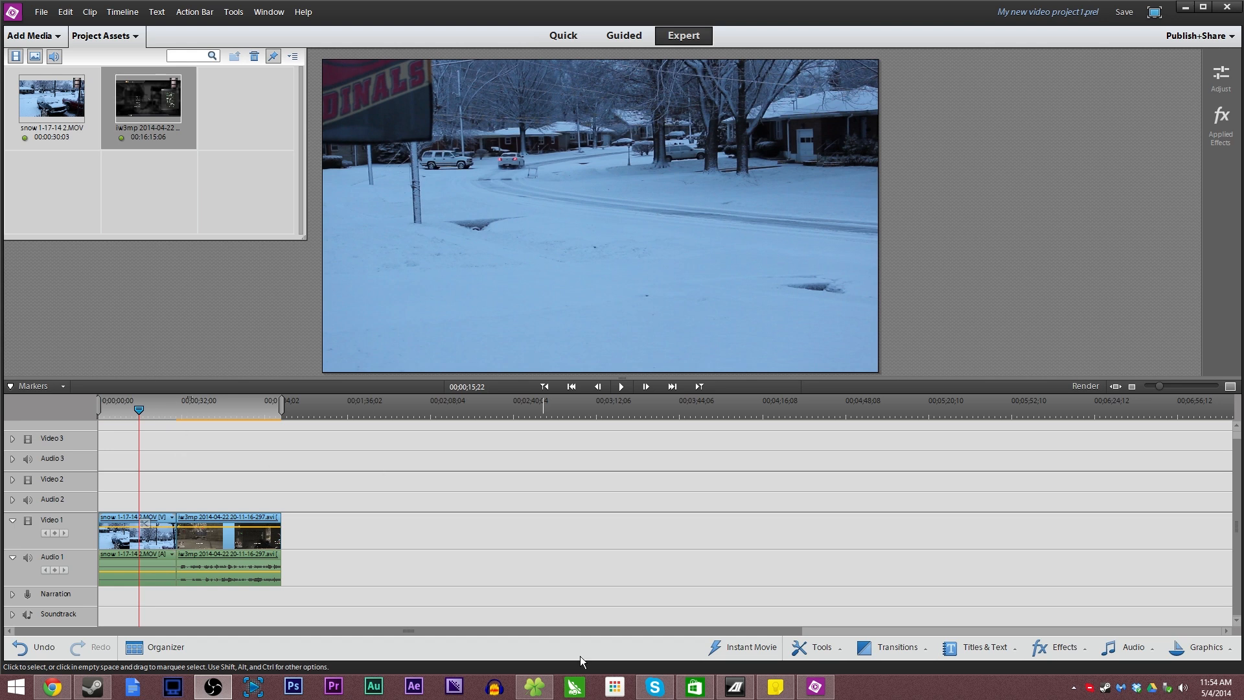
{"action": "mouse_move", "coordinate": [308, 473]}
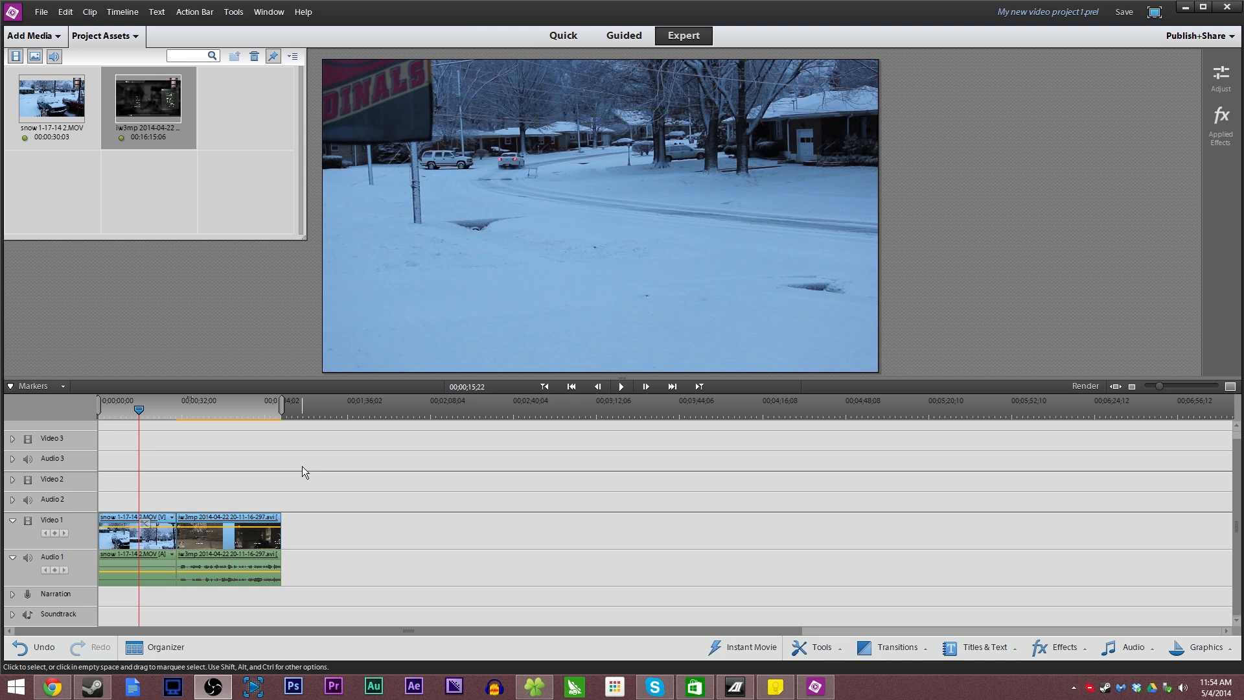
{"action": "mouse_move", "coordinate": [352, 378]}
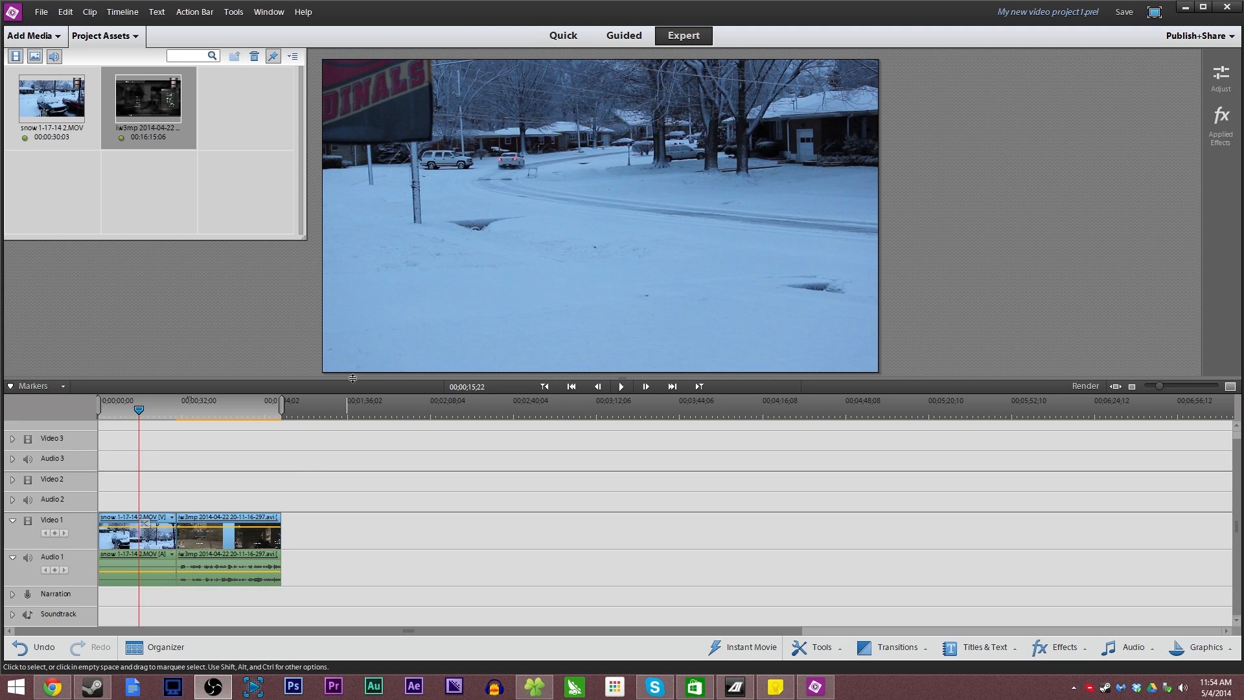
{"action": "mouse_move", "coordinate": [247, 404]}
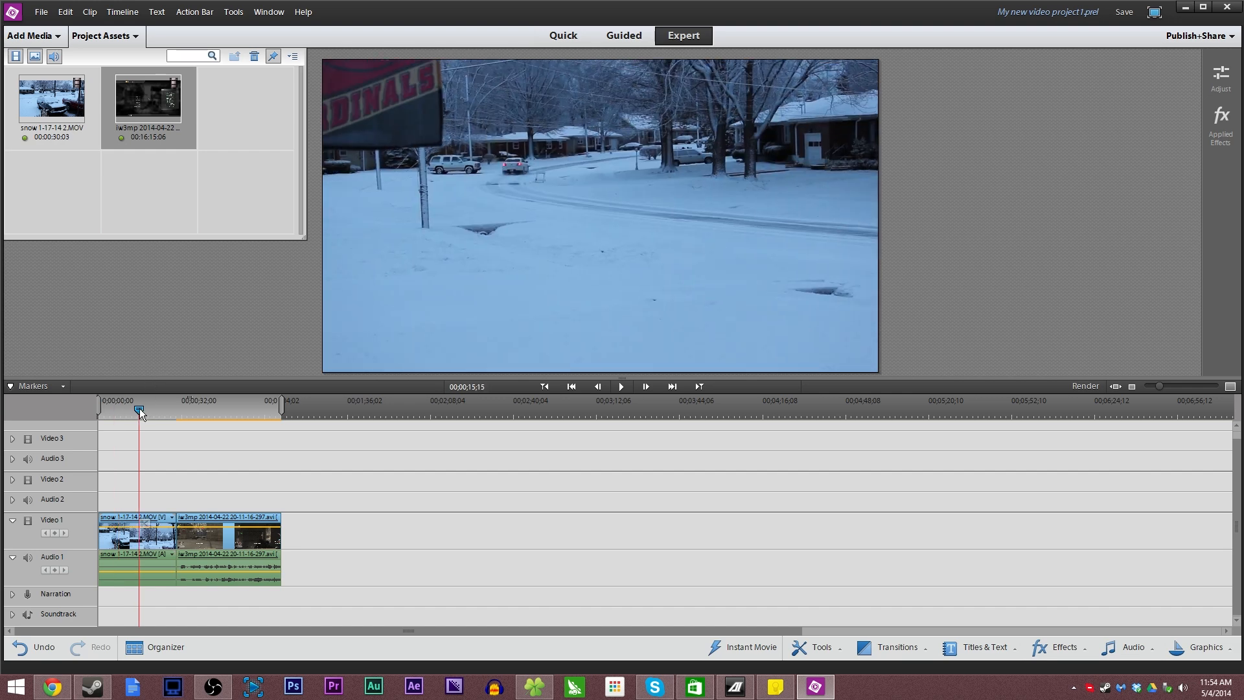
- Turn off the snow clip's second Sharpen effect in Applied Effects and expand its settings
{"action": "right_click", "coordinate": [138, 531]}
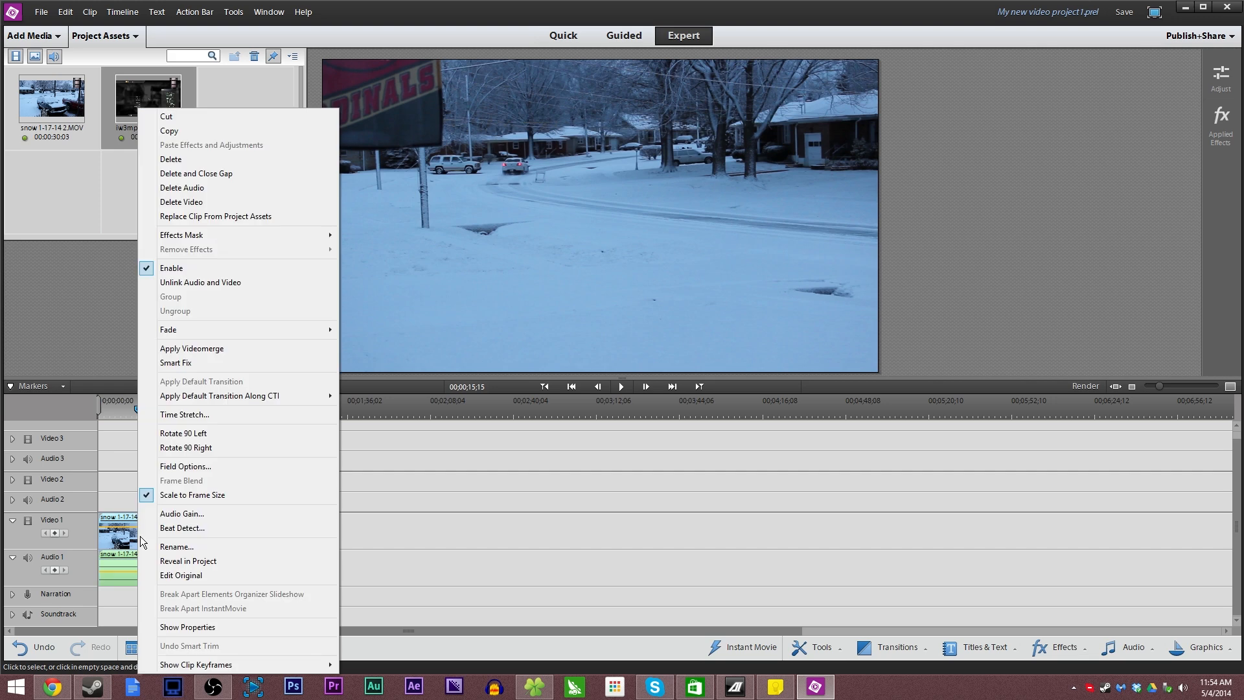
{"action": "mouse_move", "coordinate": [369, 251]}
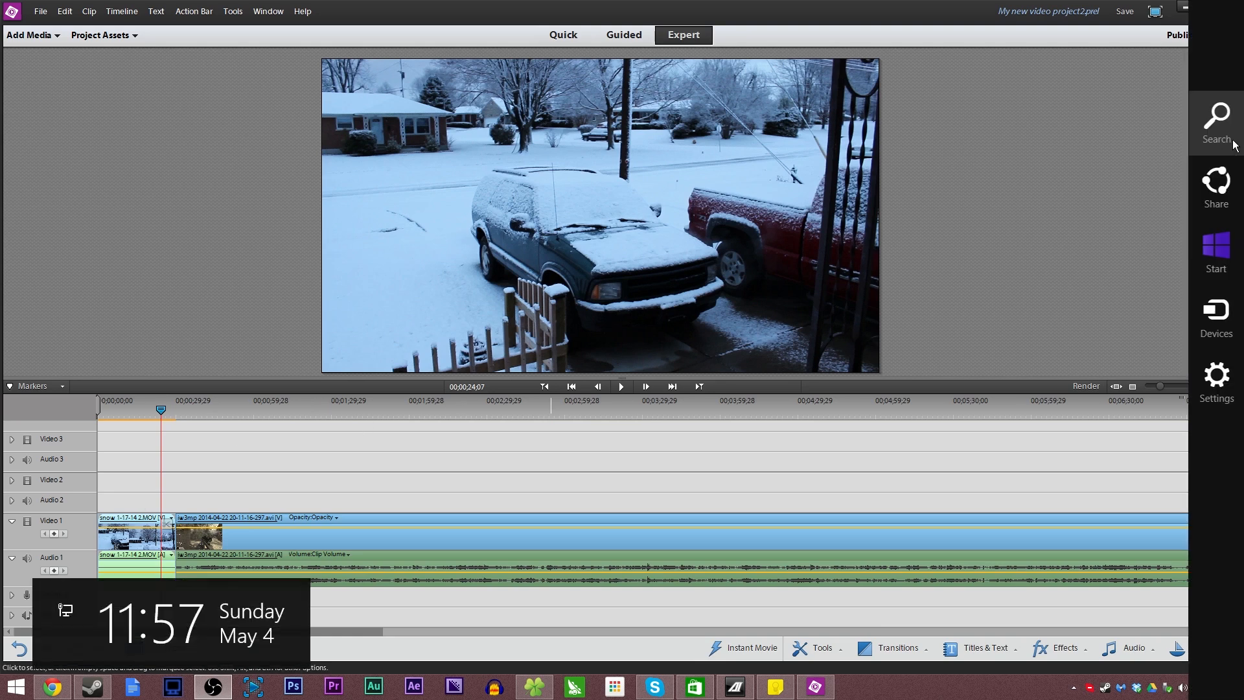
{"action": "left_click", "coordinate": [1216, 229]}
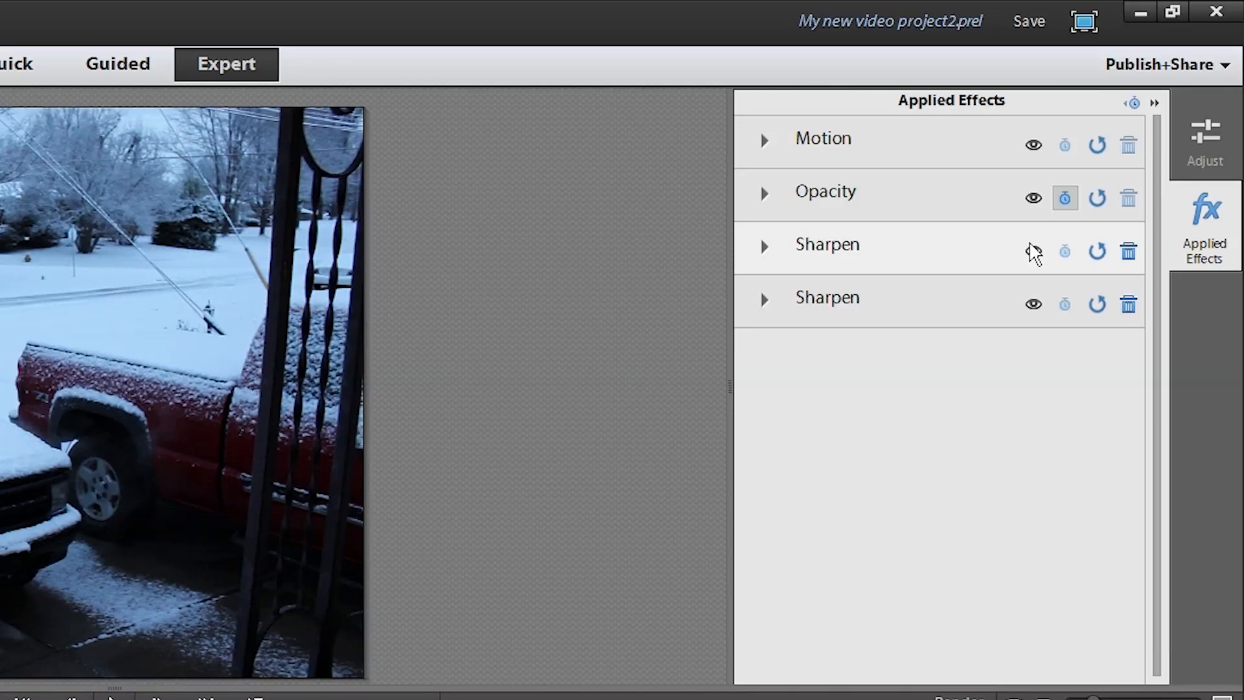
{"action": "left_click", "coordinate": [1032, 251]}
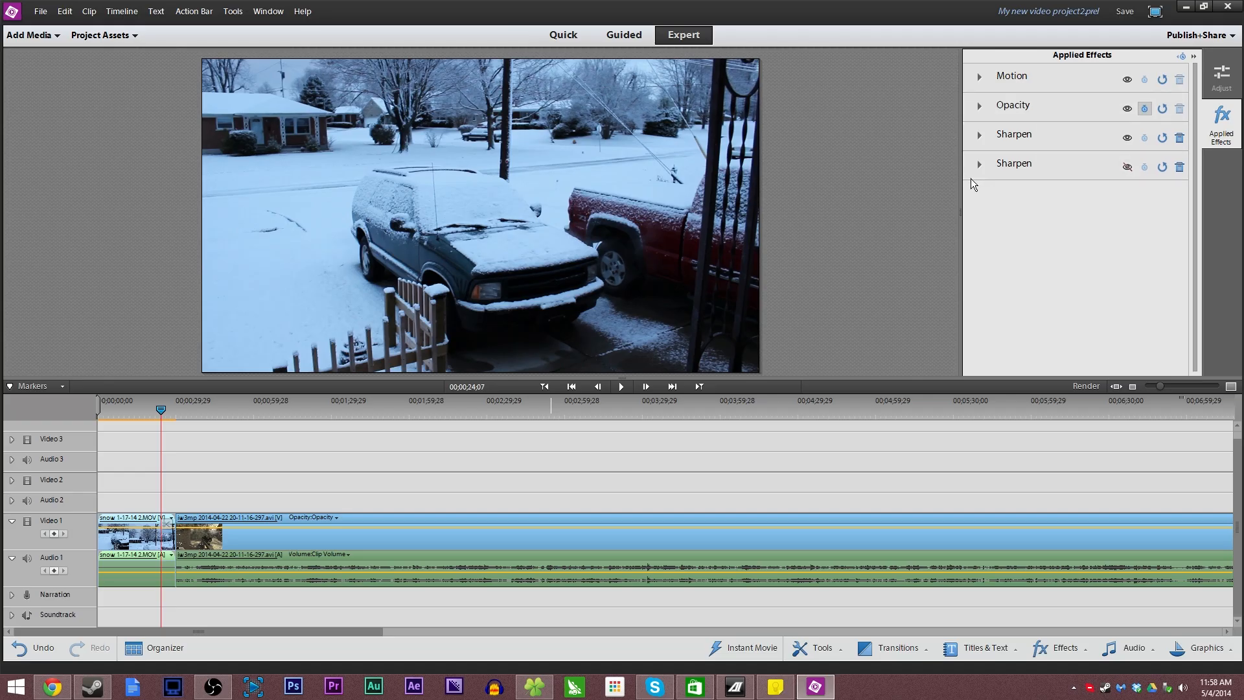
{"action": "left_click", "coordinate": [981, 165]}
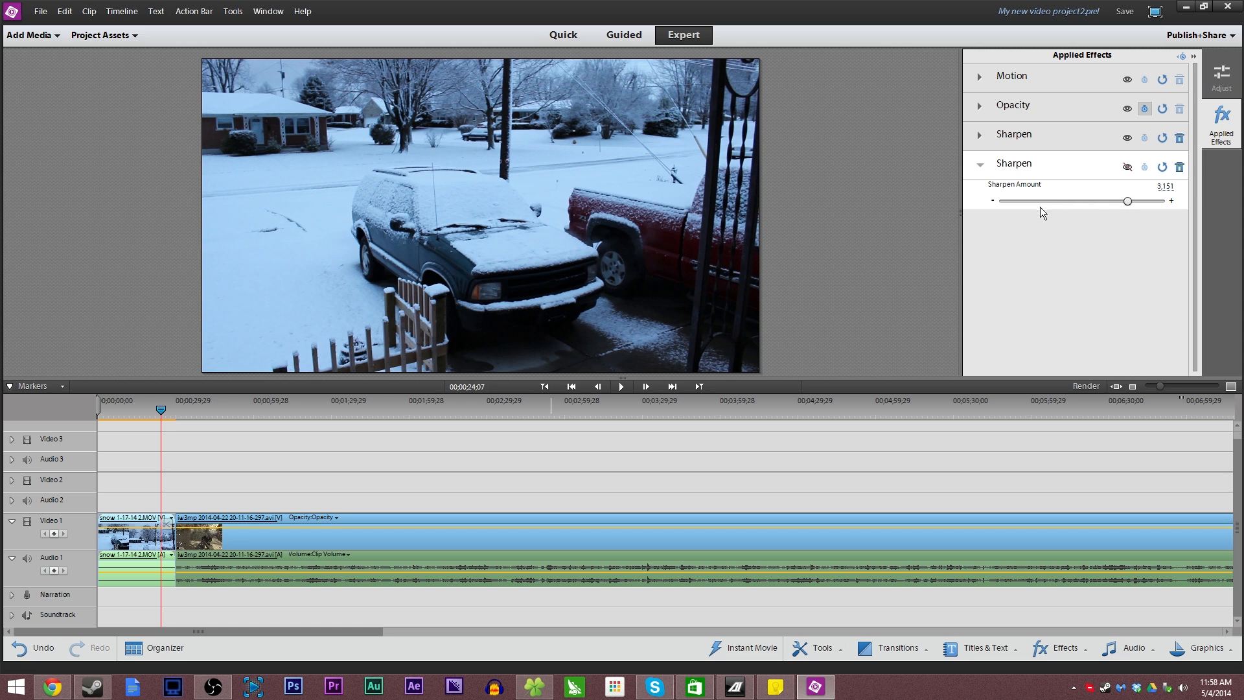
{"action": "mouse_move", "coordinate": [1047, 197]}
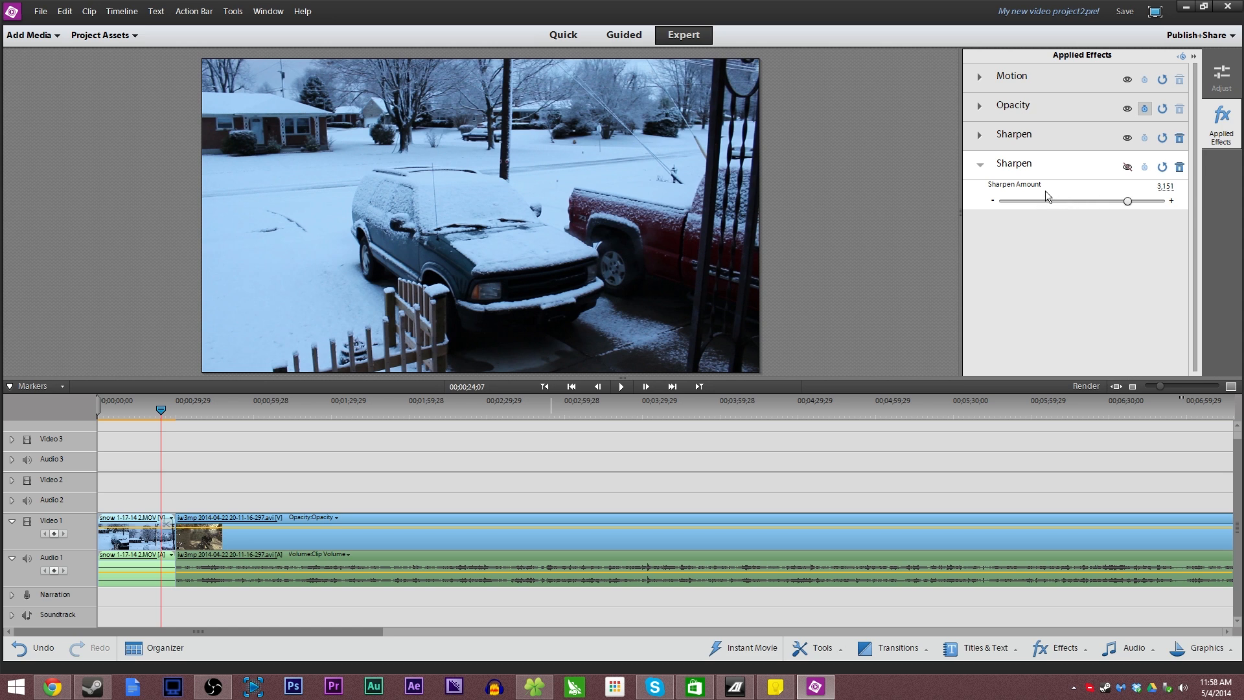
{"action": "mouse_move", "coordinate": [1064, 198]}
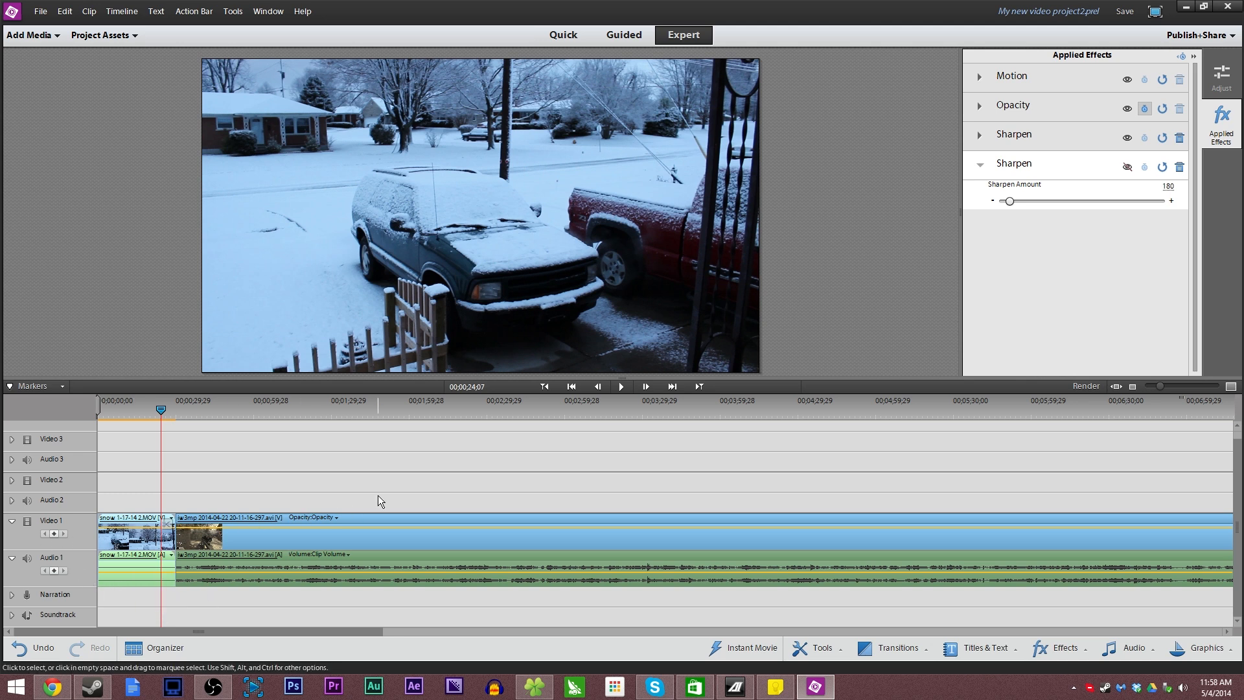
- Select the gameplay clip on the timeline to begin trimming it
{"action": "left_click", "coordinate": [336, 410]}
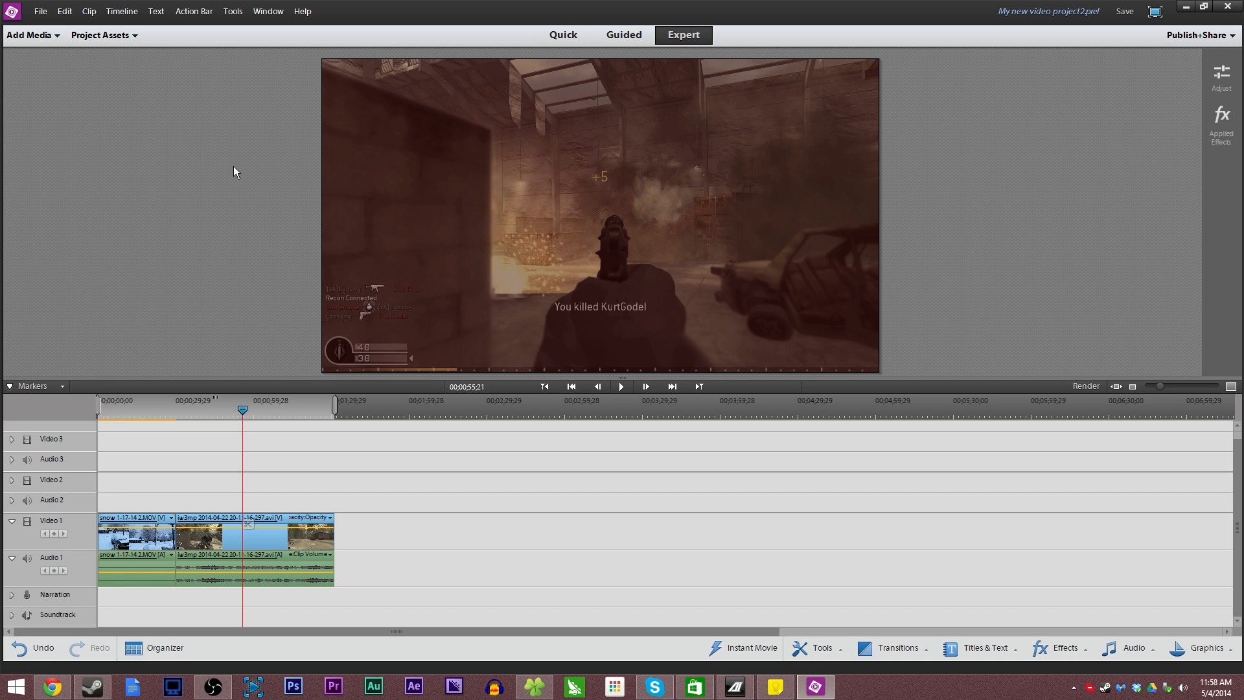
{"action": "mouse_move", "coordinate": [368, 405]}
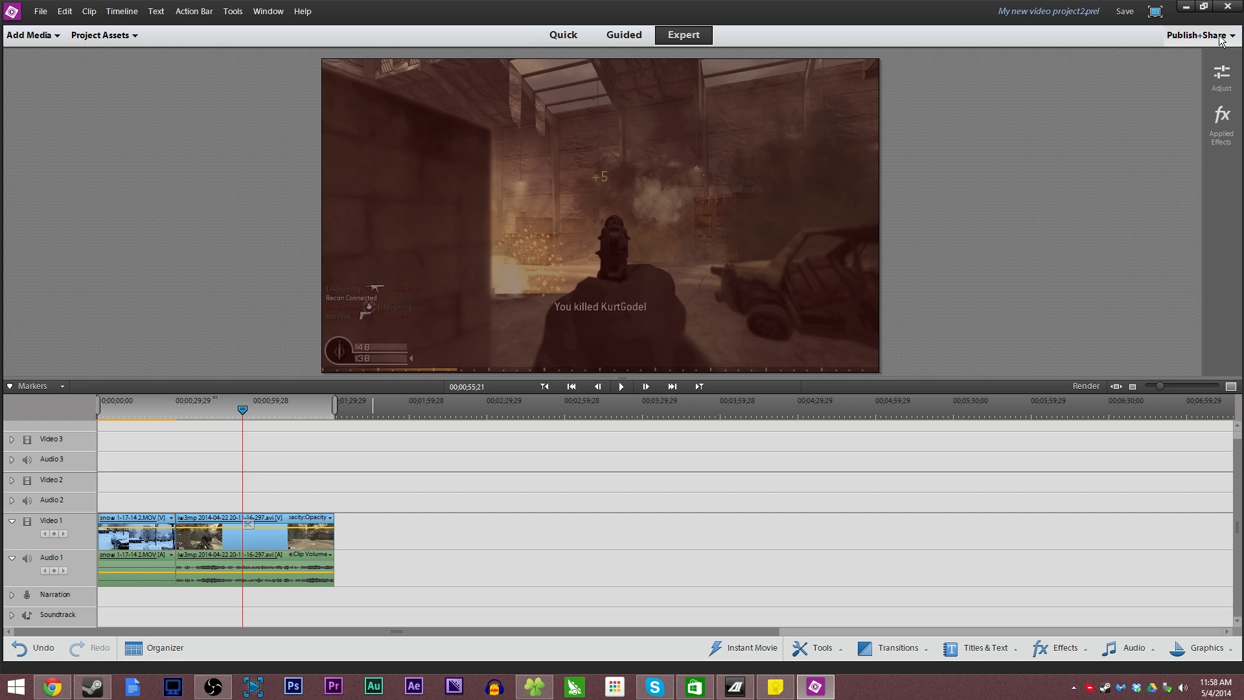
- Export to Computer as AVCHD using the MP4 - H264 1920x1080p 30 preset
{"action": "left_click", "coordinate": [39, 11]}
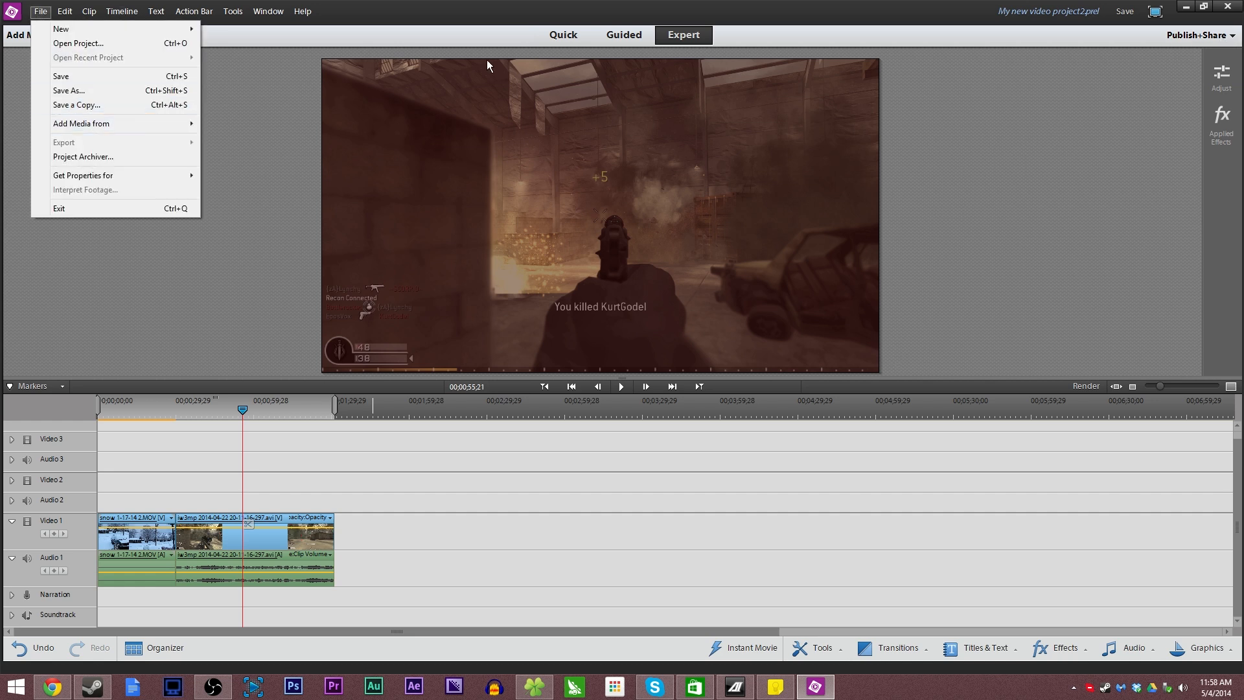
{"action": "left_click", "coordinate": [1197, 35]}
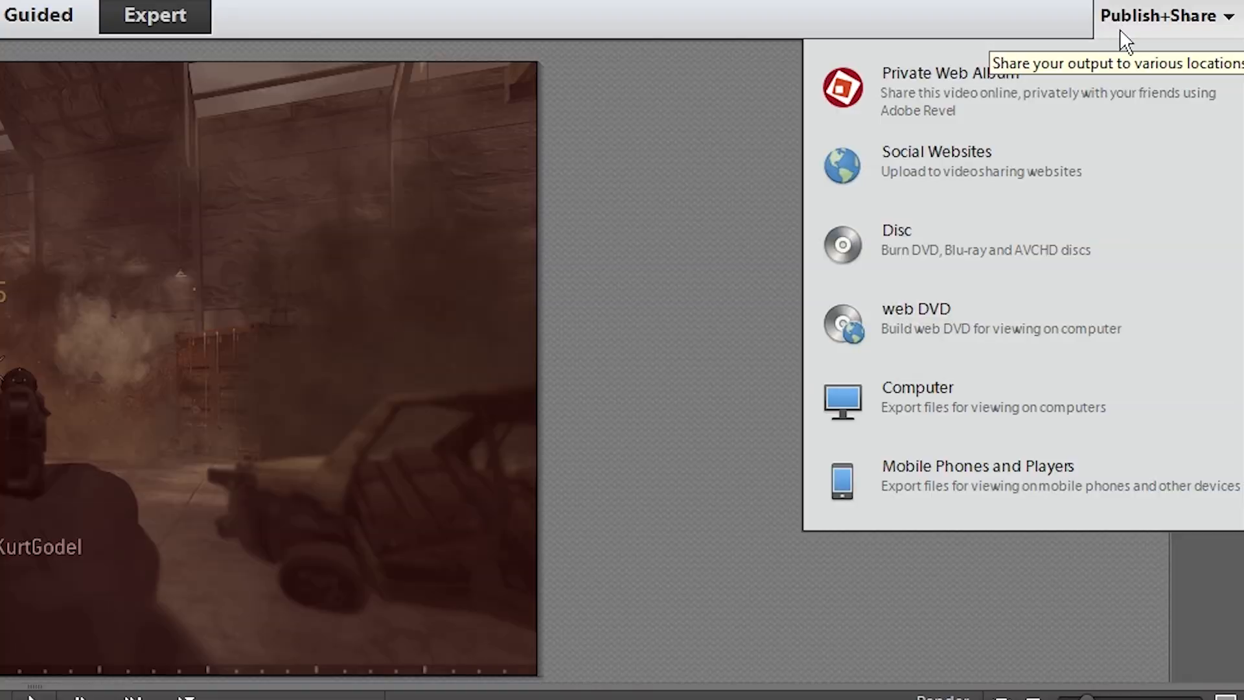
{"action": "mouse_move", "coordinate": [1024, 401]}
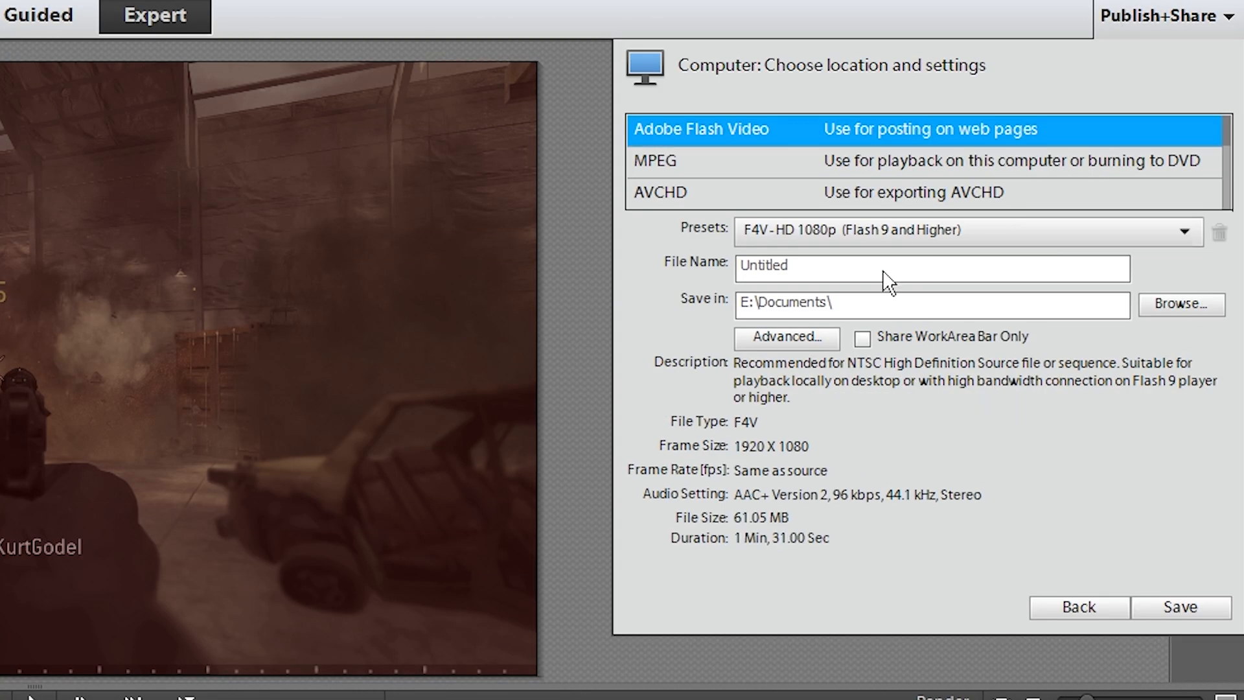
{"action": "left_click", "coordinate": [849, 192]}
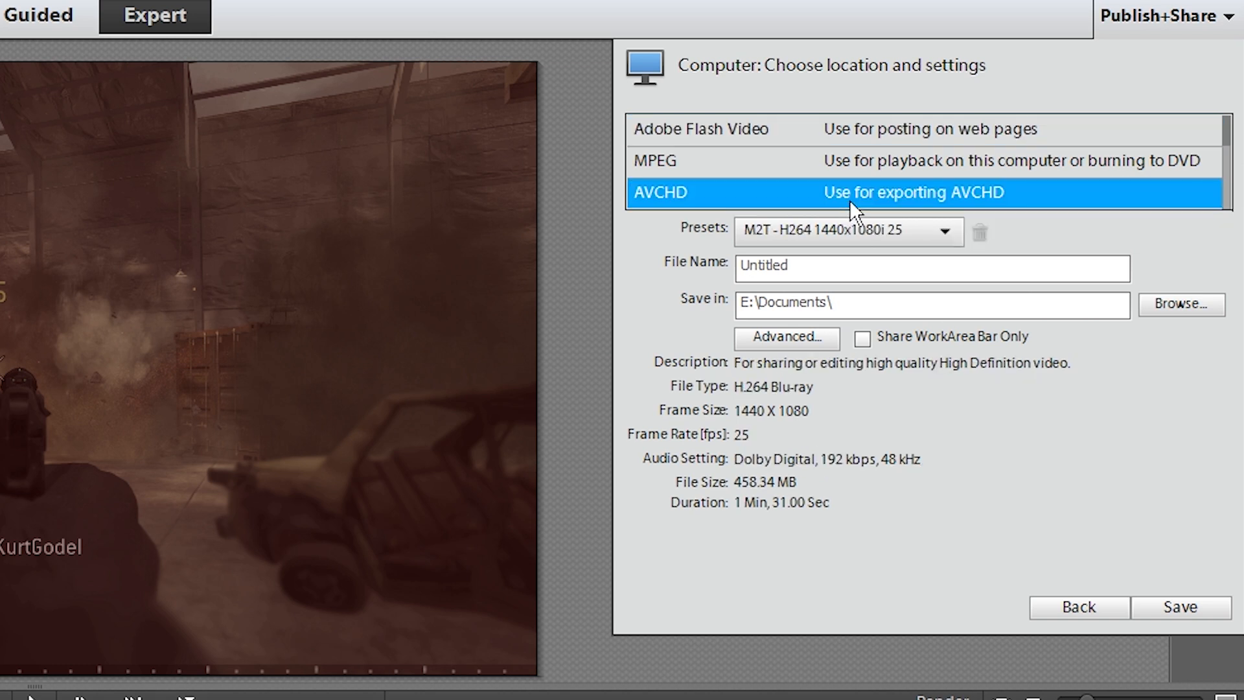
{"action": "mouse_move", "coordinate": [869, 250]}
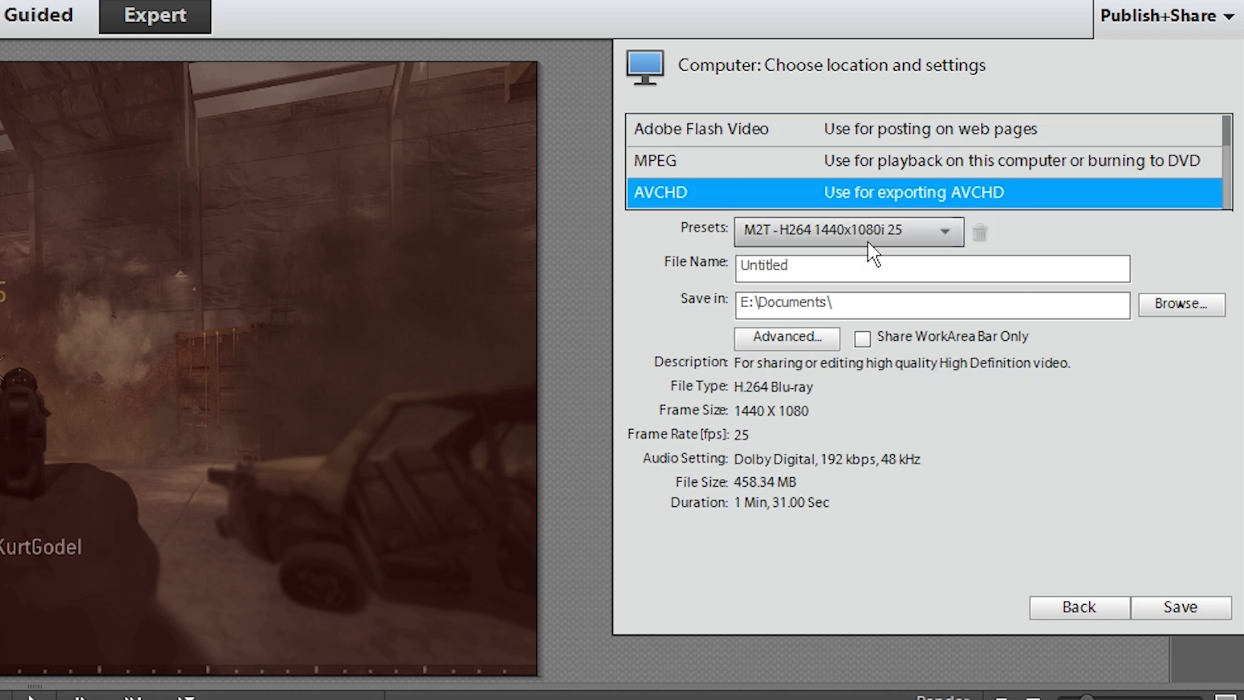
{"action": "left_click", "coordinate": [943, 230]}
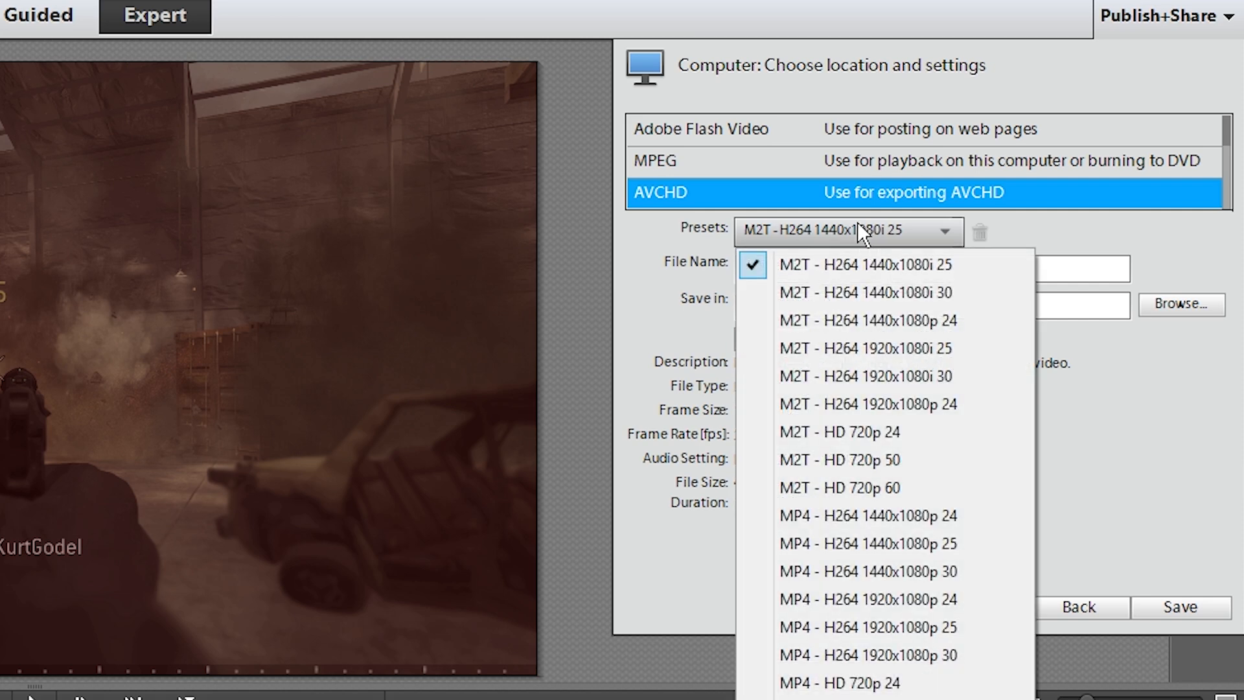
{"action": "mouse_move", "coordinate": [847, 204]}
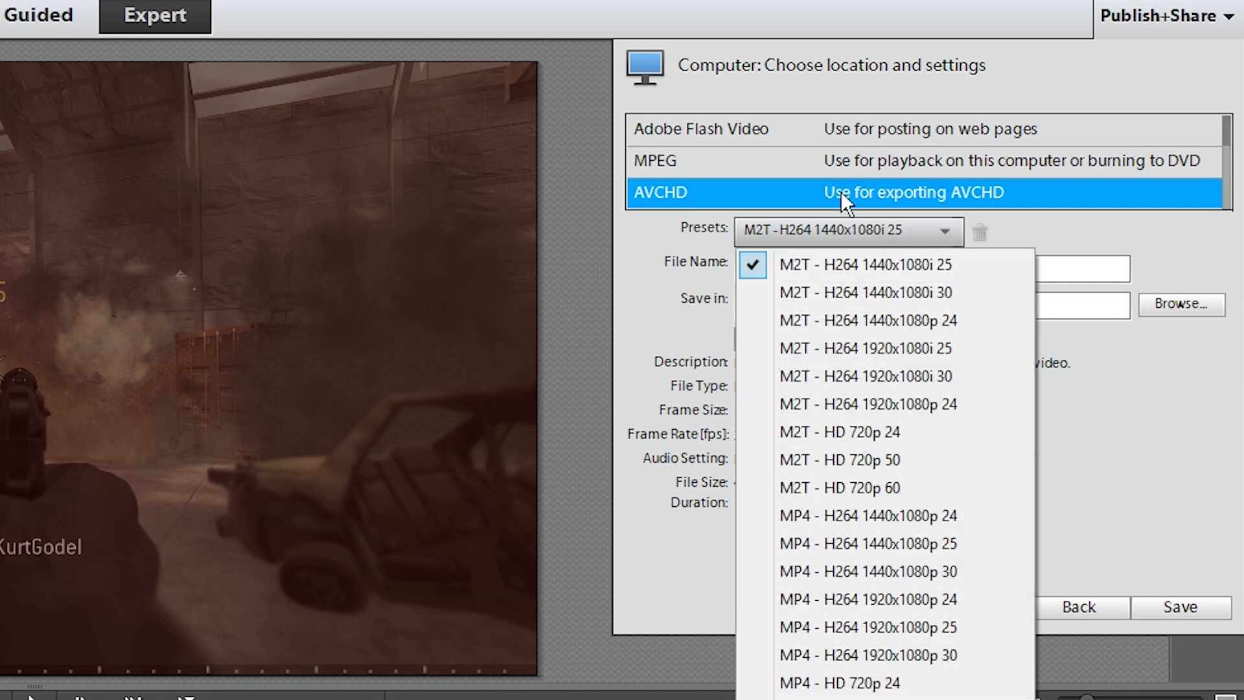
{"action": "mouse_move", "coordinate": [867, 626]}
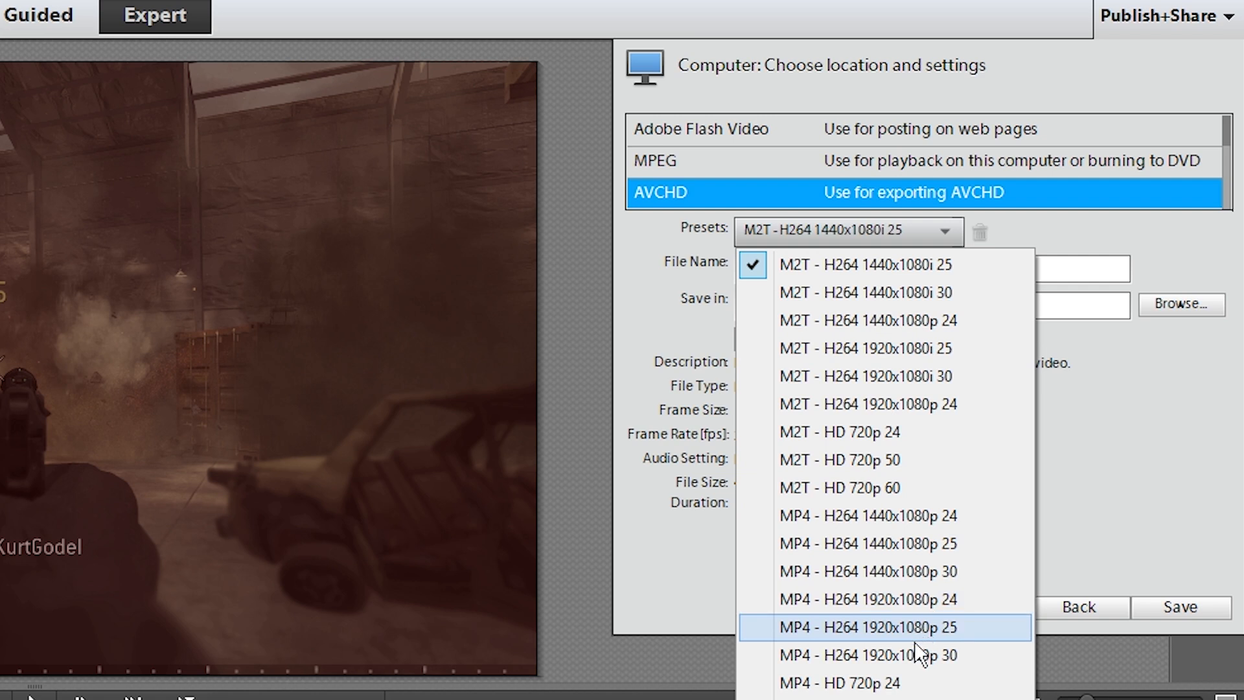
{"action": "mouse_move", "coordinate": [868, 654]}
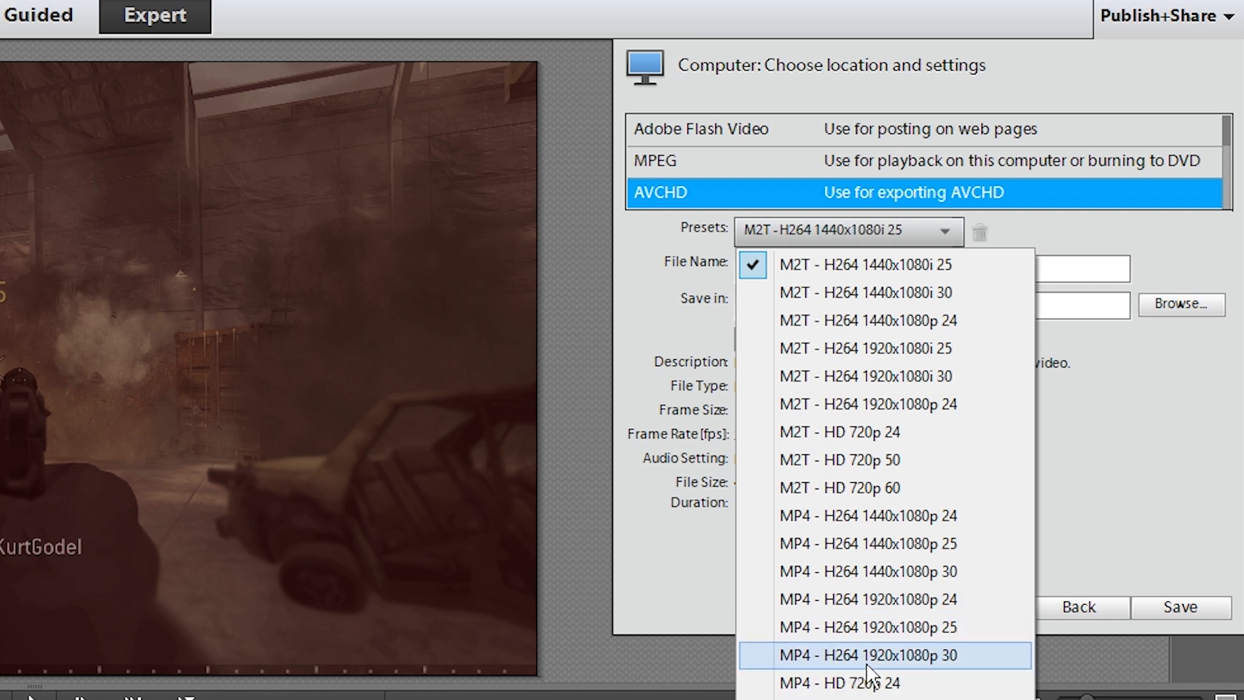
{"action": "left_click", "coordinate": [867, 655]}
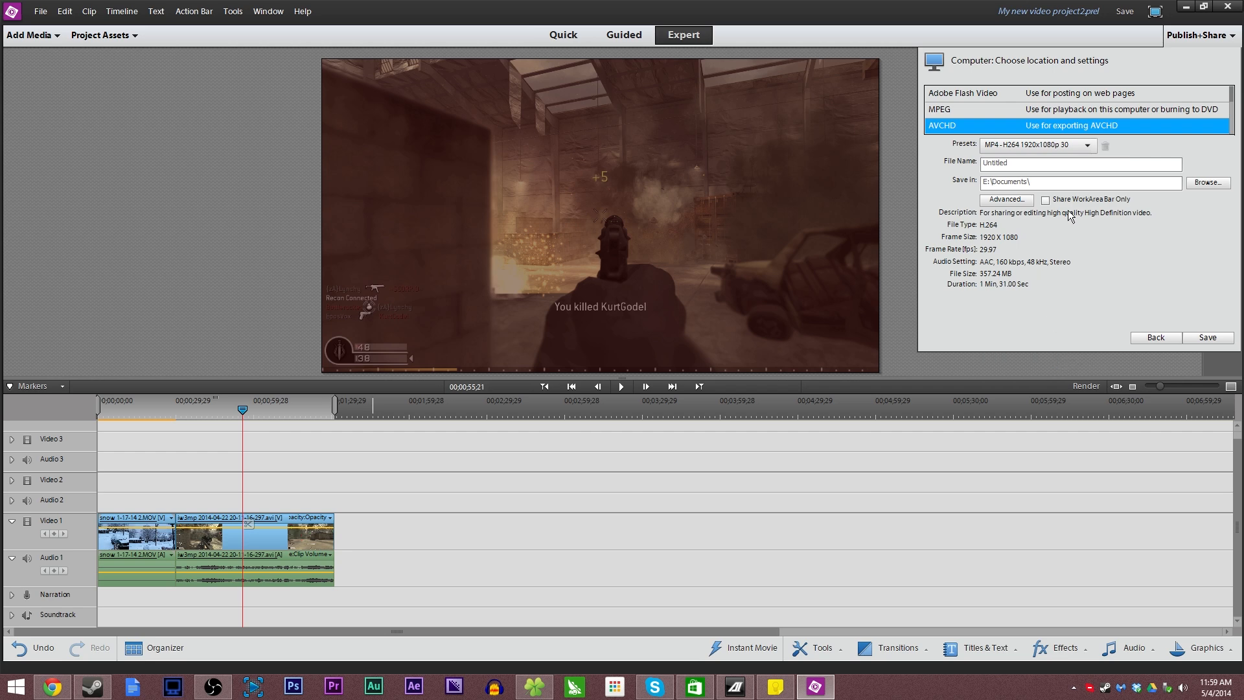
{"action": "left_click", "coordinate": [1087, 145]}
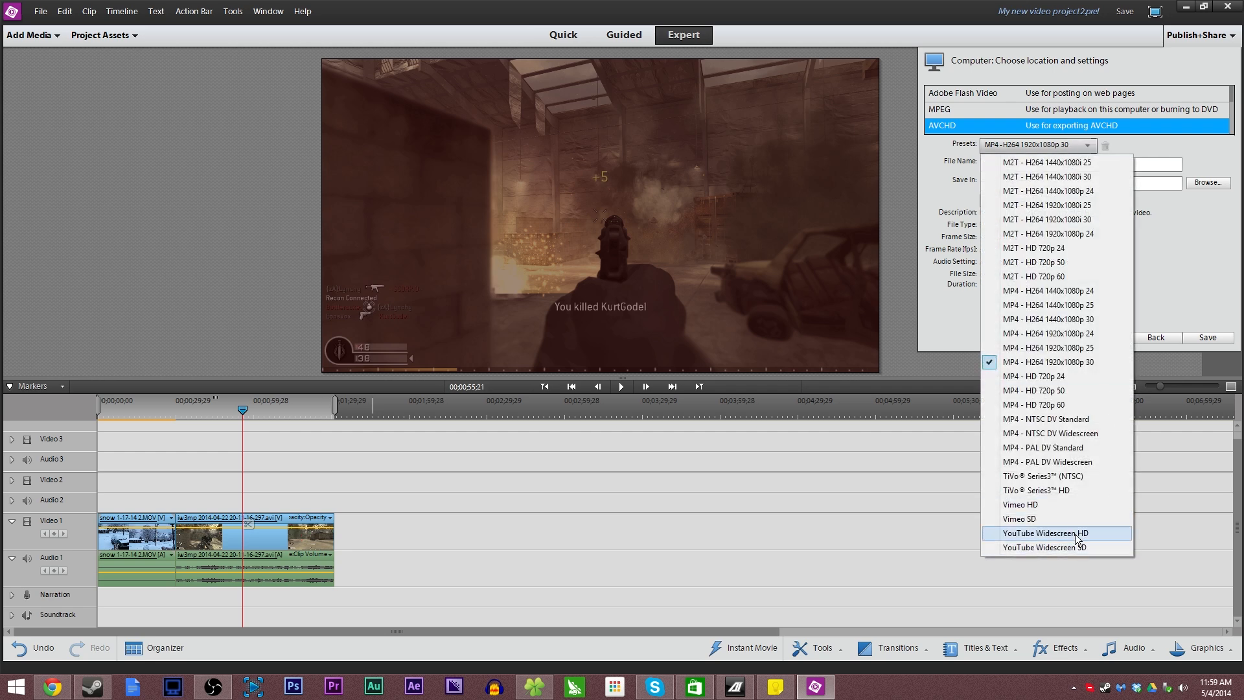
{"action": "mouse_move", "coordinate": [1073, 361]}
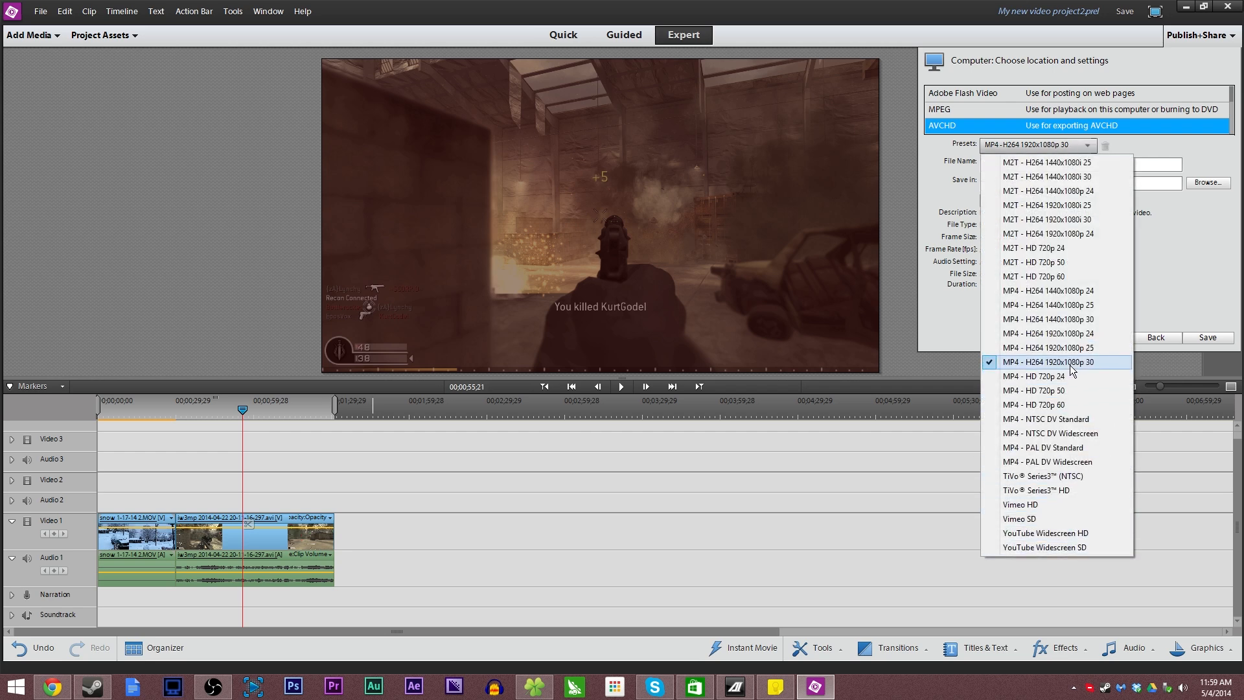
{"action": "left_click", "coordinate": [1053, 362]}
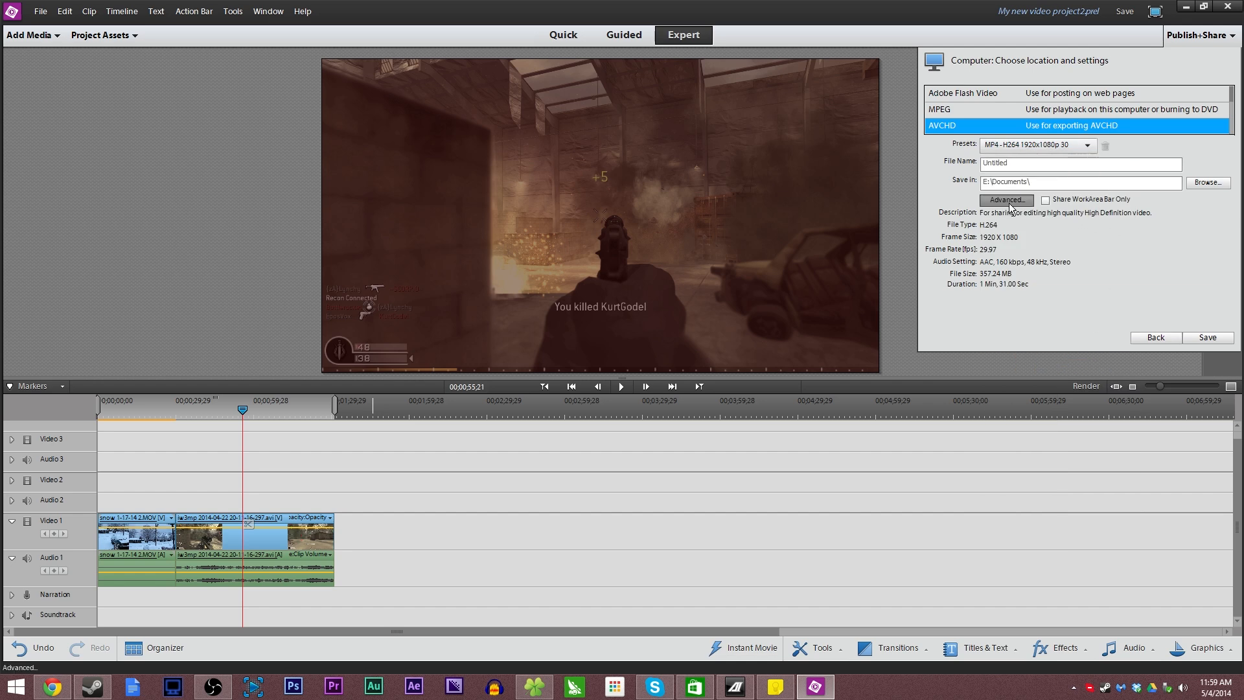
- Open the advanced export settings and keep the Video tab frame rate at 29.97
{"action": "left_click", "coordinate": [1006, 200]}
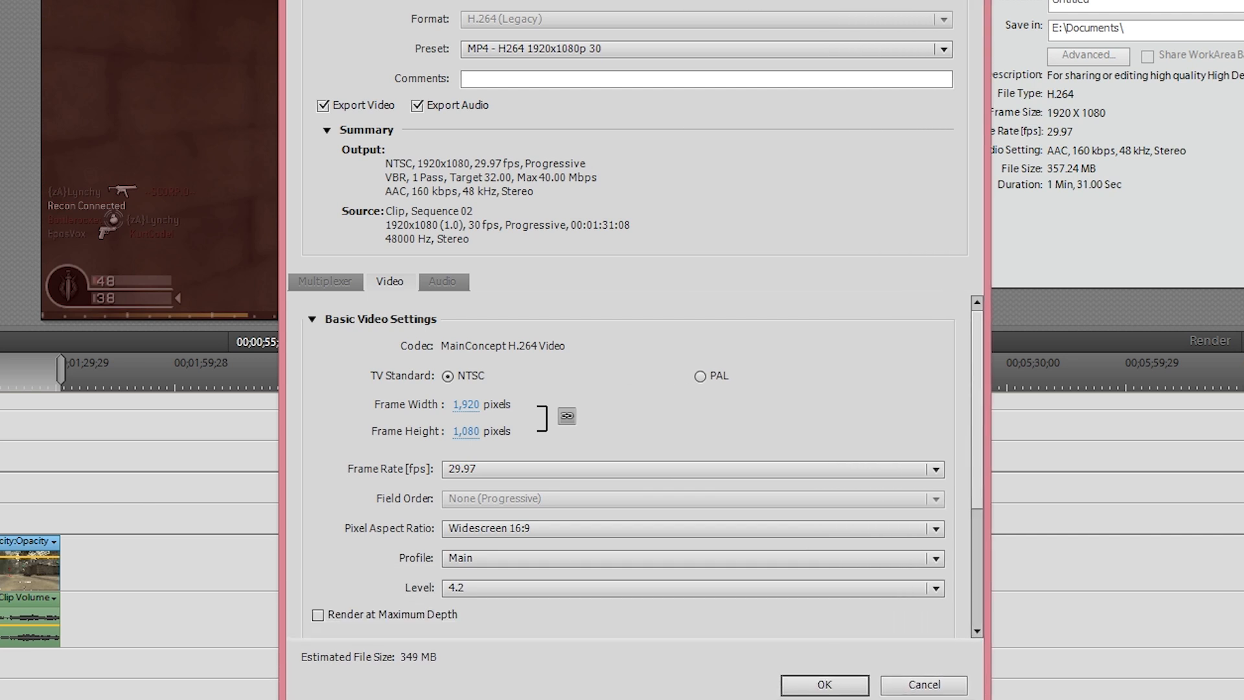
{"action": "left_click", "coordinate": [325, 281]}
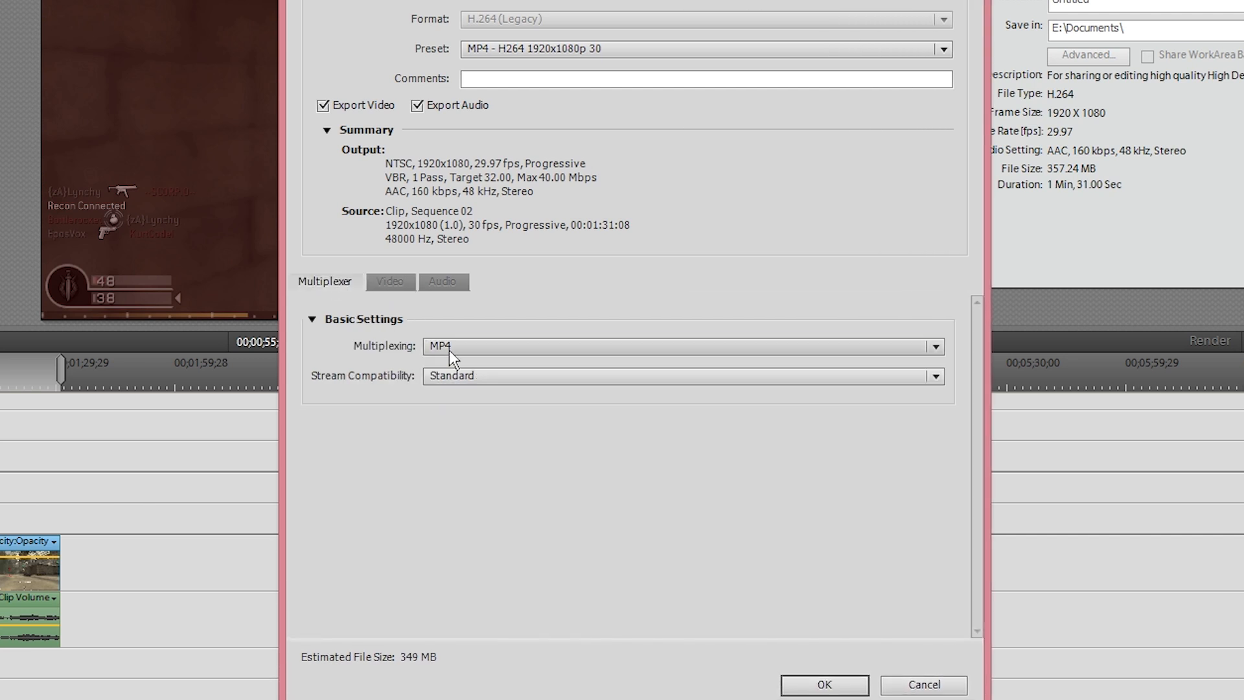
{"action": "left_click", "coordinate": [390, 282]}
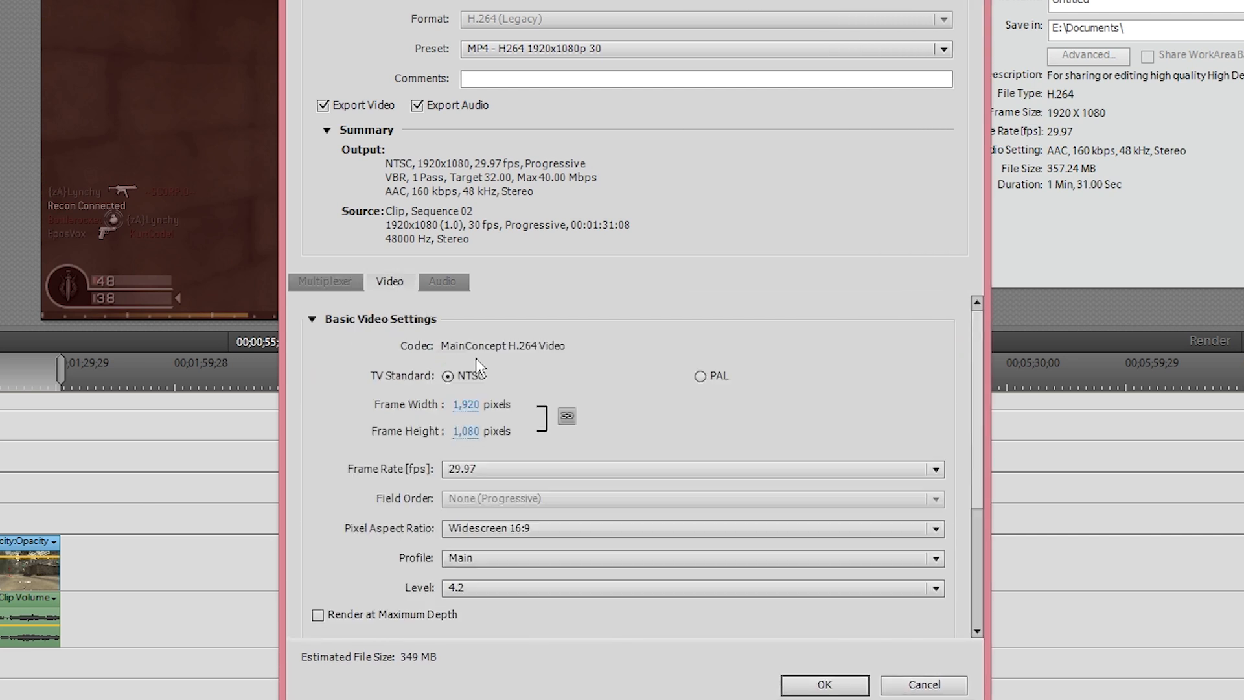
{"action": "mouse_move", "coordinate": [984, 427]}
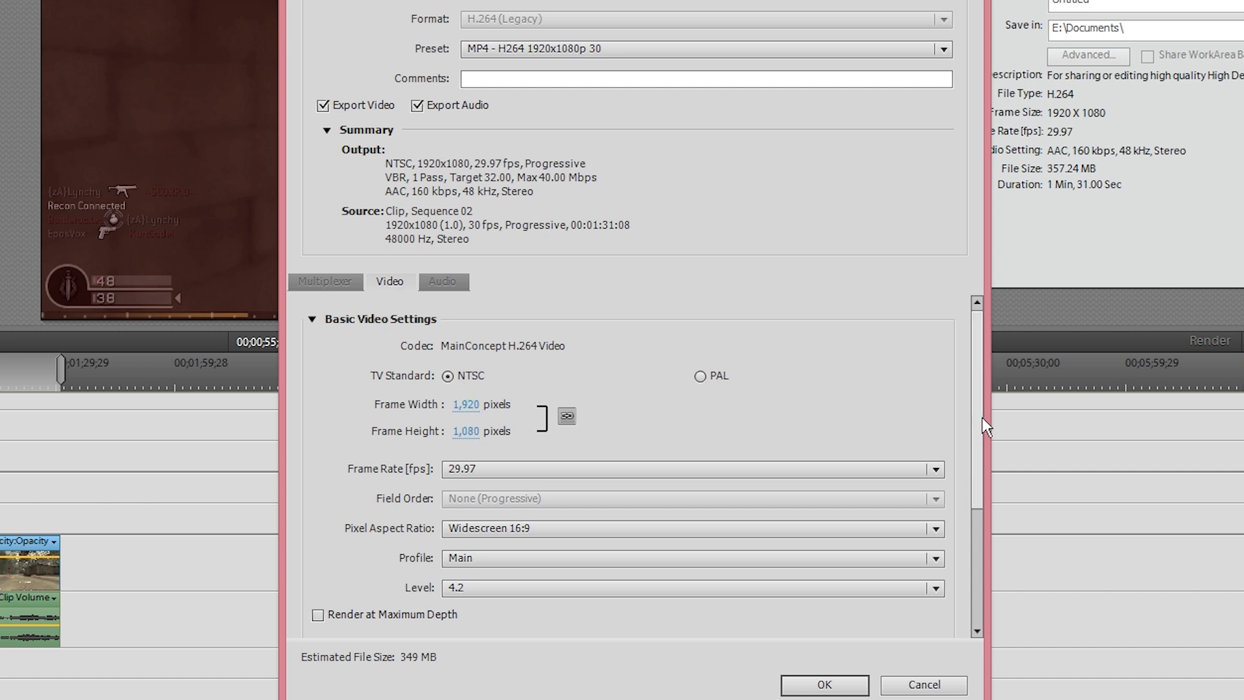
{"action": "scroll", "scroll_direction": "down", "scroll_amount": 3}
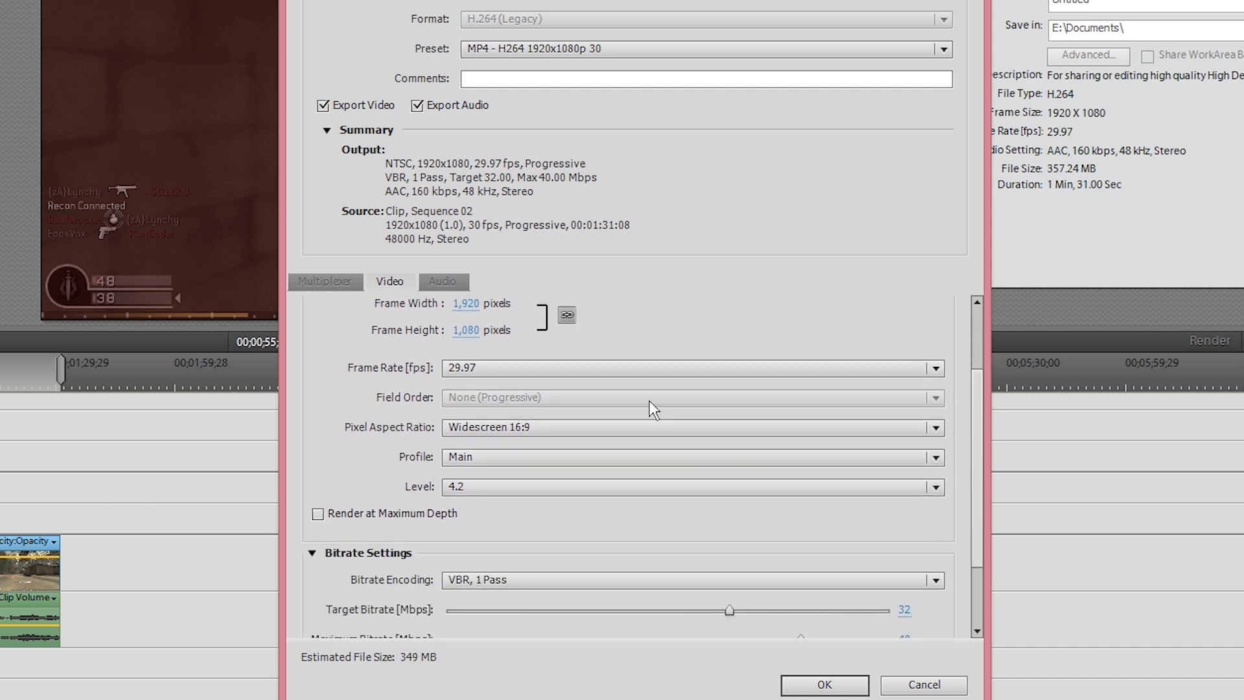
{"action": "left_click", "coordinate": [936, 368]}
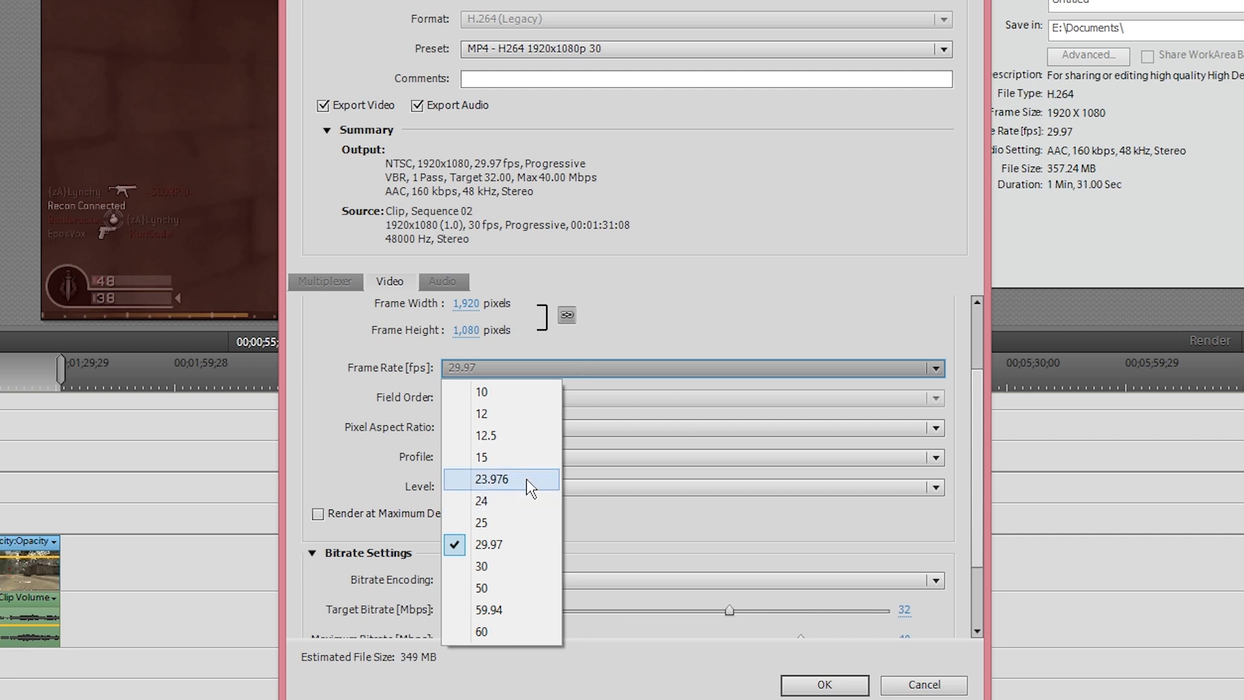
{"action": "mouse_move", "coordinate": [529, 505]}
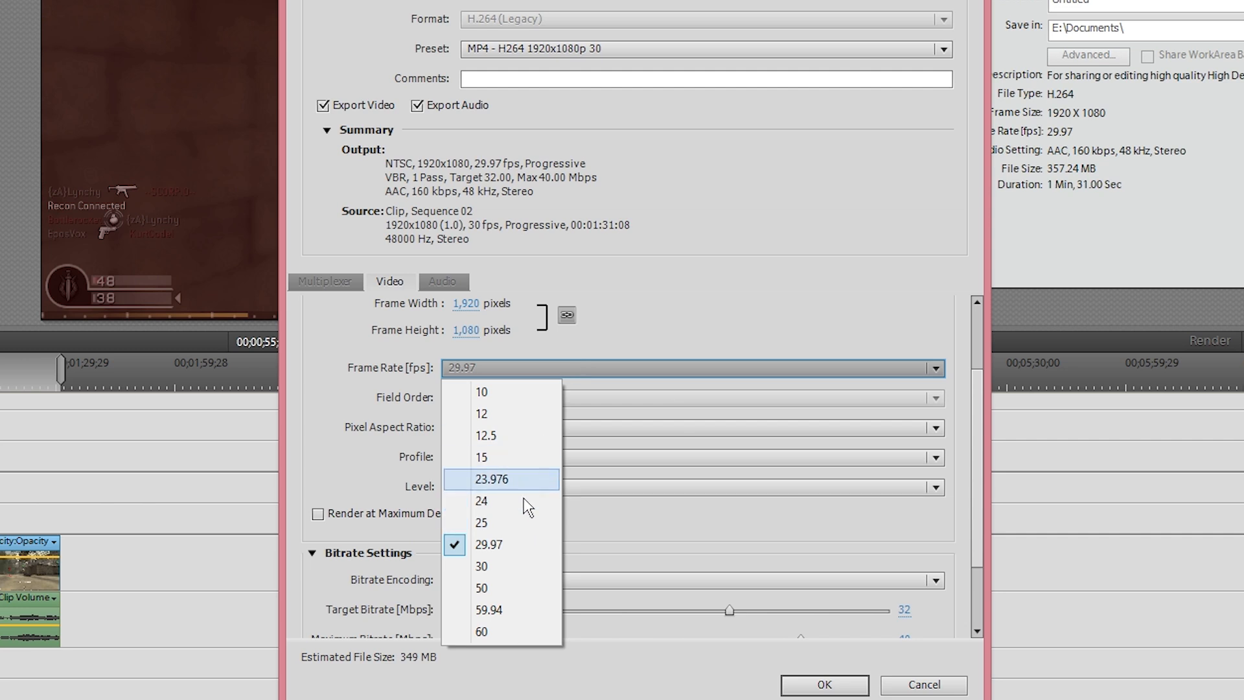
{"action": "mouse_move", "coordinate": [531, 495]}
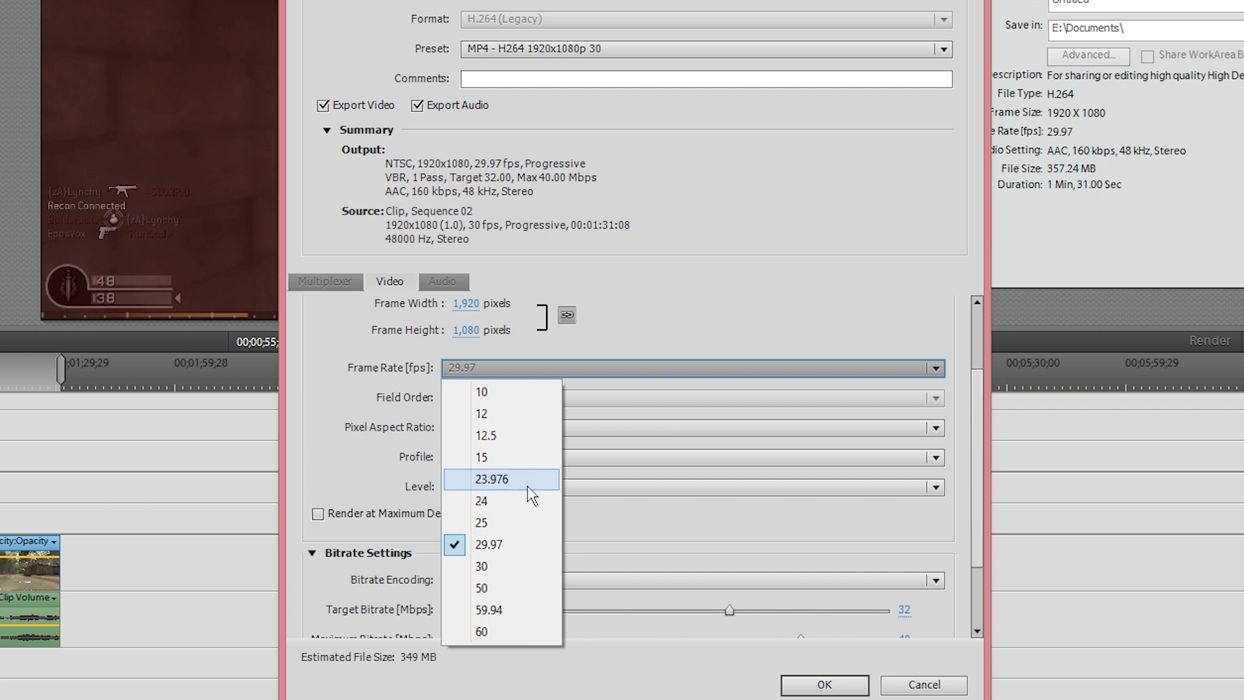
{"action": "mouse_move", "coordinate": [509, 546]}
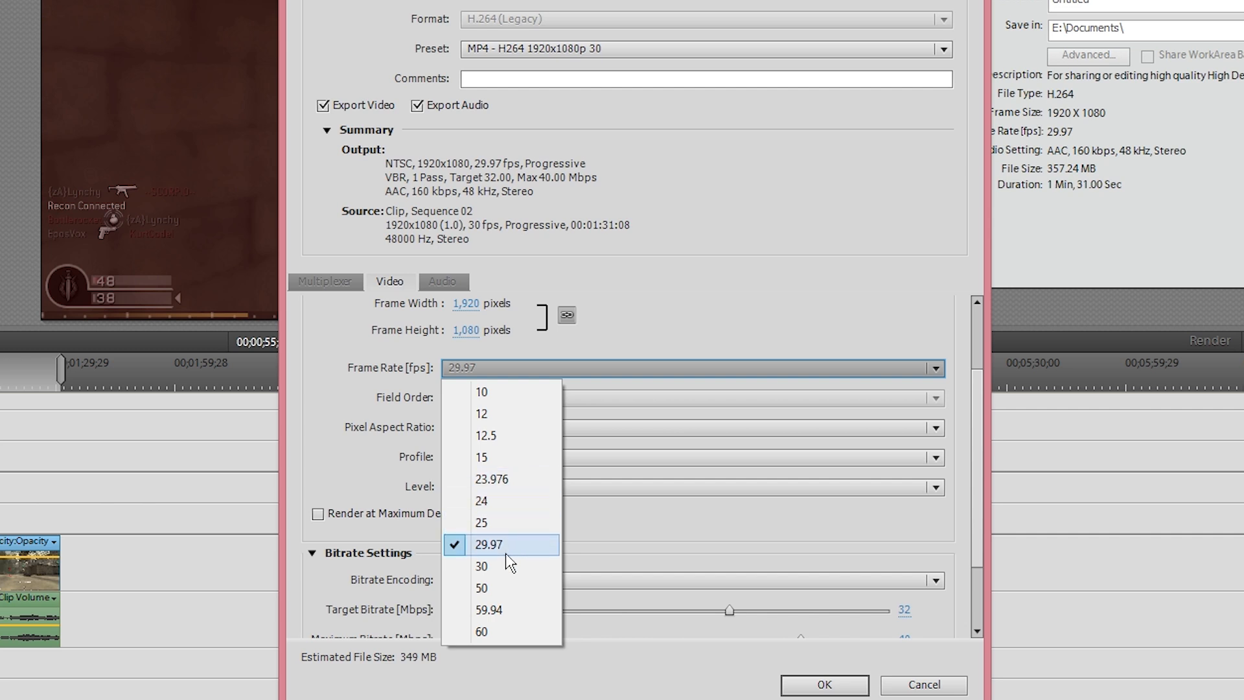
{"action": "left_click", "coordinate": [490, 544]}
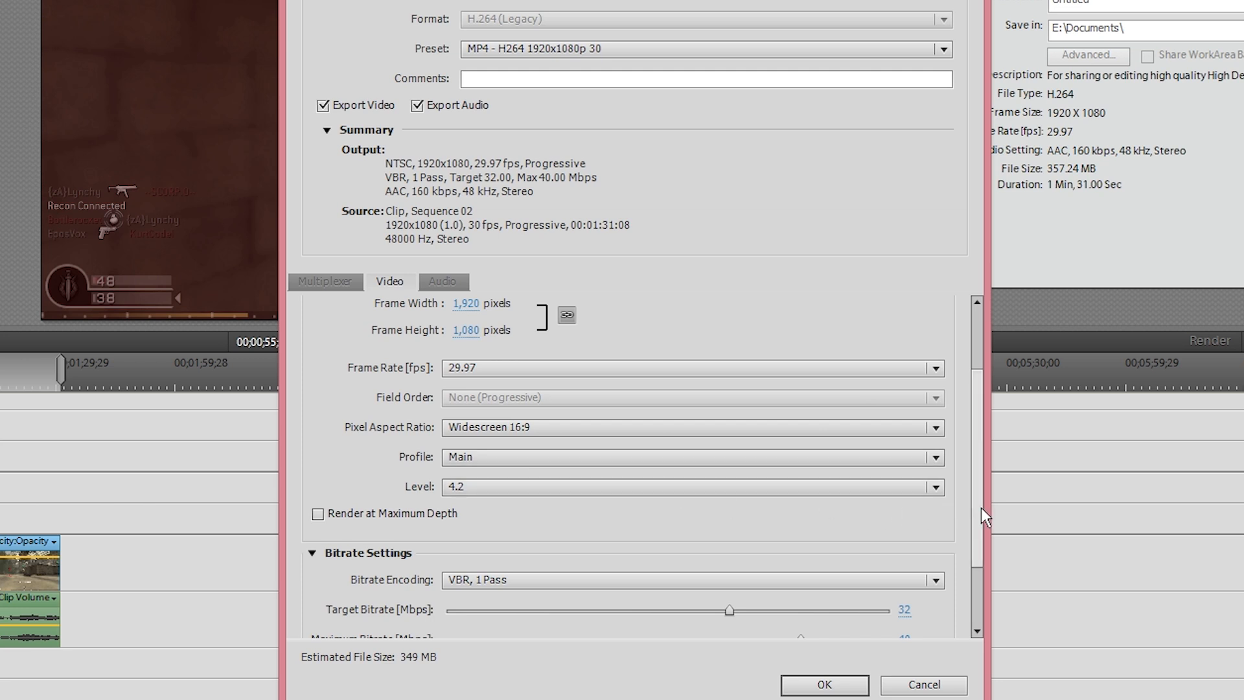
- Set target bitrate 20 Mbps, maximum 24 Mbps, with VBR, 2 Pass encoding
{"action": "scroll", "scroll_direction": "down", "scroll_amount": 3}
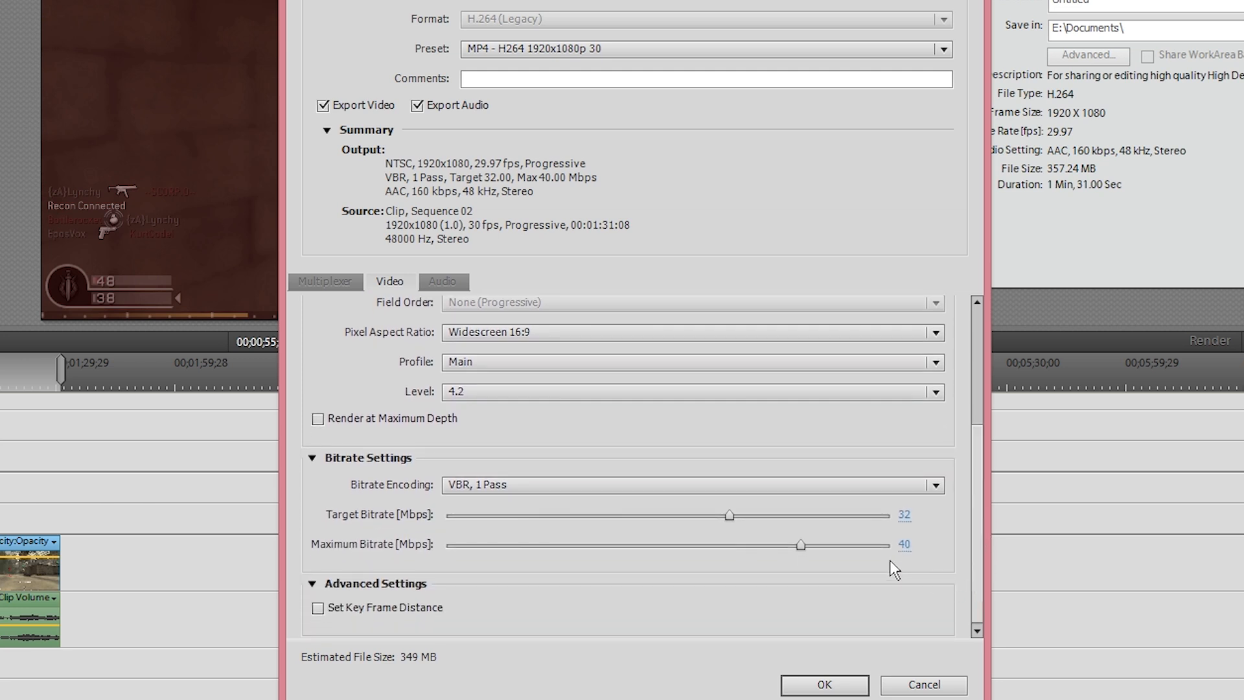
{"action": "mouse_move", "coordinate": [927, 513]}
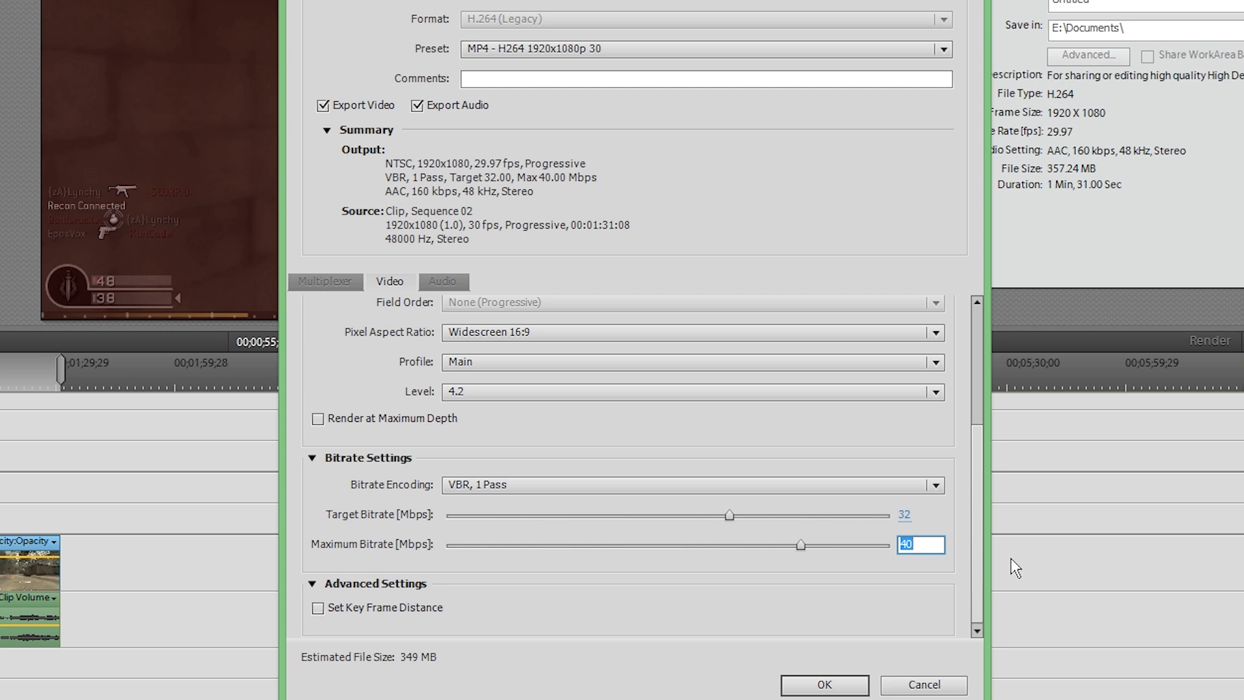
{"action": "type", "text": "26"}
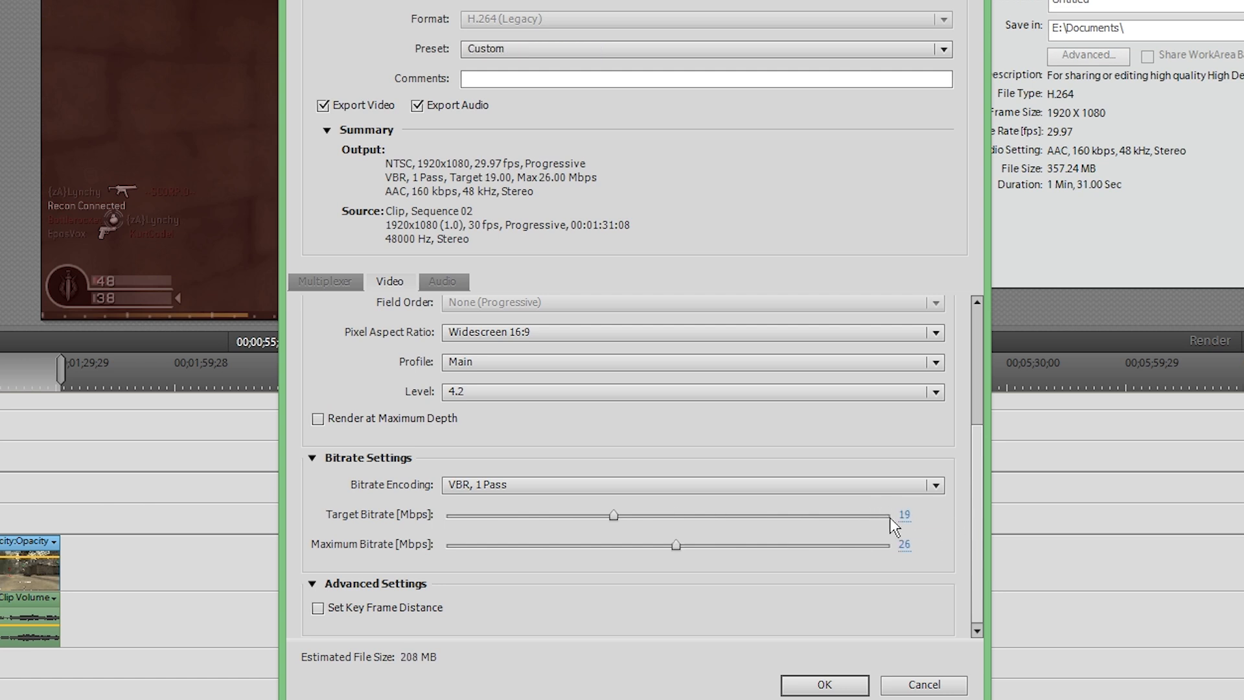
{"action": "left_click", "coordinate": [905, 545]}
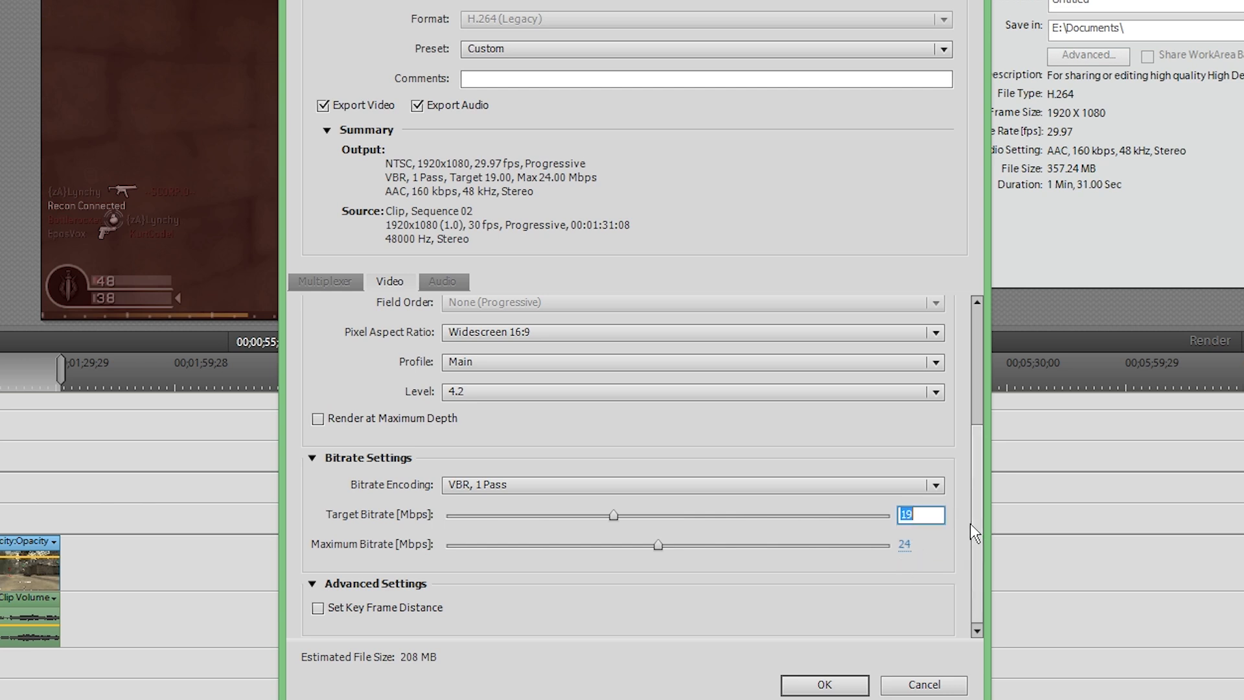
{"action": "left_click", "coordinate": [934, 485]}
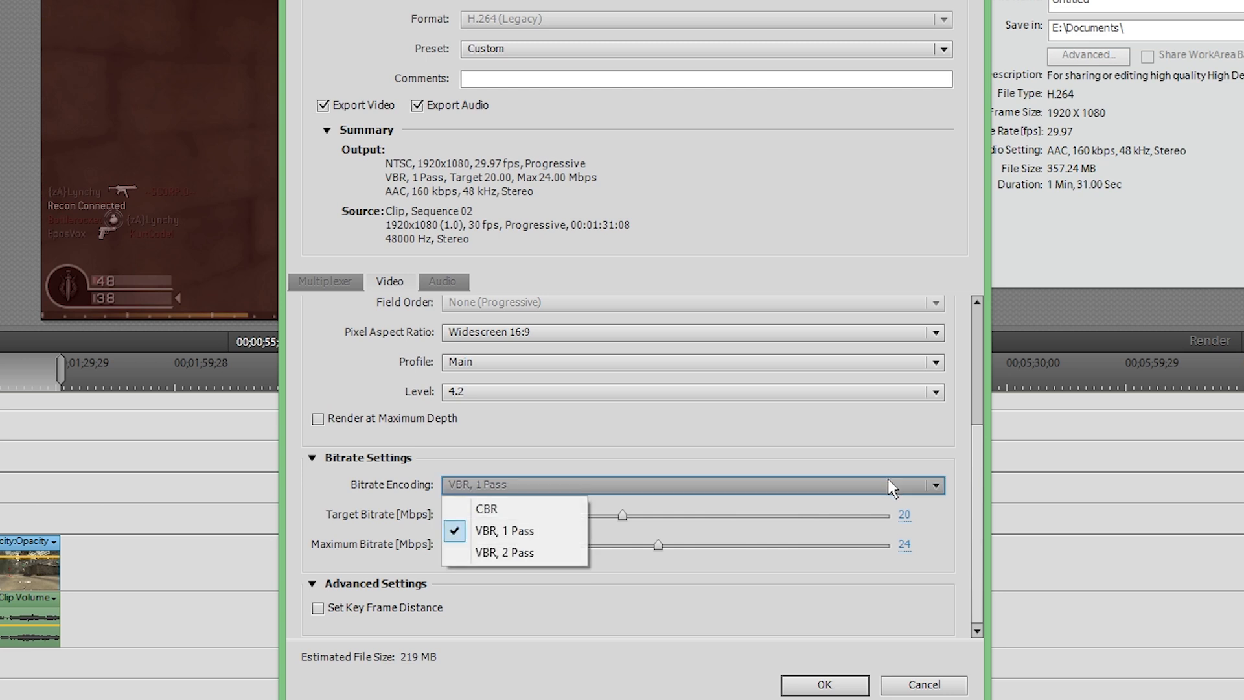
{"action": "left_click", "coordinate": [503, 552]}
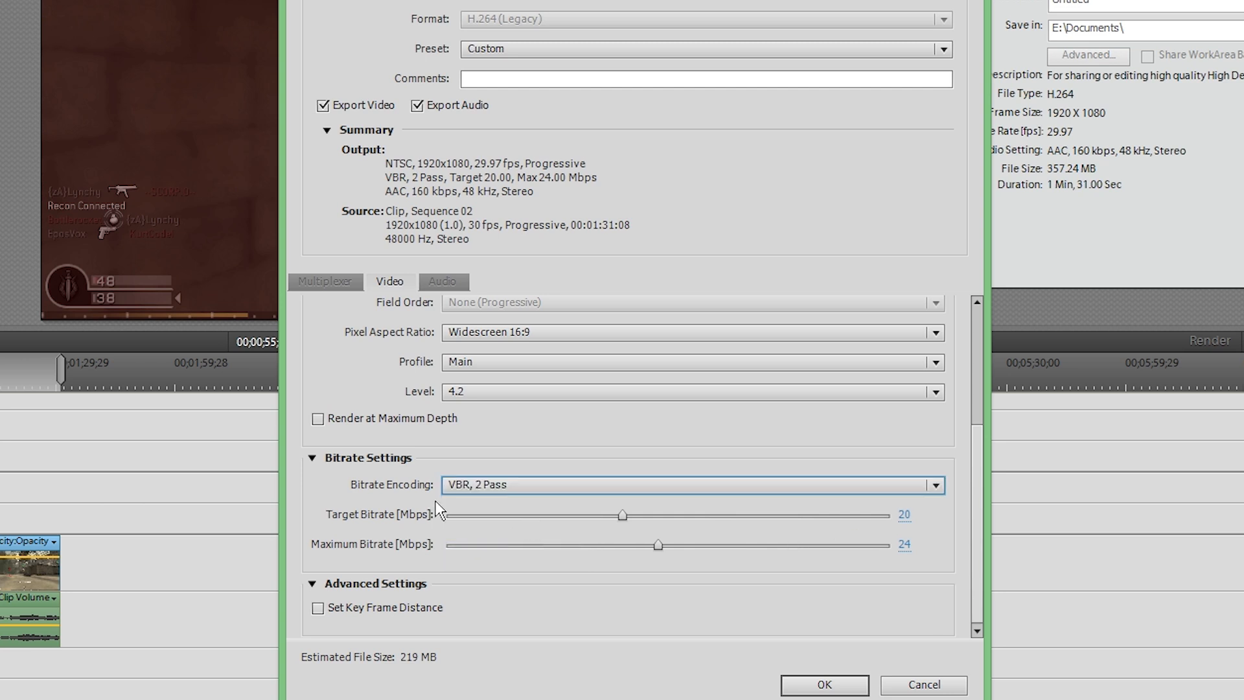
{"action": "mouse_move", "coordinate": [750, 517]}
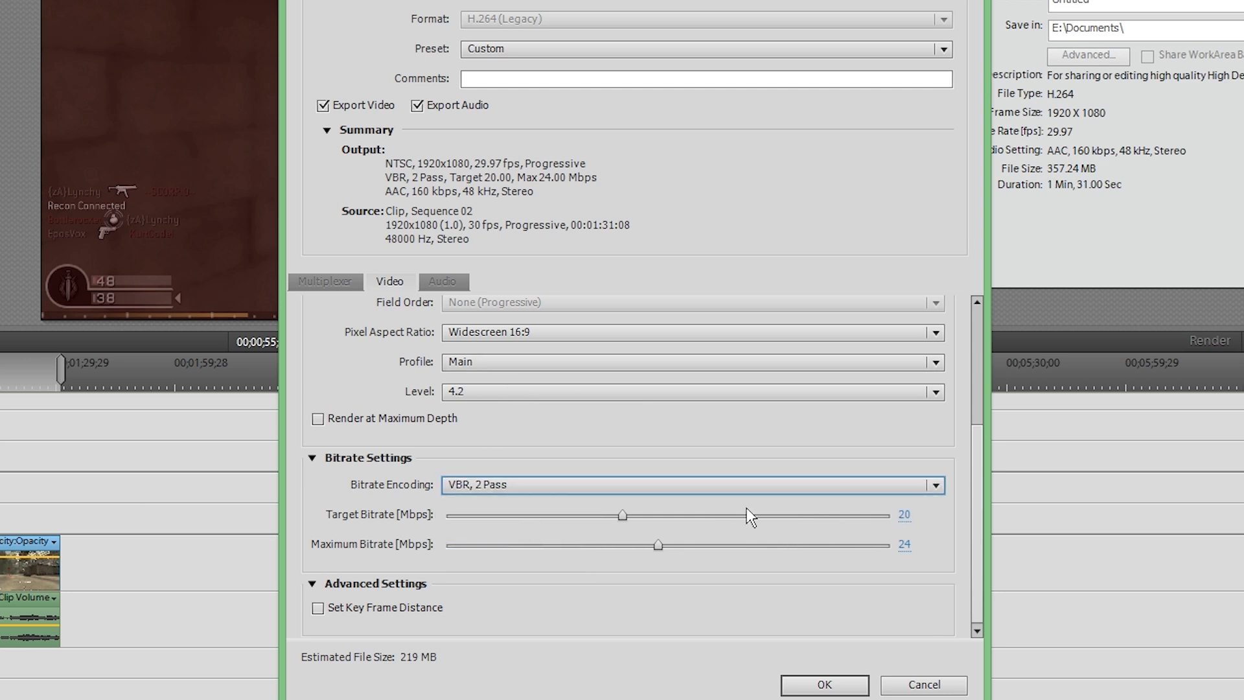
{"action": "mouse_move", "coordinate": [987, 530]}
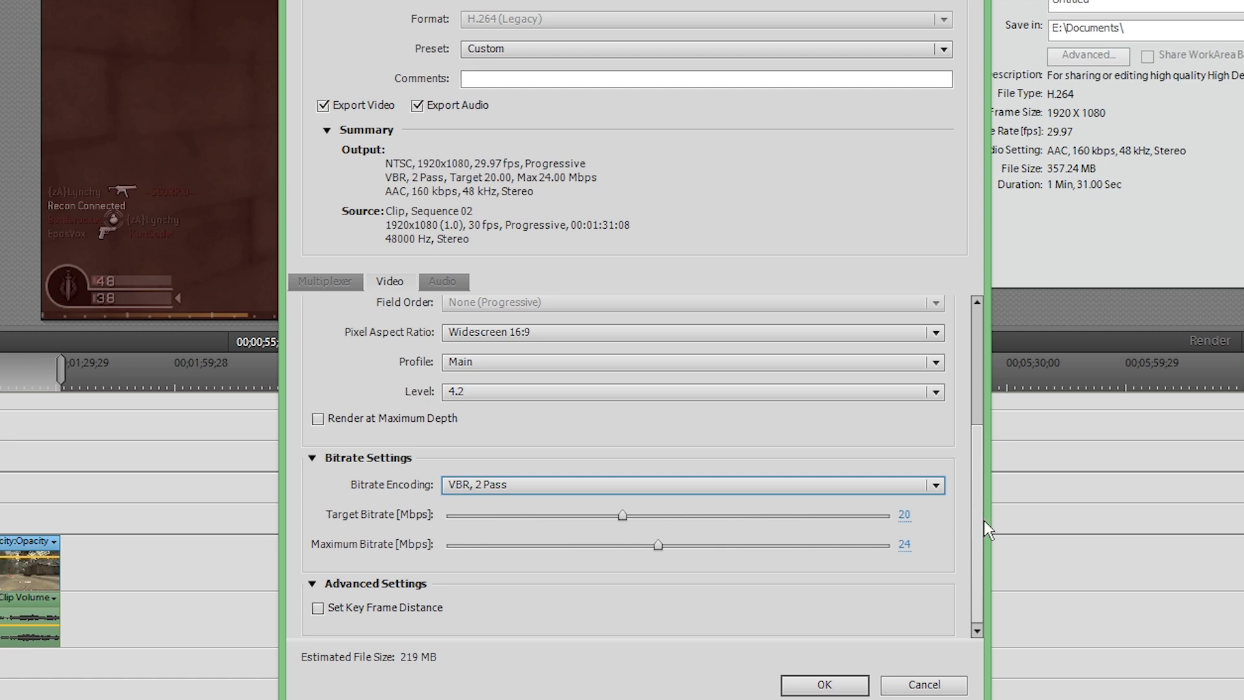
{"action": "scroll", "scroll_direction": "up", "scroll_amount": 3}
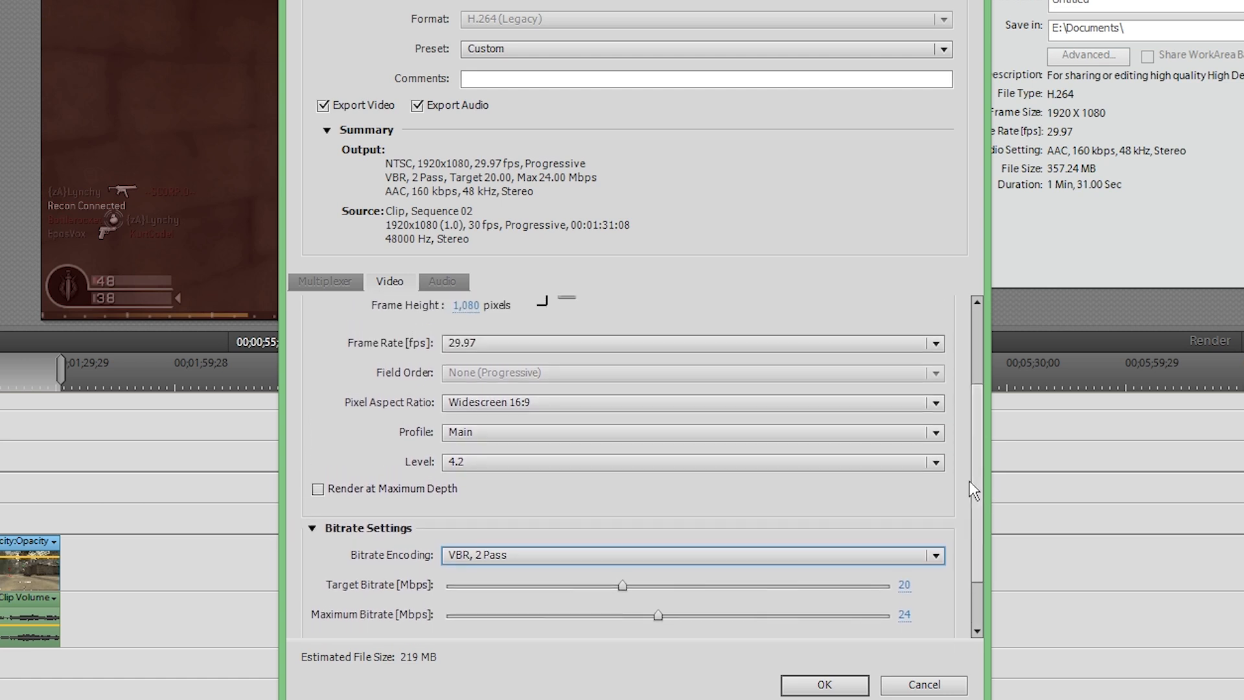
{"action": "mouse_move", "coordinate": [900, 550]}
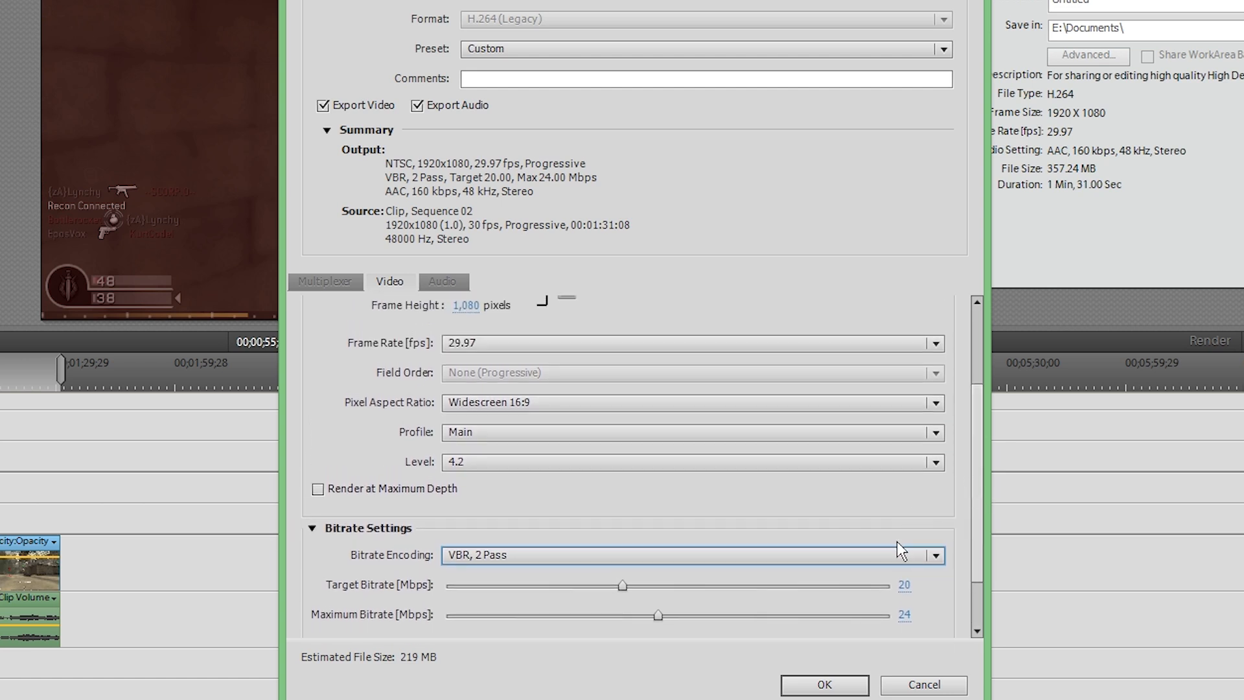
{"action": "mouse_move", "coordinate": [888, 565]}
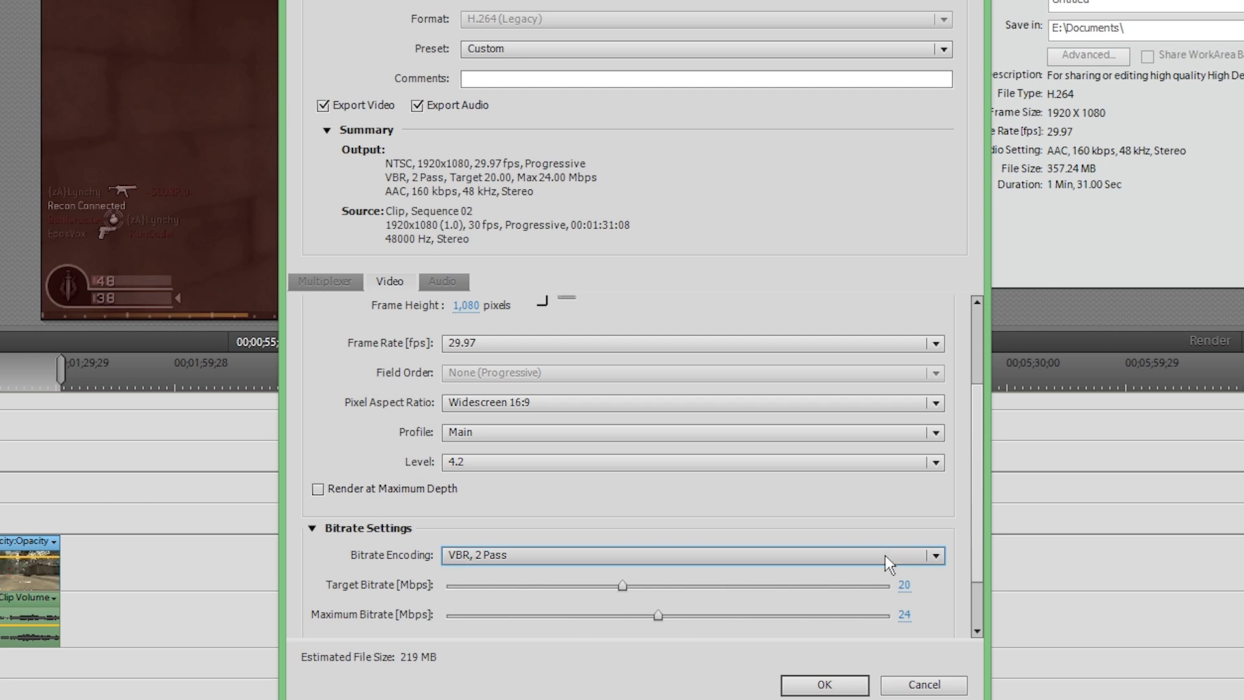
{"action": "mouse_move", "coordinate": [937, 562]}
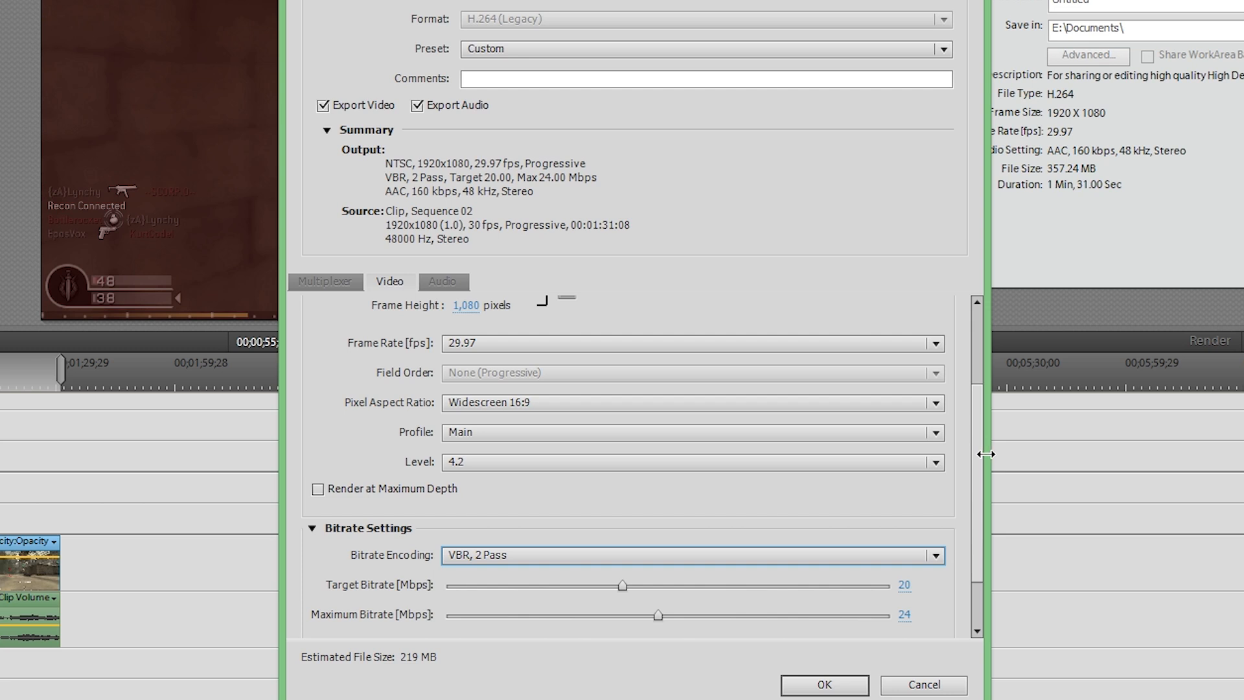
{"action": "scroll", "scroll_direction": "down", "scroll_amount": 3}
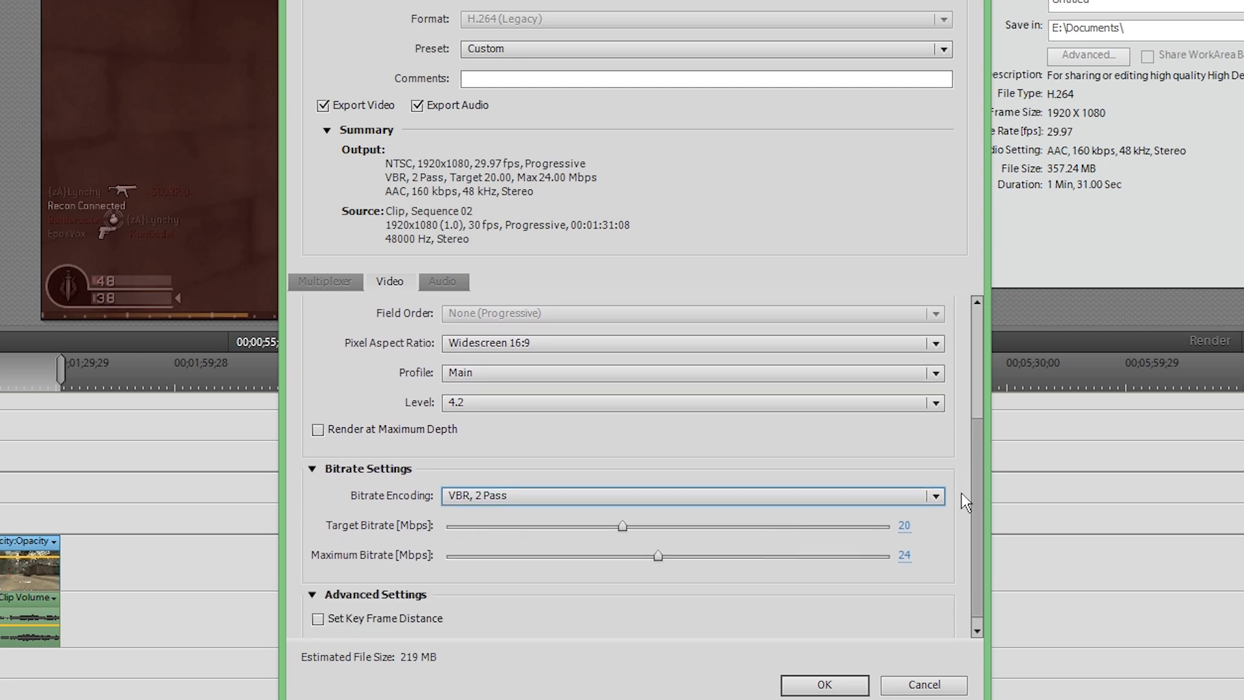
{"action": "scroll", "scroll_direction": "down", "scroll_amount": 3}
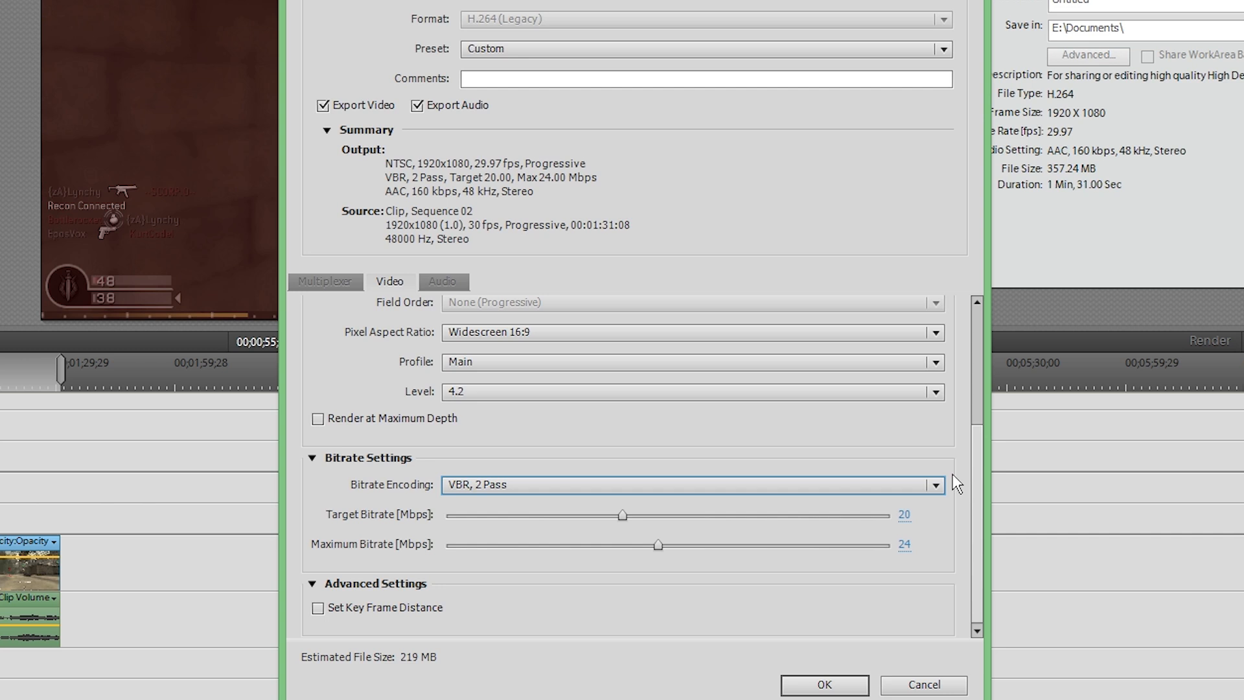
{"action": "mouse_move", "coordinate": [962, 481]}
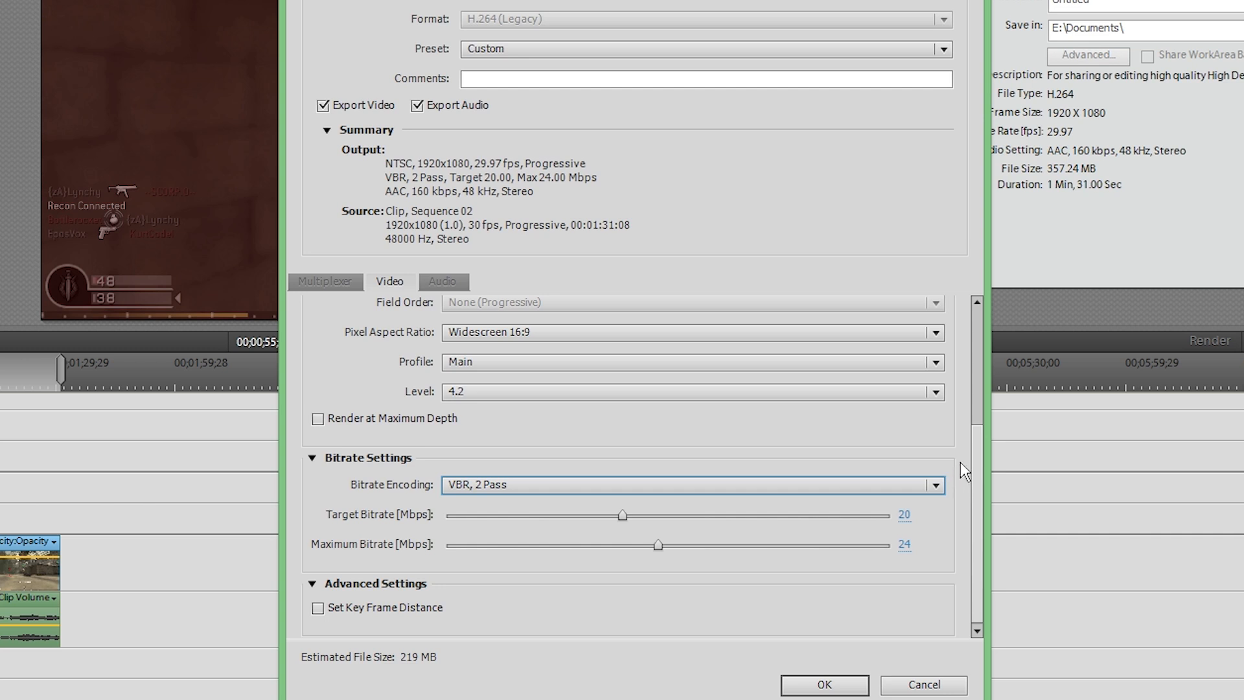
{"action": "left_click", "coordinate": [934, 485]}
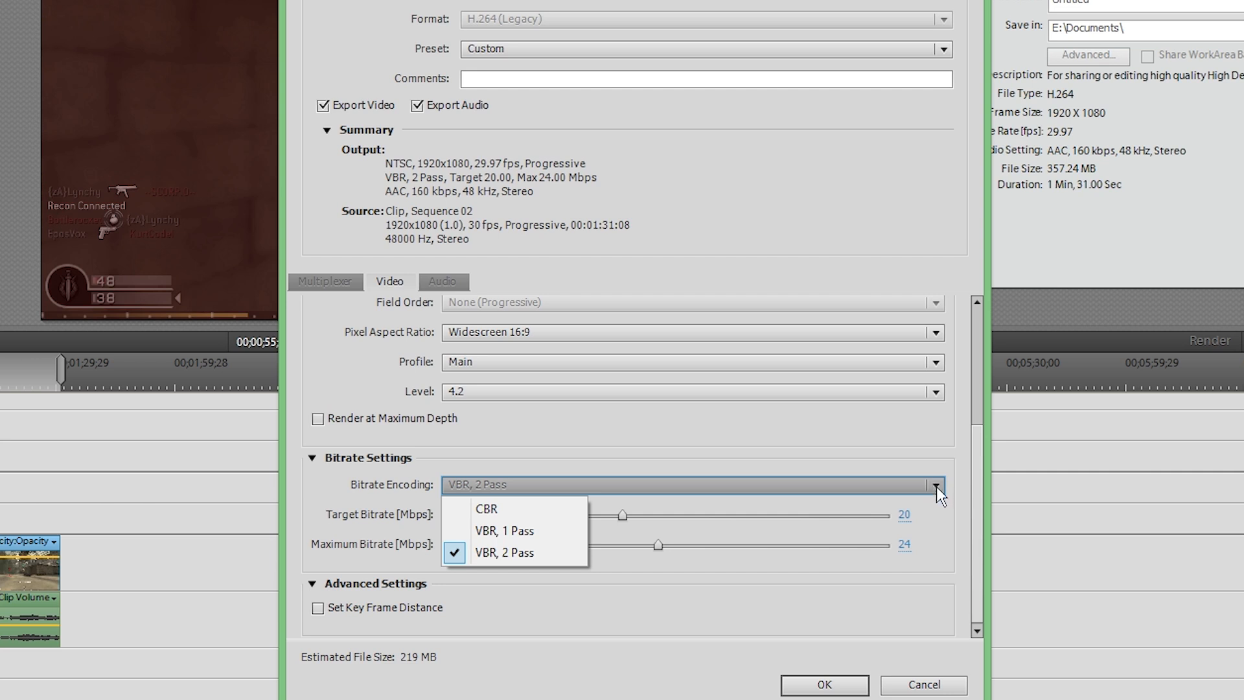
{"action": "left_click", "coordinate": [503, 552]}
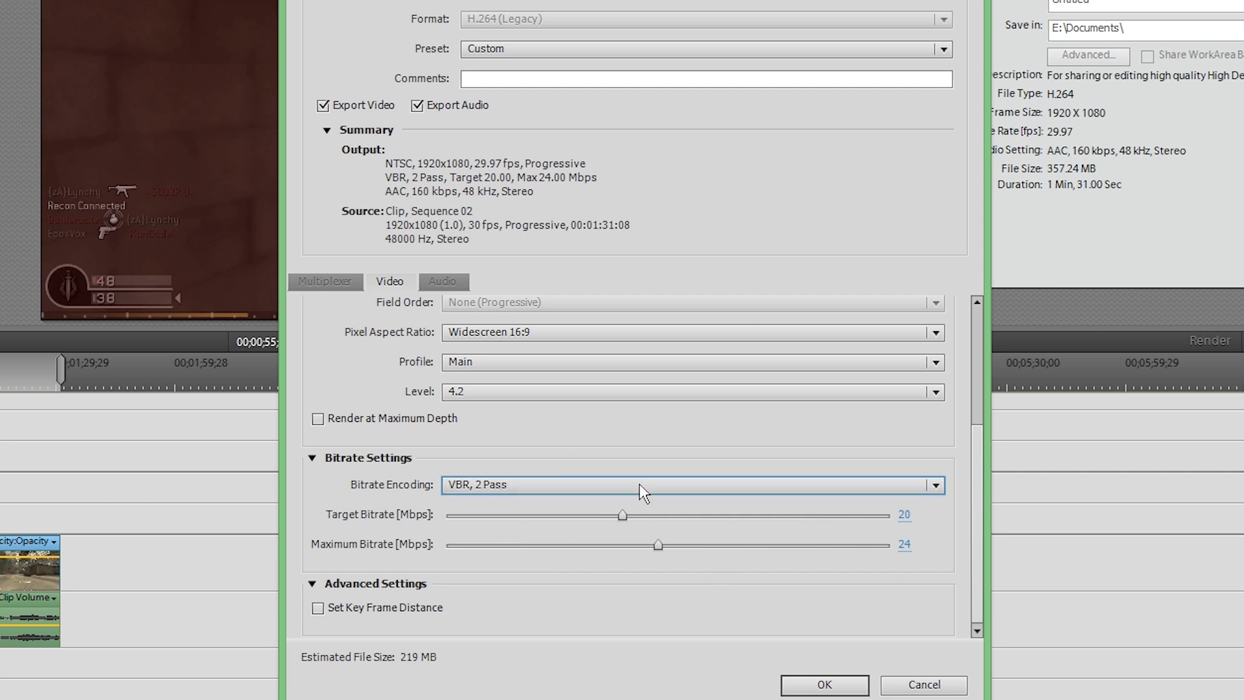
{"action": "mouse_move", "coordinate": [452, 431]}
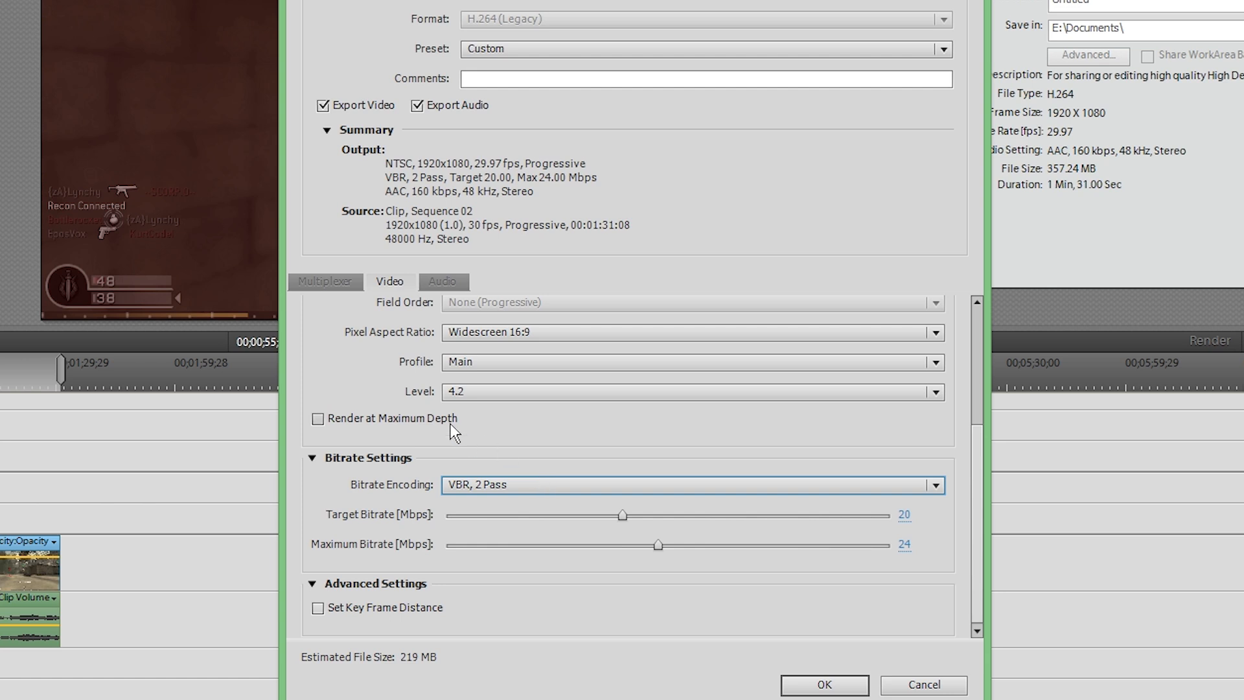
{"action": "left_click", "coordinate": [318, 418]}
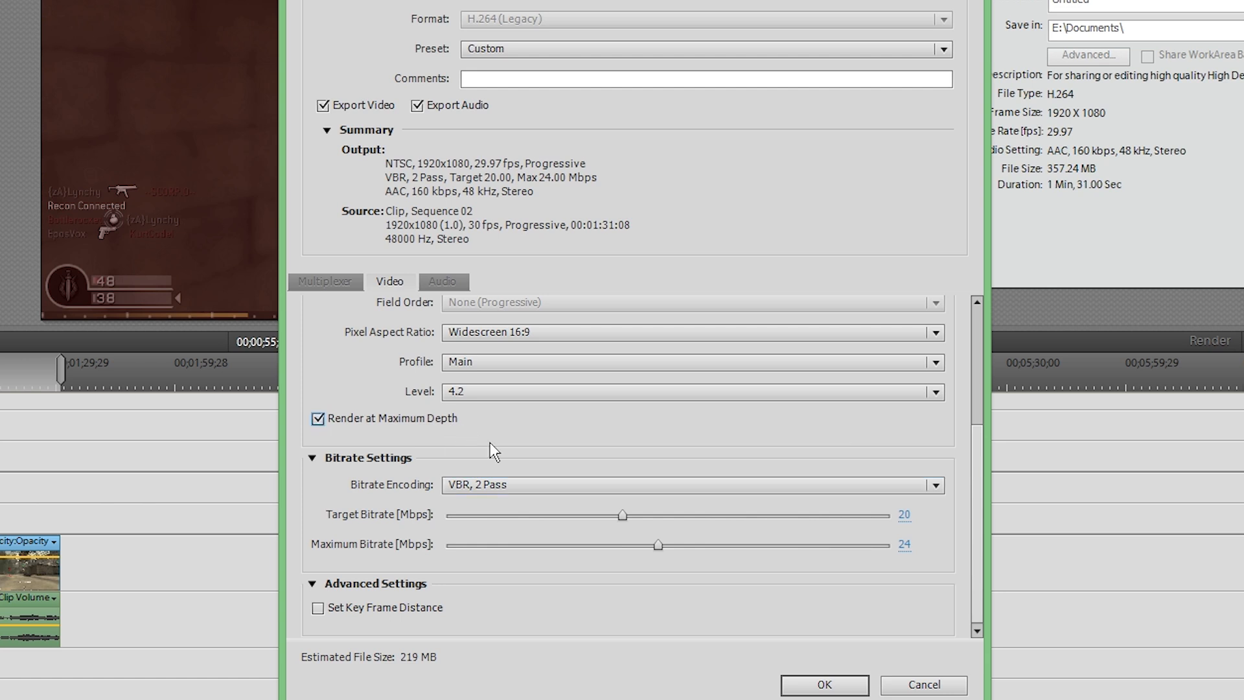
{"action": "mouse_move", "coordinate": [978, 494]}
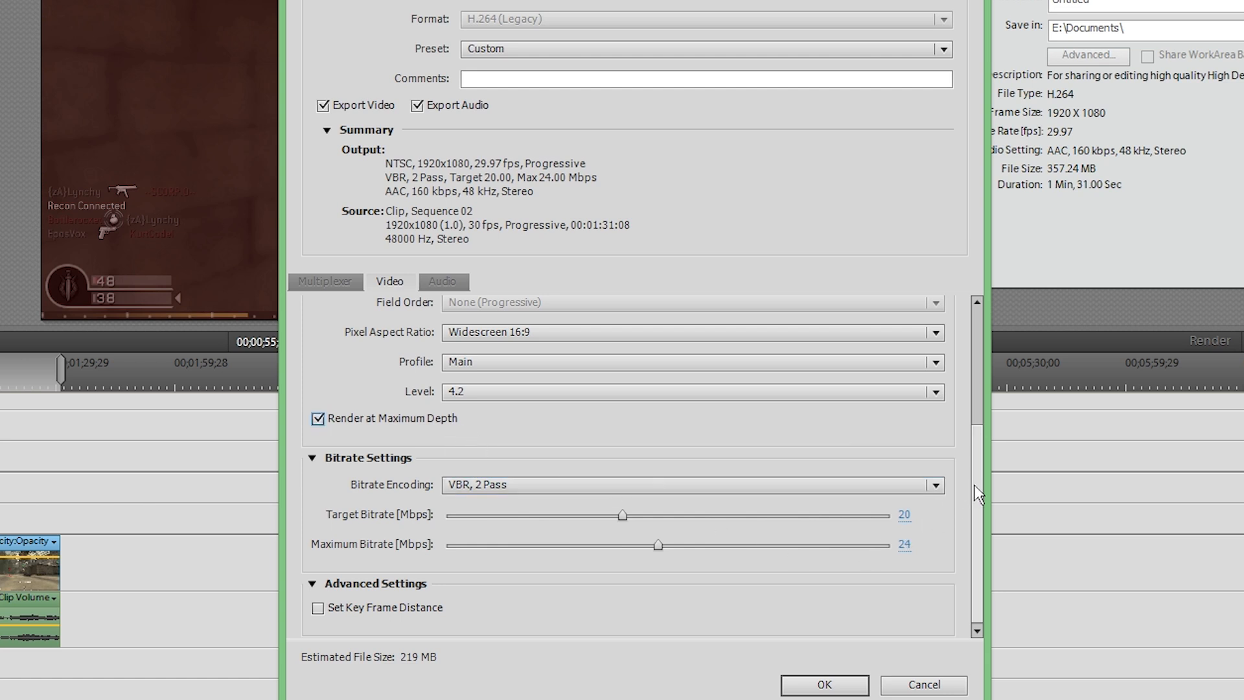
{"action": "scroll", "scroll_direction": "up", "scroll_amount": 3}
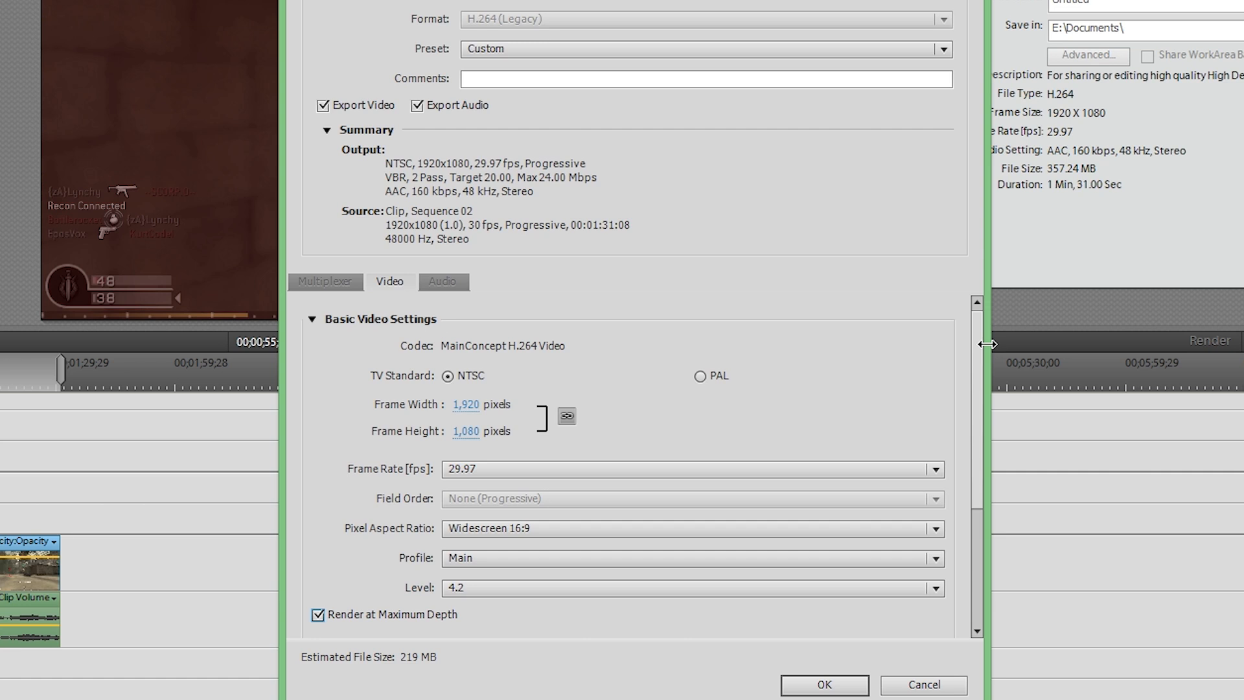
{"action": "mouse_move", "coordinate": [984, 349]}
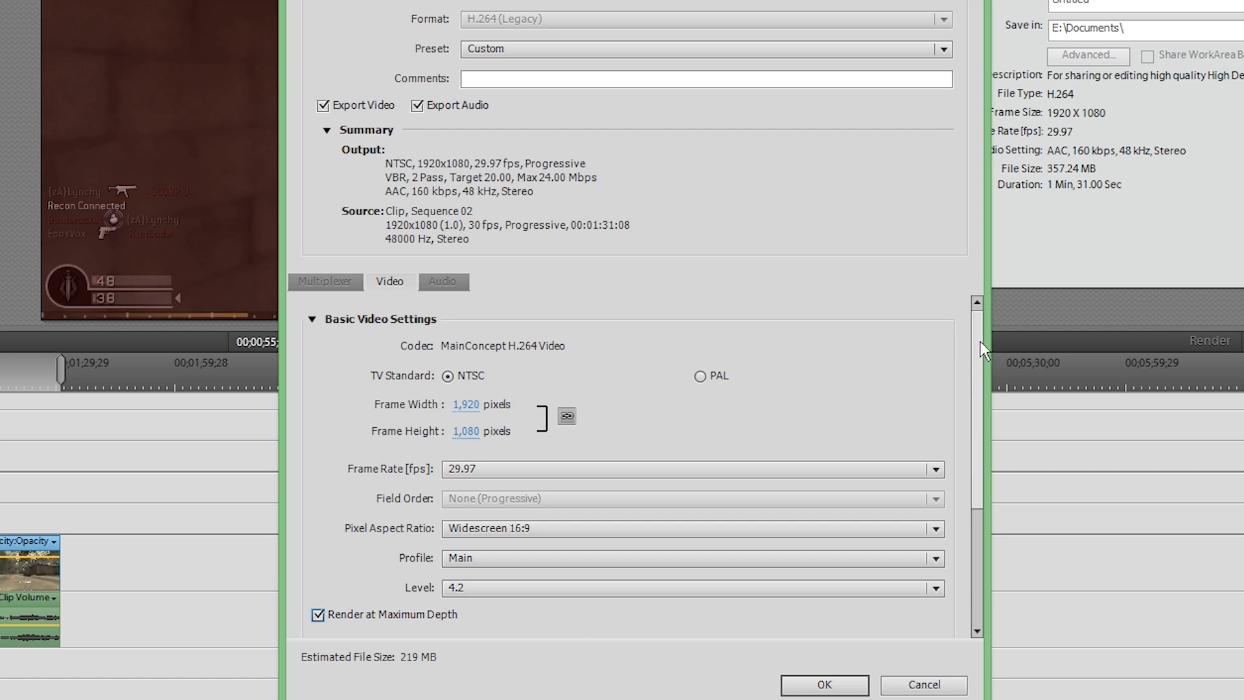
{"action": "scroll", "scroll_direction": "down", "scroll_amount": 3}
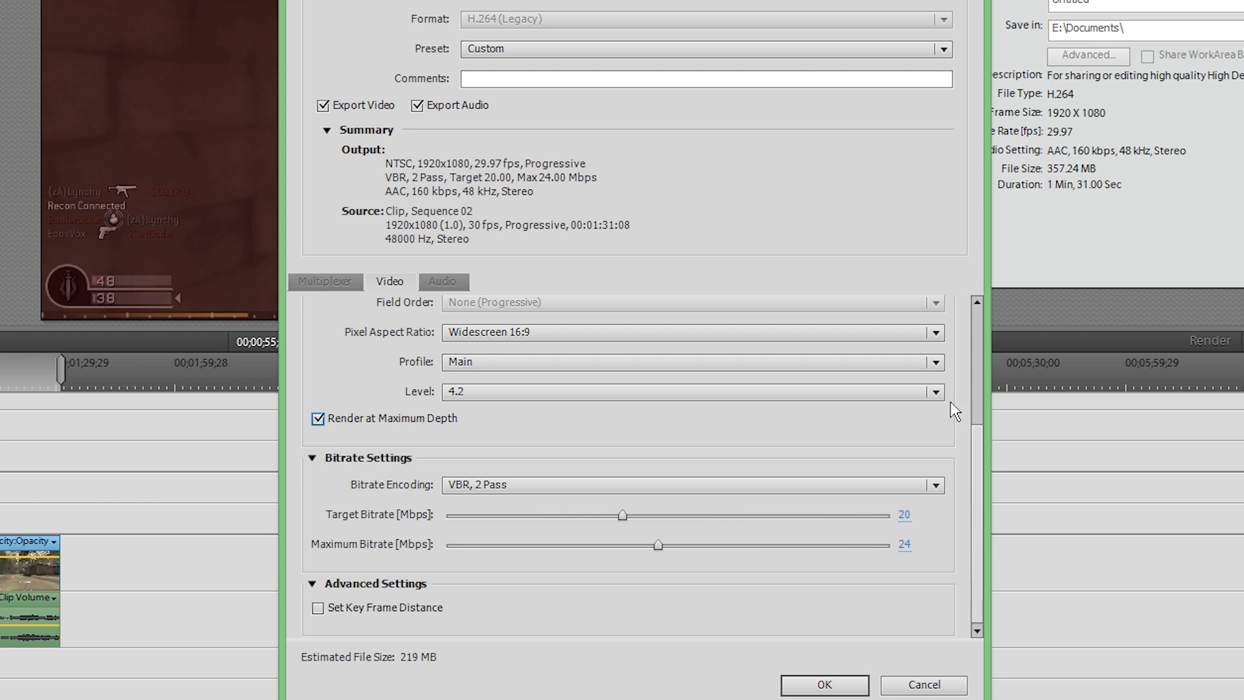
{"action": "mouse_move", "coordinate": [908, 549]}
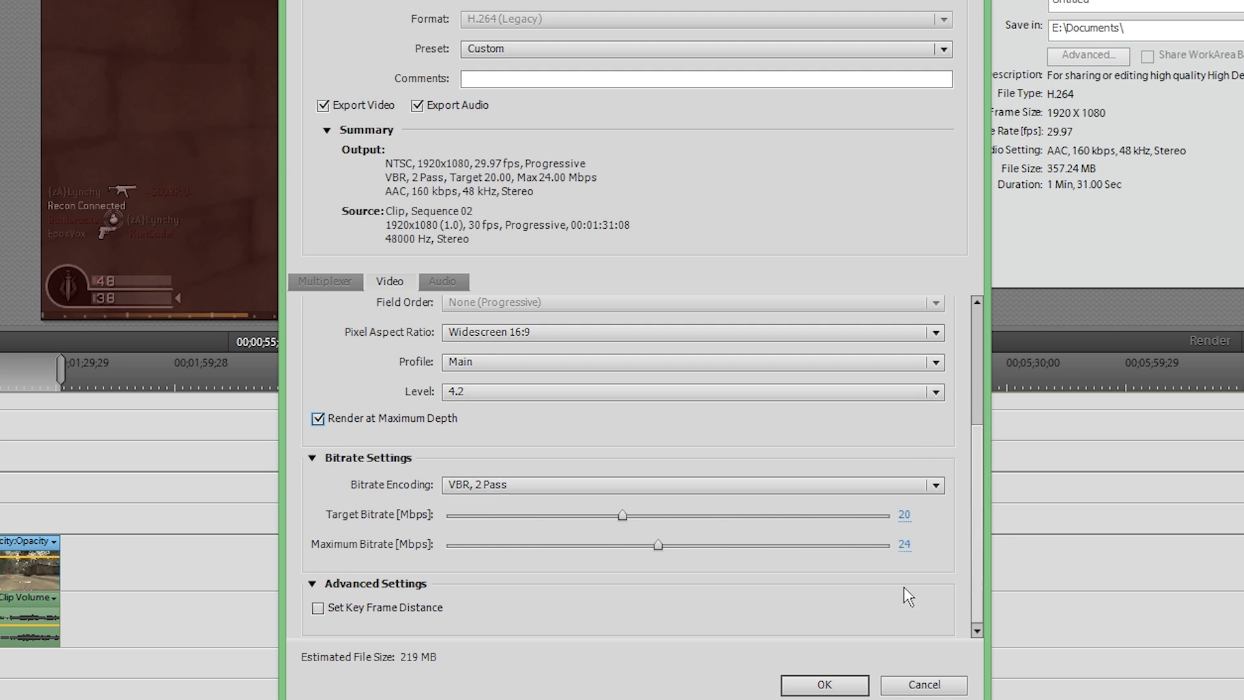
{"action": "mouse_move", "coordinate": [1133, 488]}
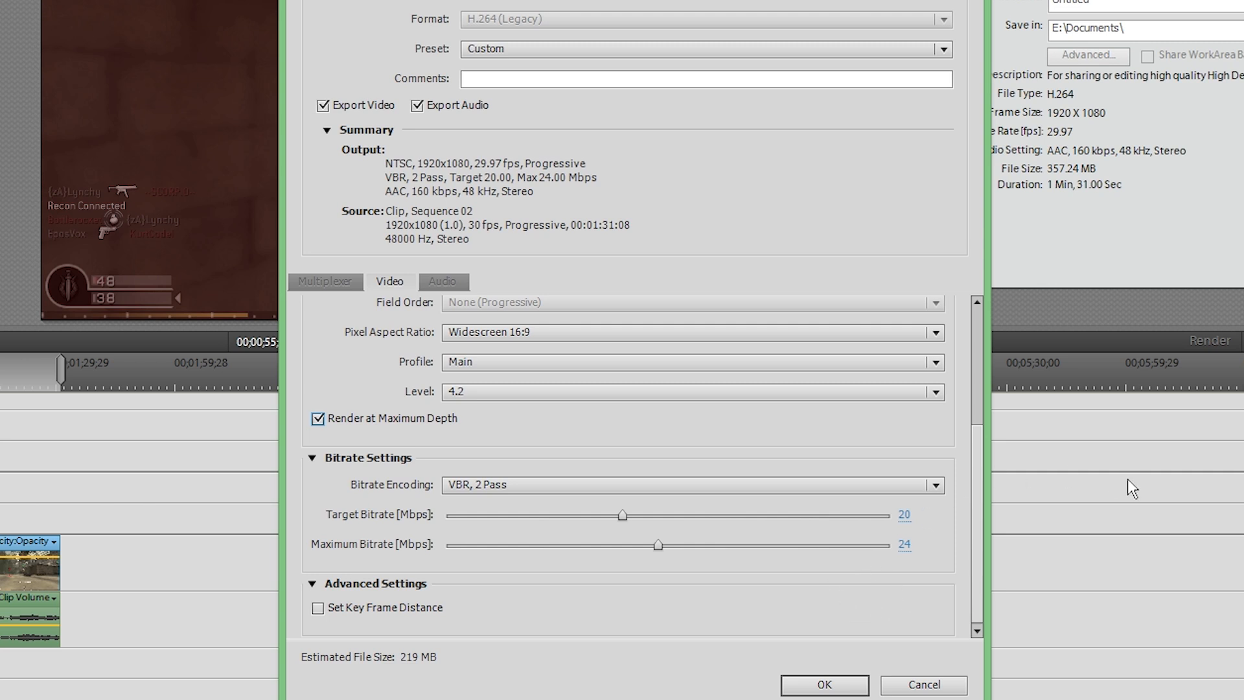
{"action": "mouse_move", "coordinate": [996, 398]}
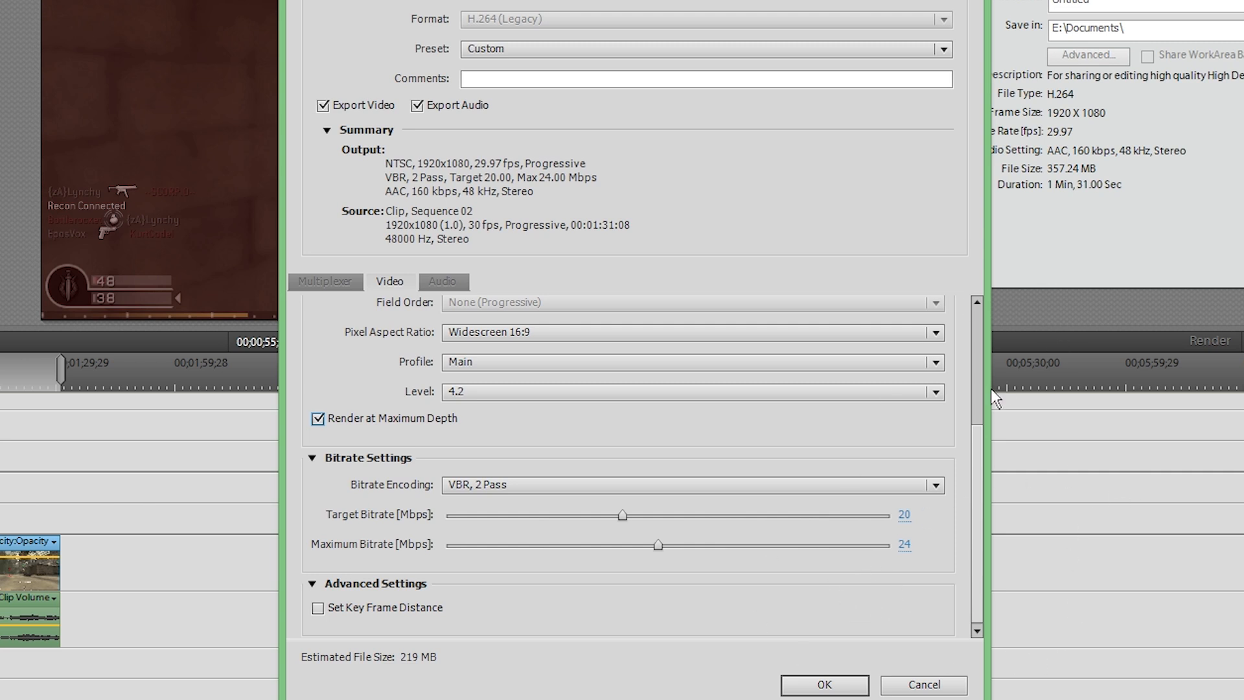
{"action": "mouse_move", "coordinate": [1192, 512]}
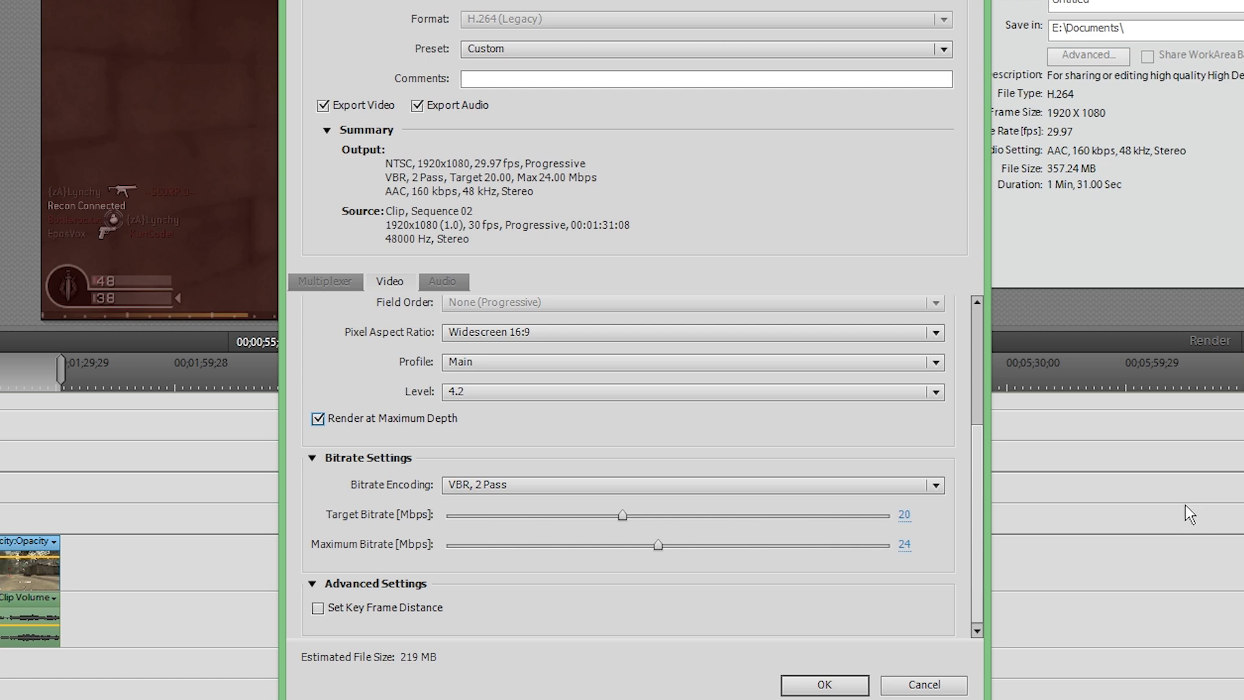
{"action": "mouse_move", "coordinate": [1035, 478]}
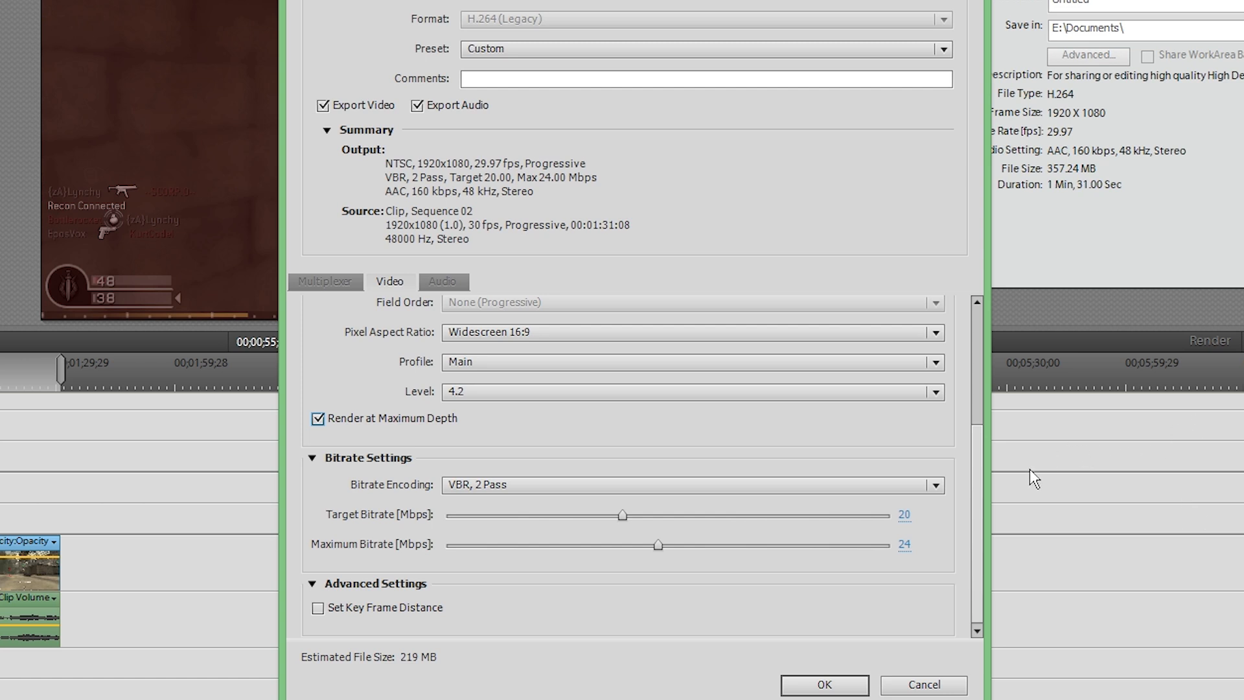
{"action": "mouse_move", "coordinate": [530, 509]}
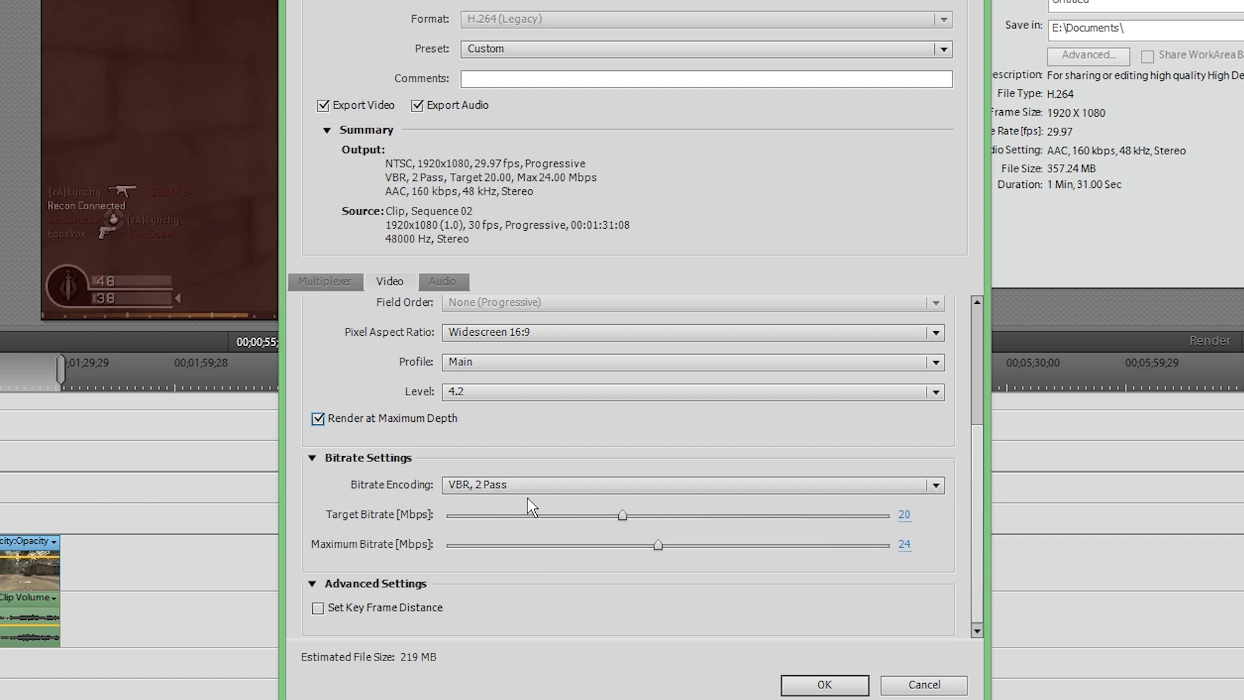
{"action": "mouse_move", "coordinate": [901, 492]}
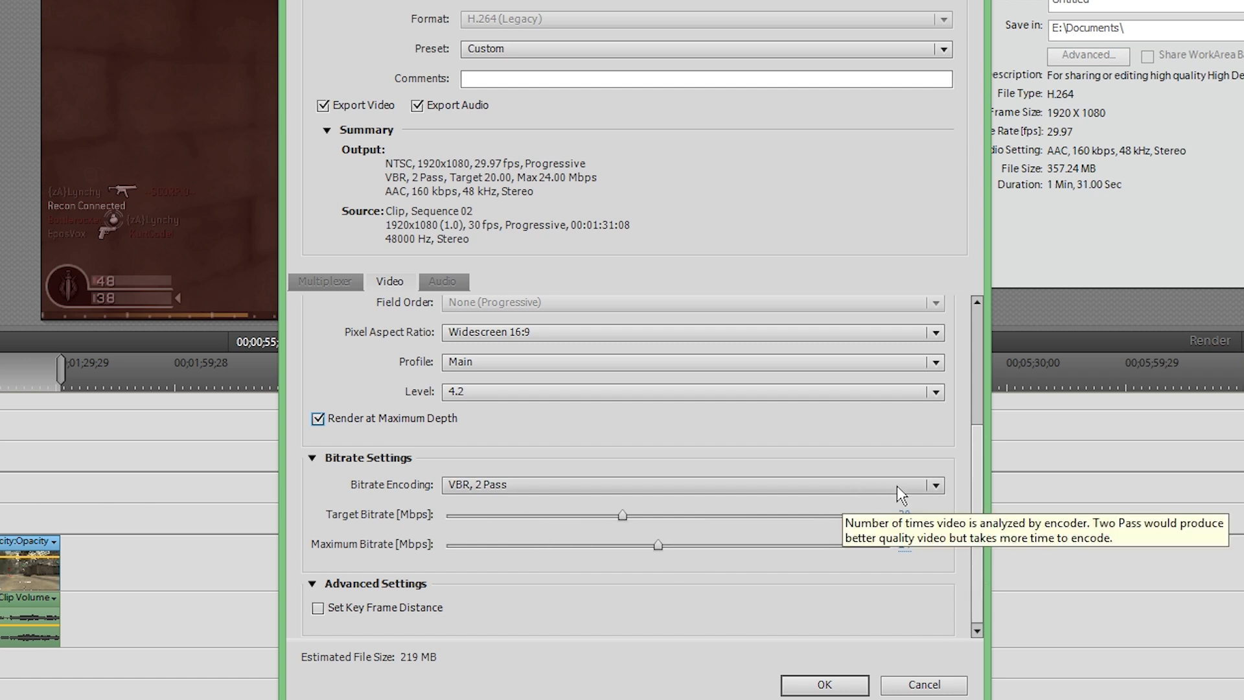
{"action": "mouse_move", "coordinate": [791, 498]}
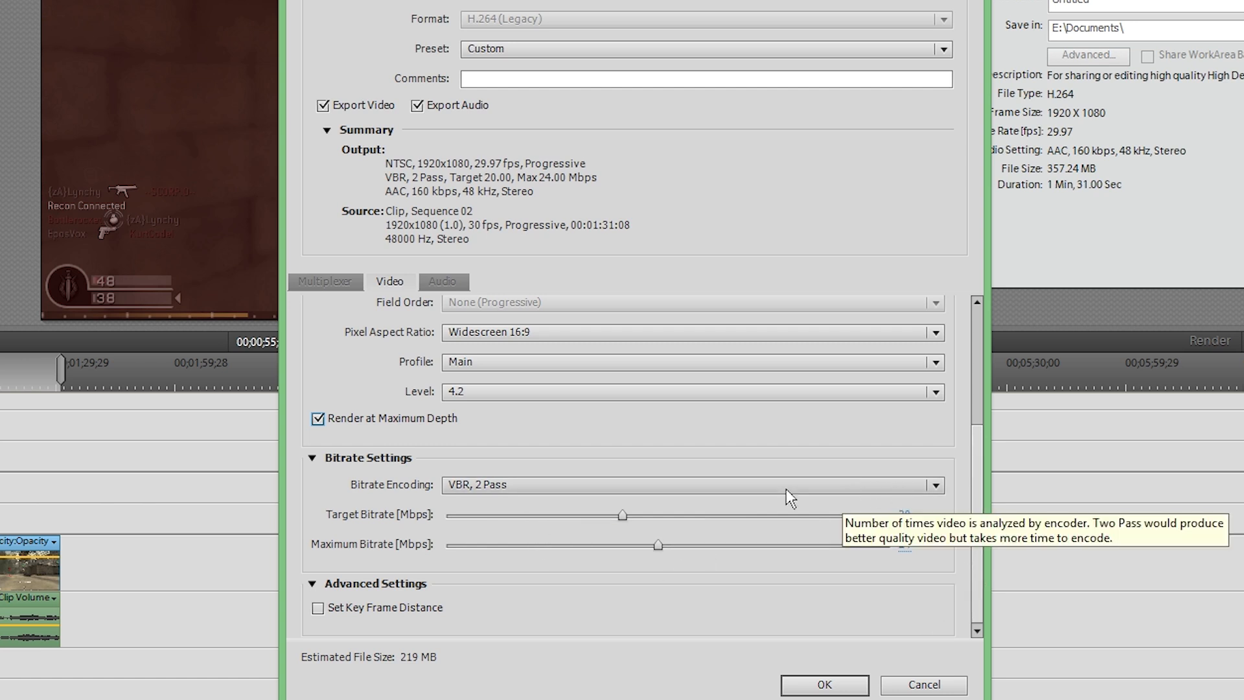
{"action": "mouse_move", "coordinate": [956, 453]}
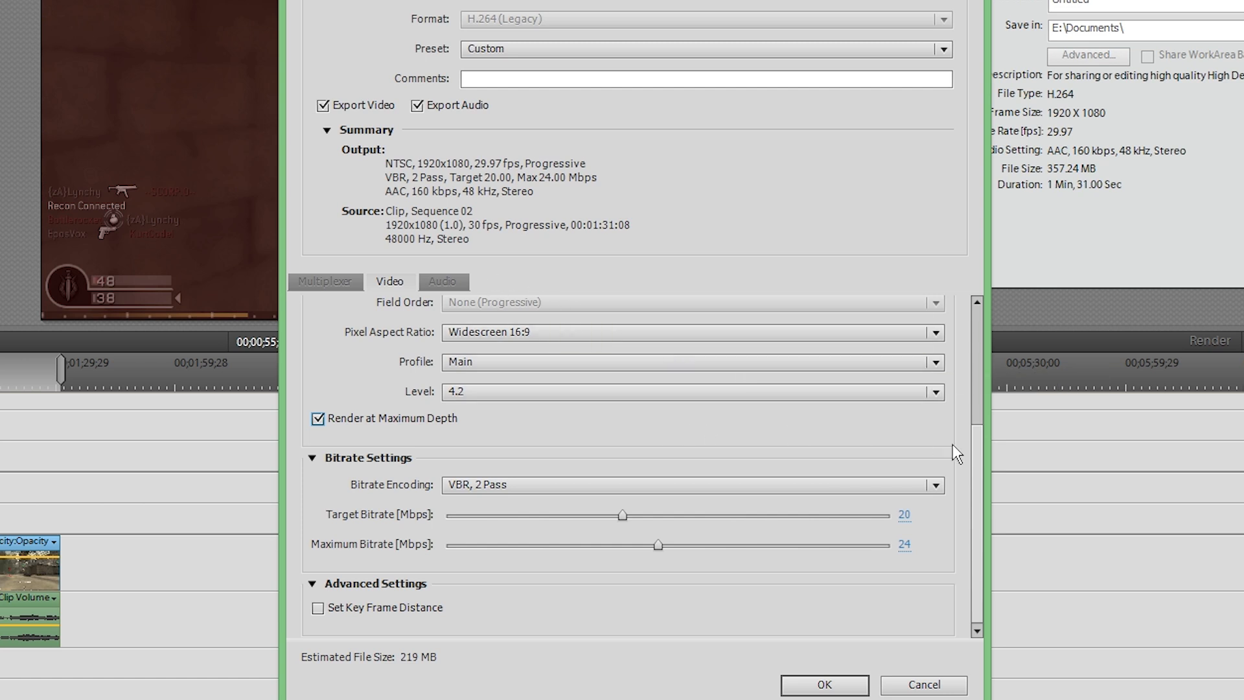
- Choose H.264 Level 5.1 and reselect 29.97 fps as the frame rate
{"action": "scroll", "scroll_direction": "up", "scroll_amount": 3}
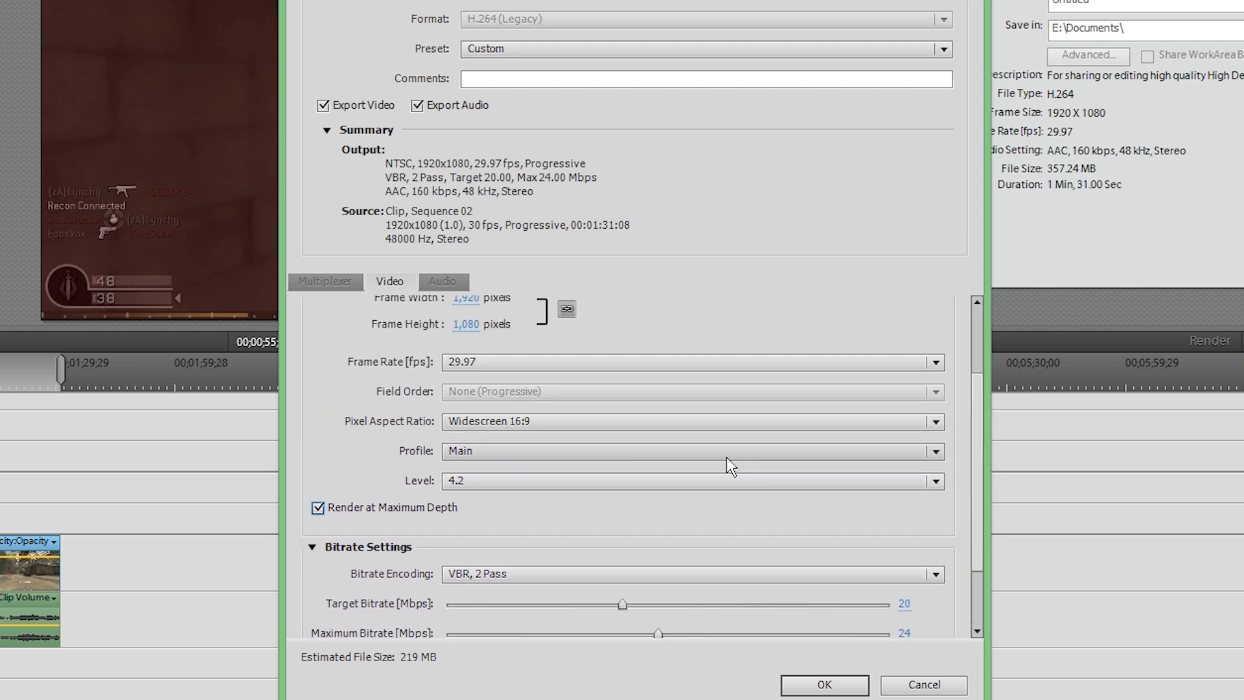
{"action": "mouse_move", "coordinate": [480, 453]}
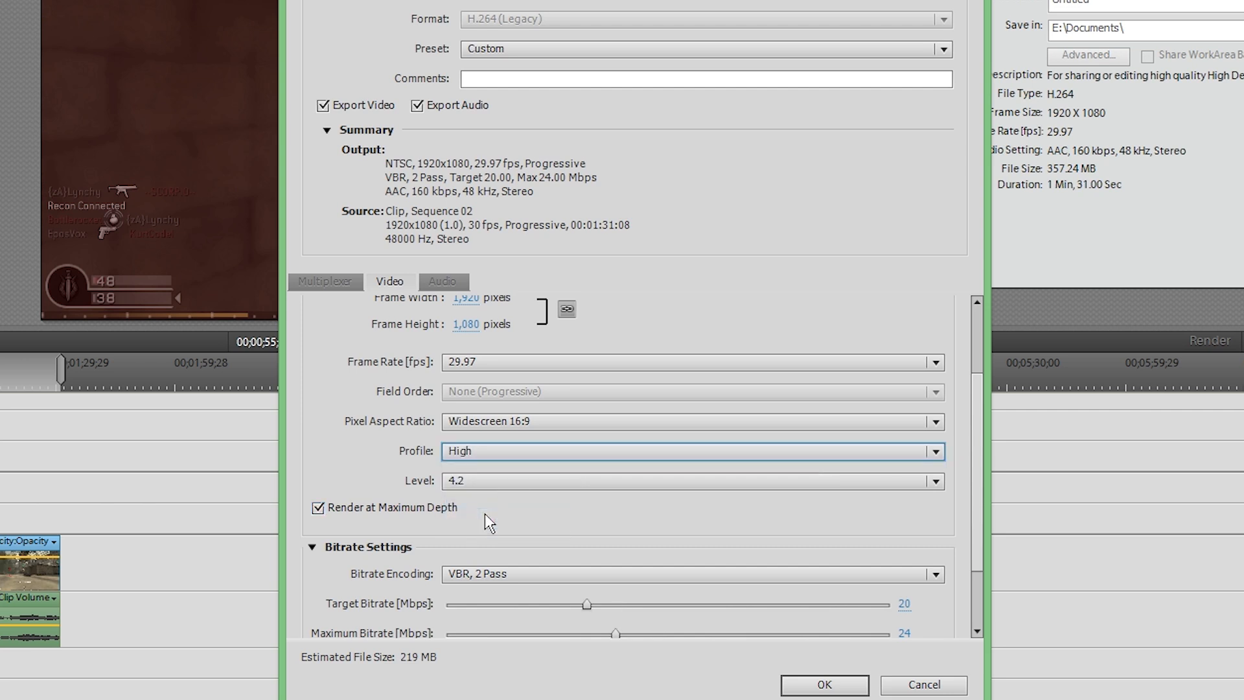
{"action": "left_click", "coordinate": [934, 481]}
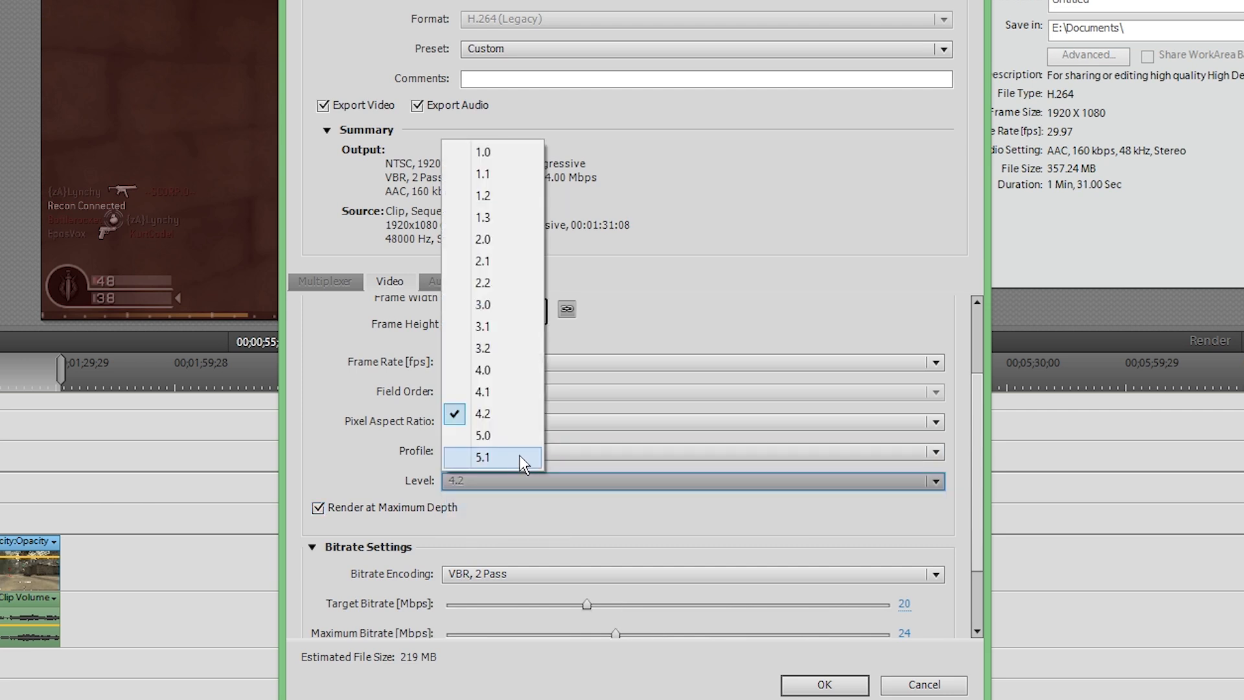
{"action": "left_click", "coordinate": [483, 458]}
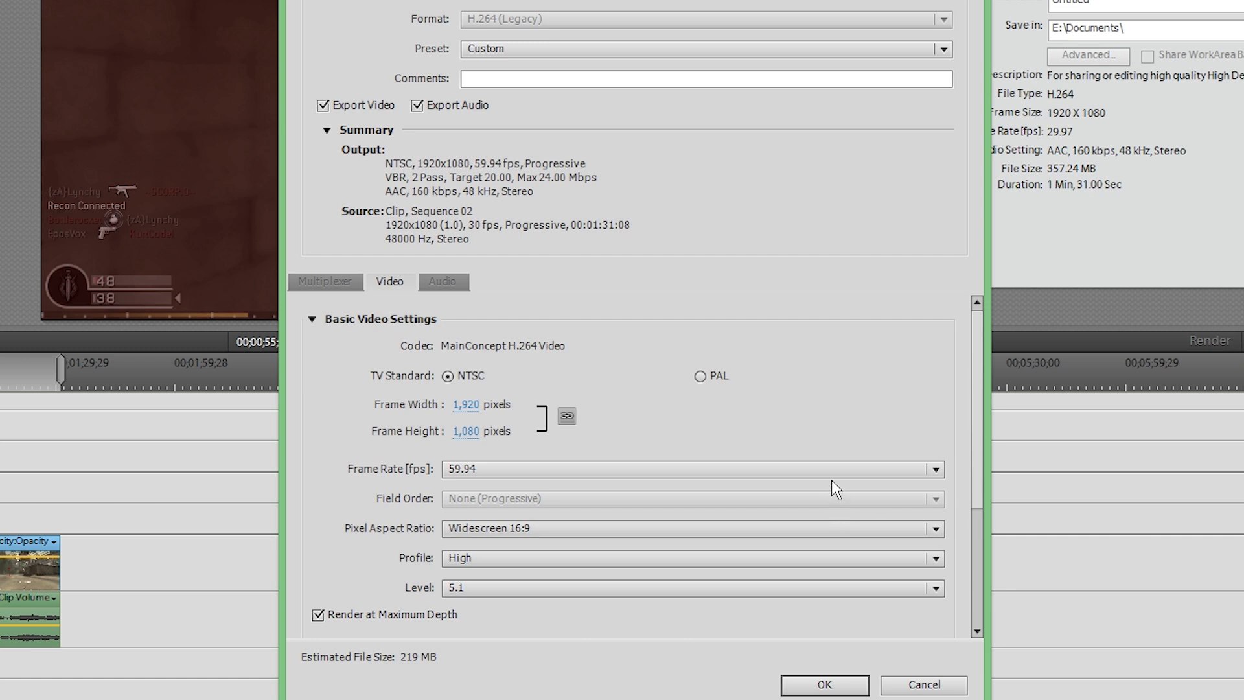
{"action": "left_click", "coordinate": [934, 469]}
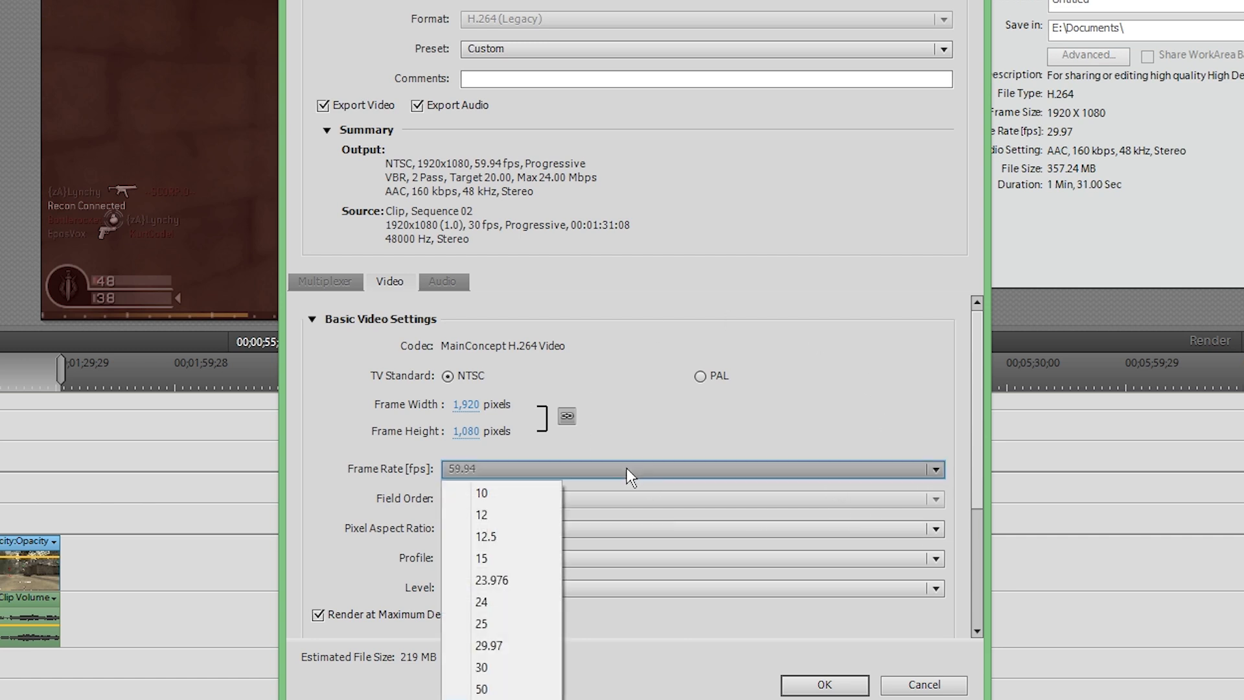
{"action": "left_click", "coordinate": [489, 646]}
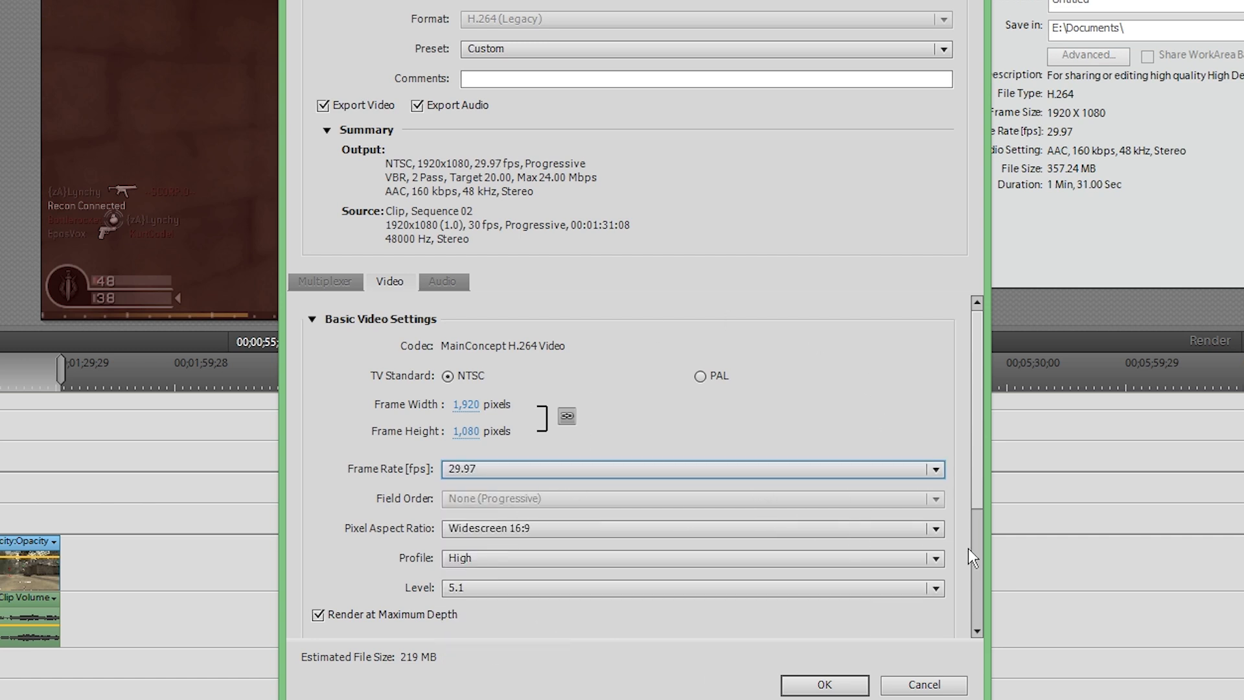
{"action": "scroll", "scroll_direction": "down", "scroll_amount": 3}
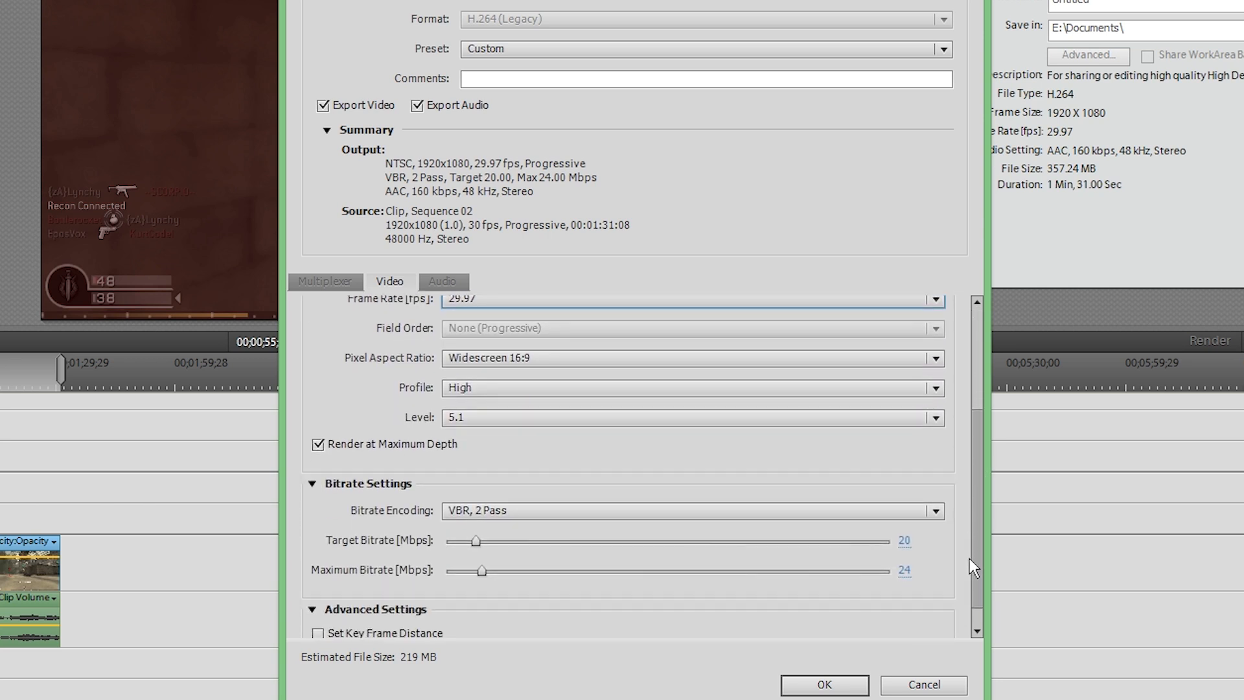
{"action": "scroll", "scroll_direction": "up", "scroll_amount": 3}
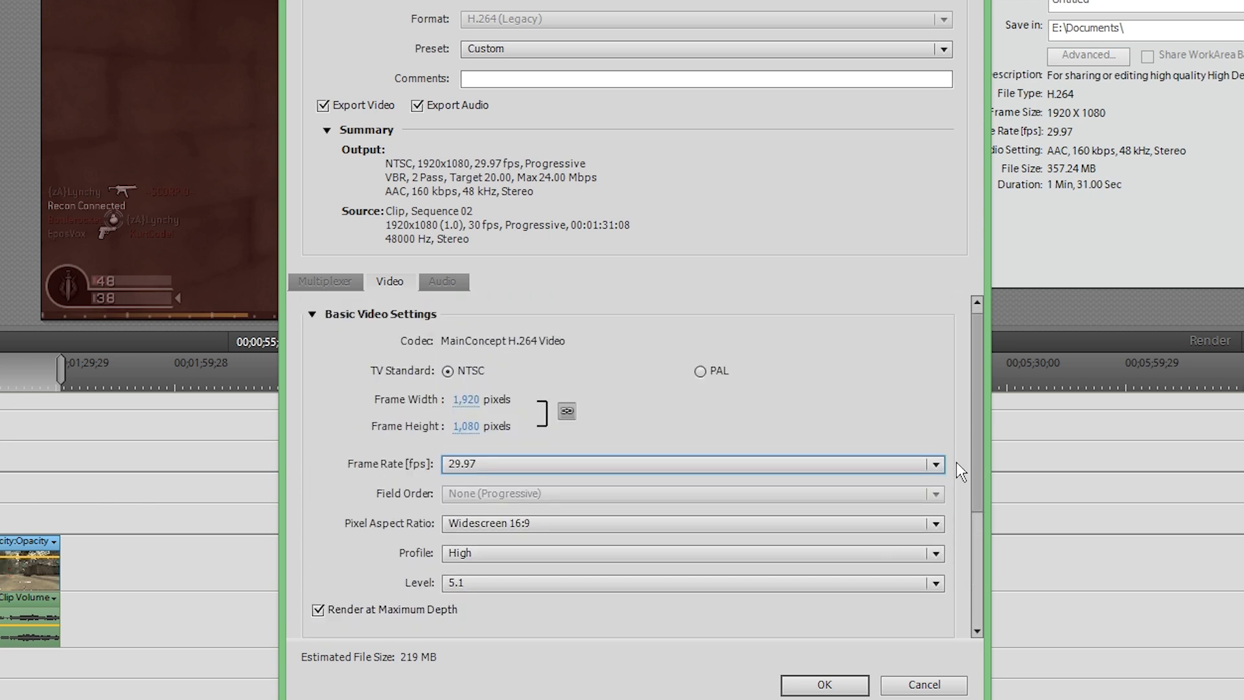
- Set AAC audio to 48 kHz and 320 kbps, then return to the Video tab
{"action": "scroll", "scroll_direction": "down", "scroll_amount": 3}
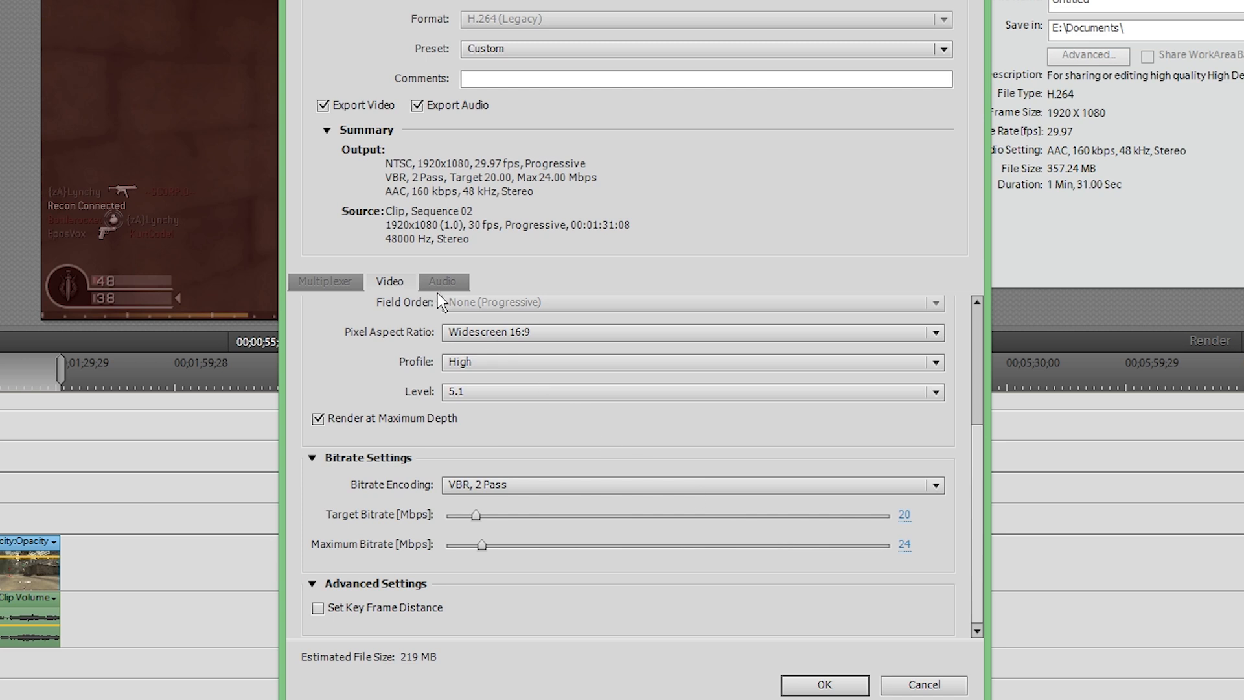
{"action": "left_click", "coordinate": [443, 282]}
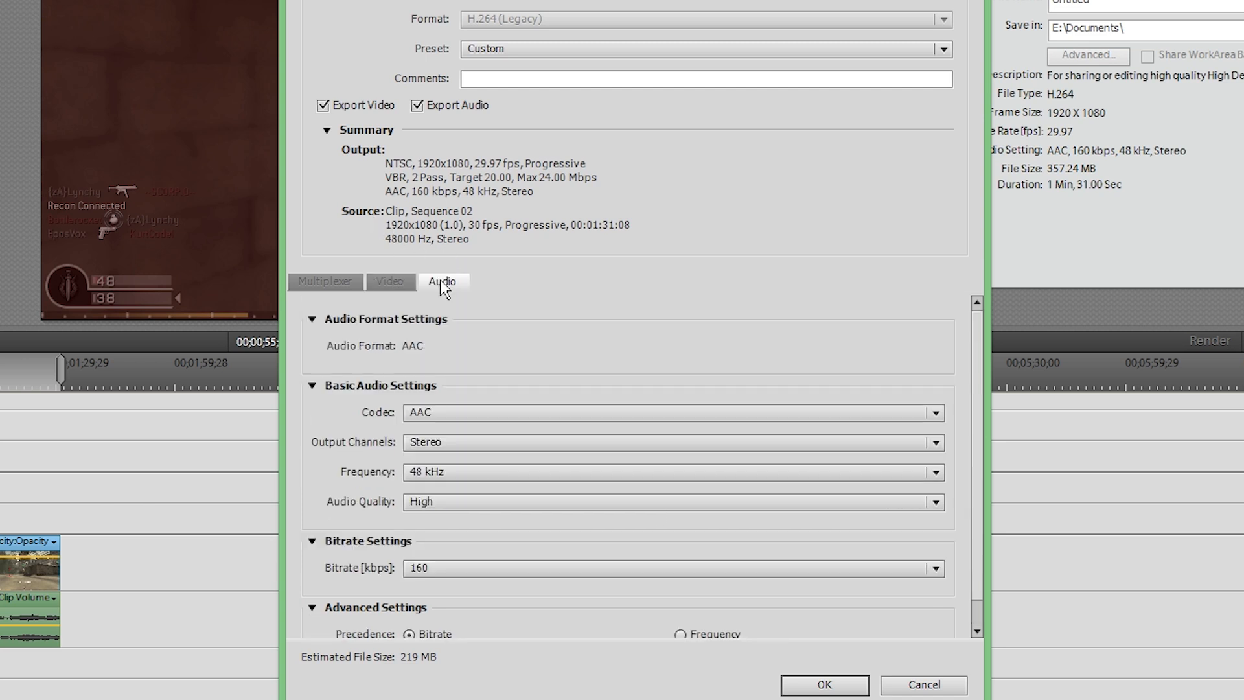
{"action": "mouse_move", "coordinate": [988, 498]}
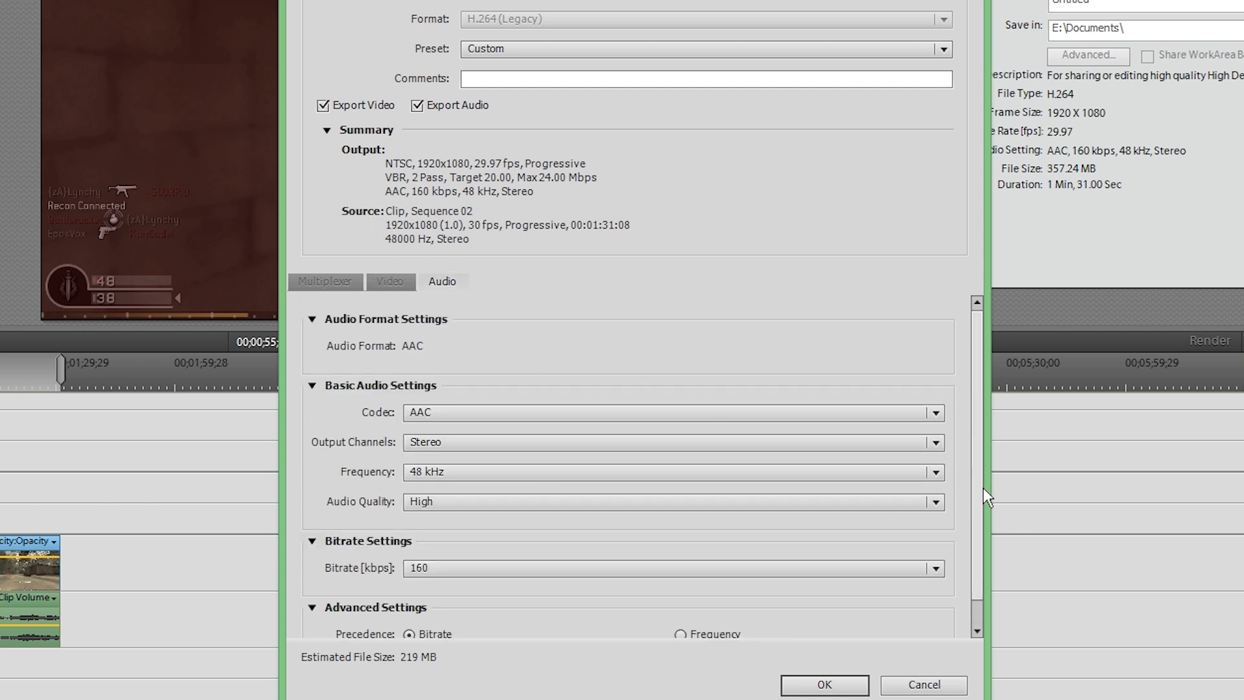
{"action": "scroll", "scroll_direction": "down", "scroll_amount": 3}
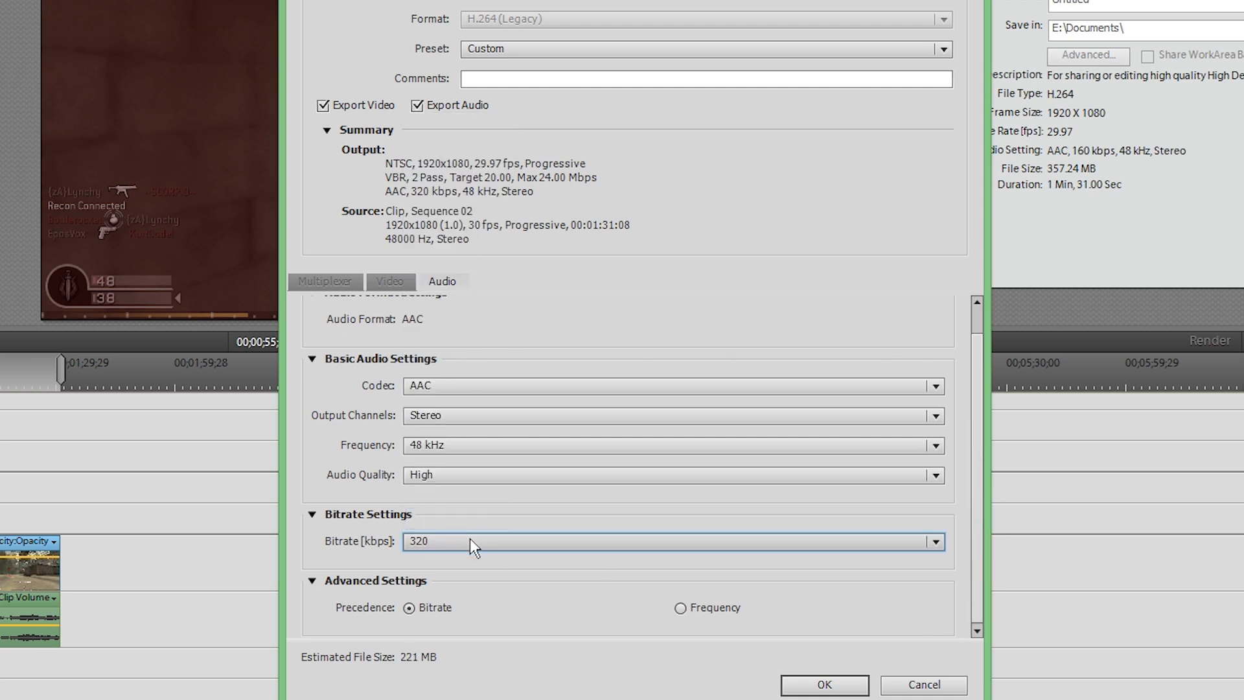
{"action": "mouse_move", "coordinate": [545, 551]}
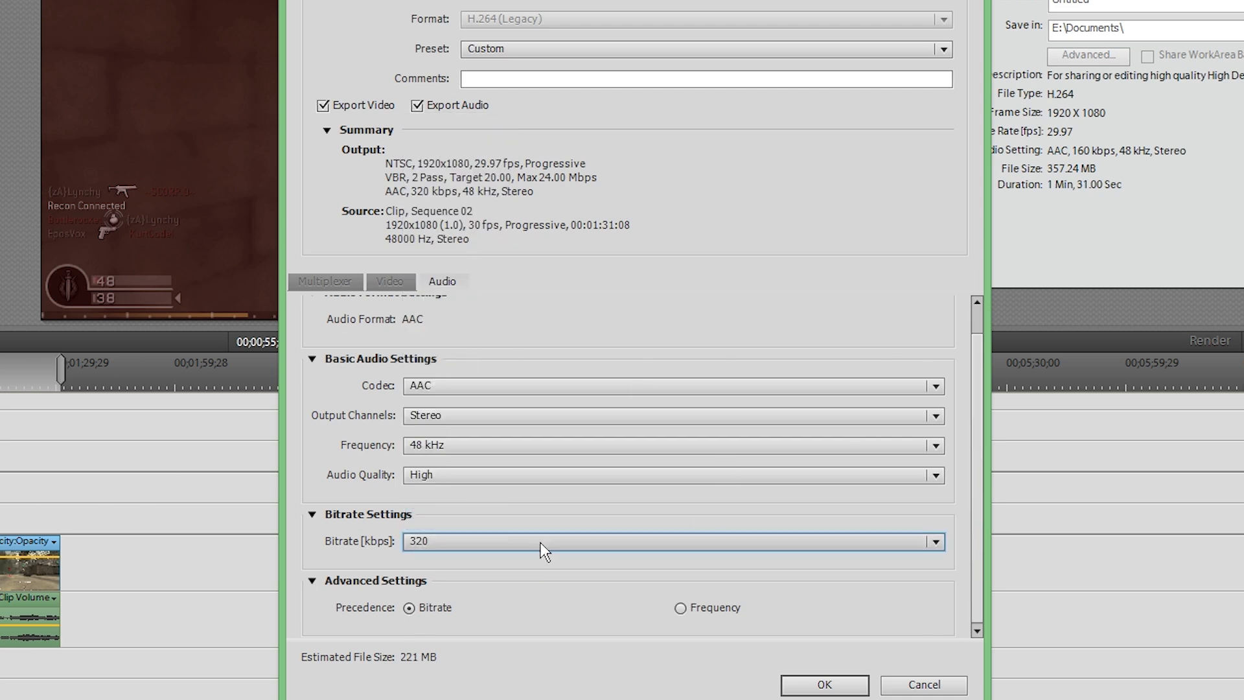
{"action": "mouse_move", "coordinate": [427, 608]}
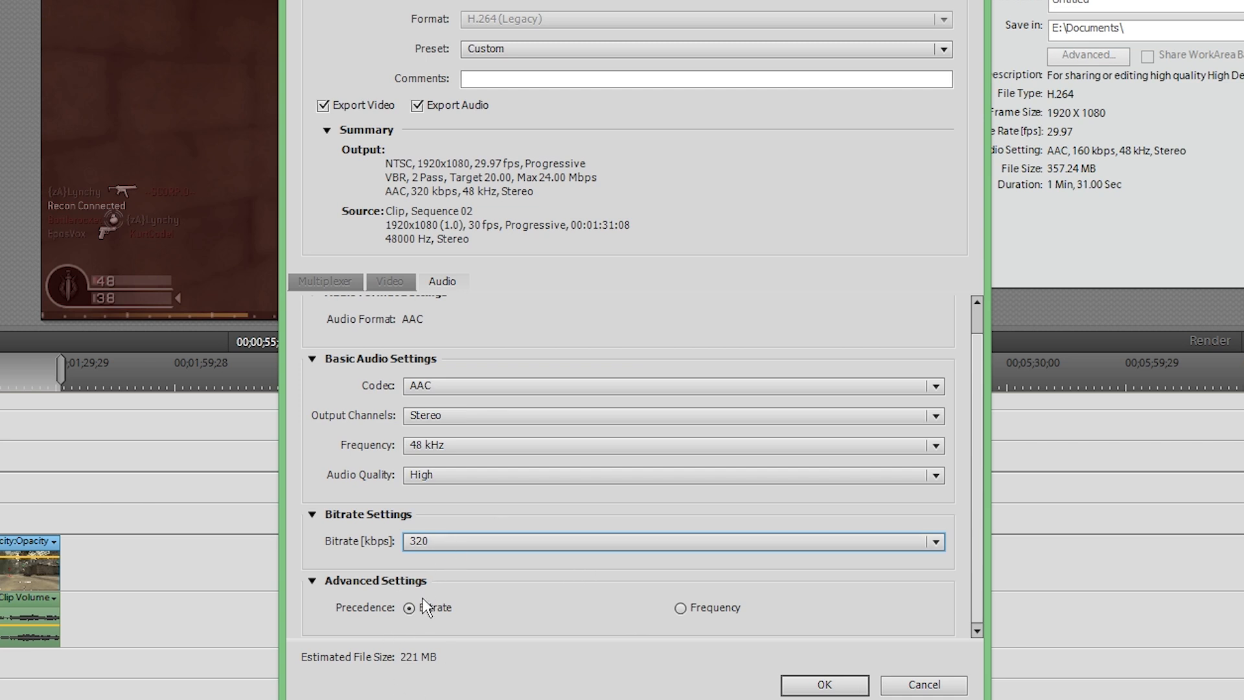
{"action": "mouse_move", "coordinate": [523, 555]}
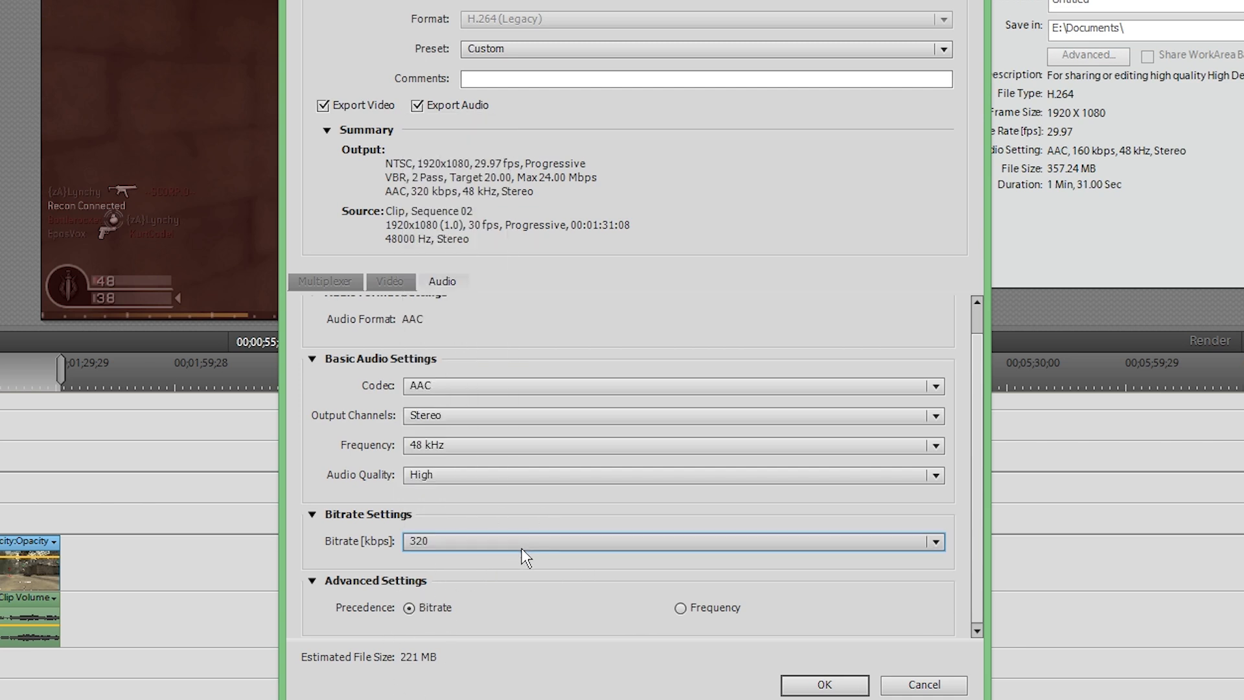
{"action": "mouse_move", "coordinate": [436, 452]}
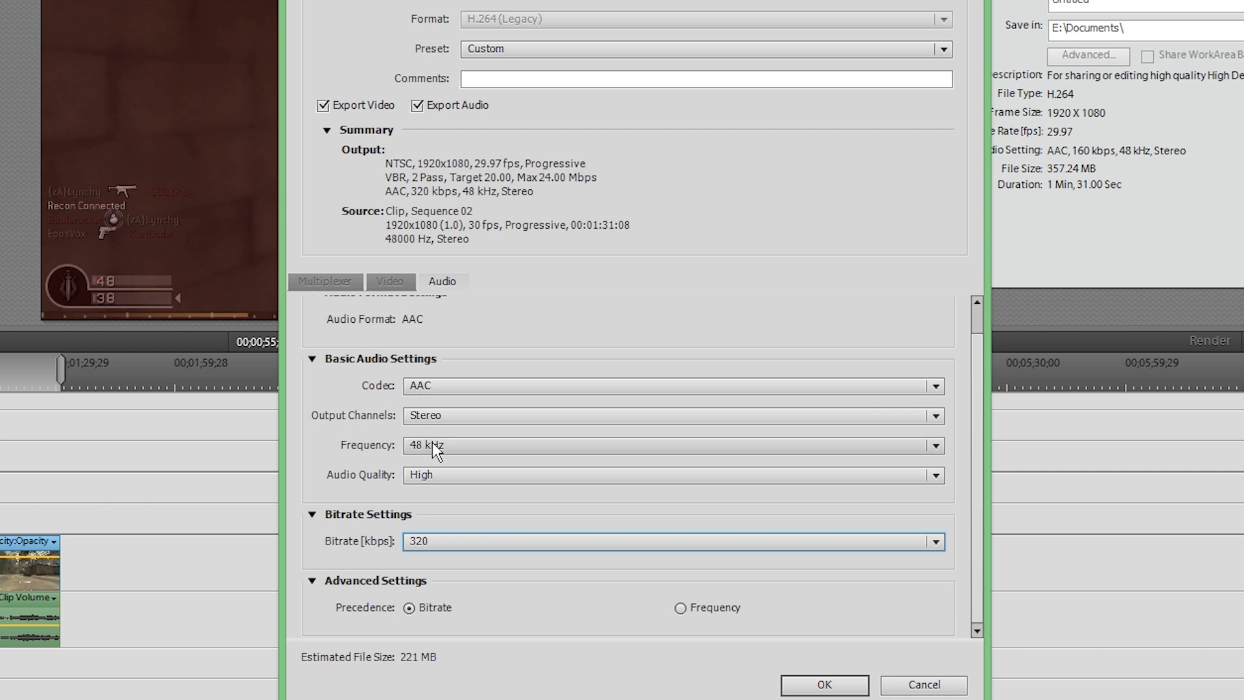
{"action": "mouse_move", "coordinate": [421, 488]}
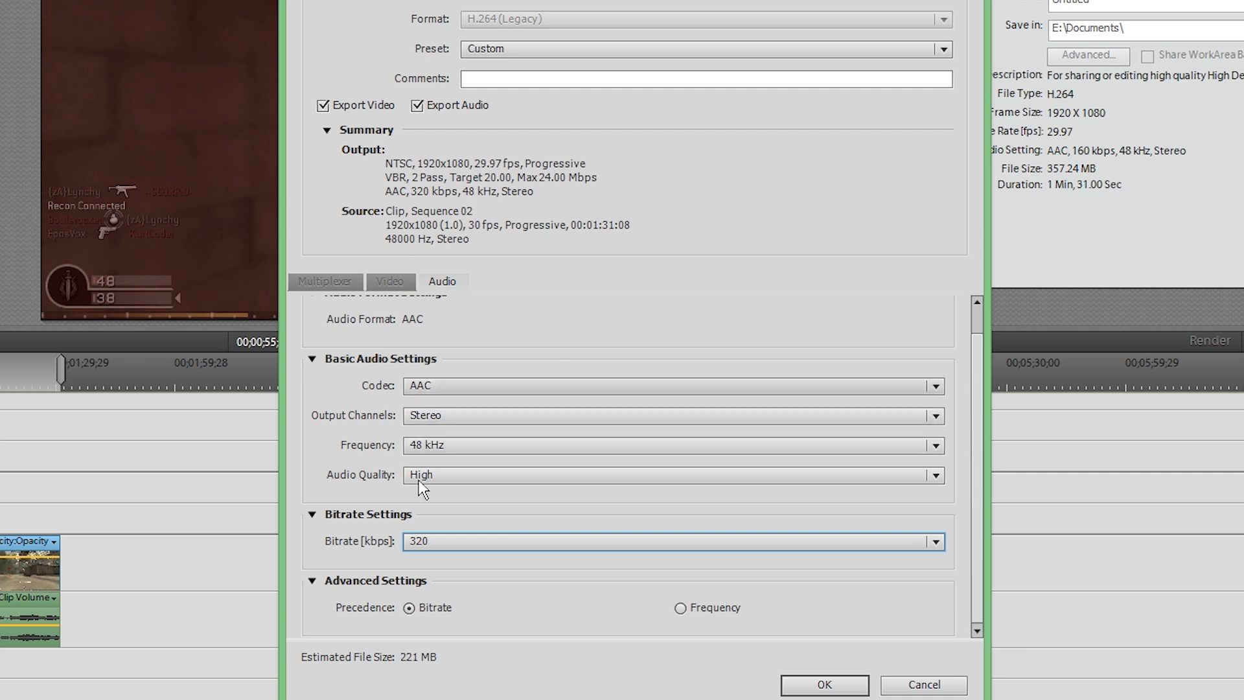
{"action": "left_click", "coordinate": [934, 445]}
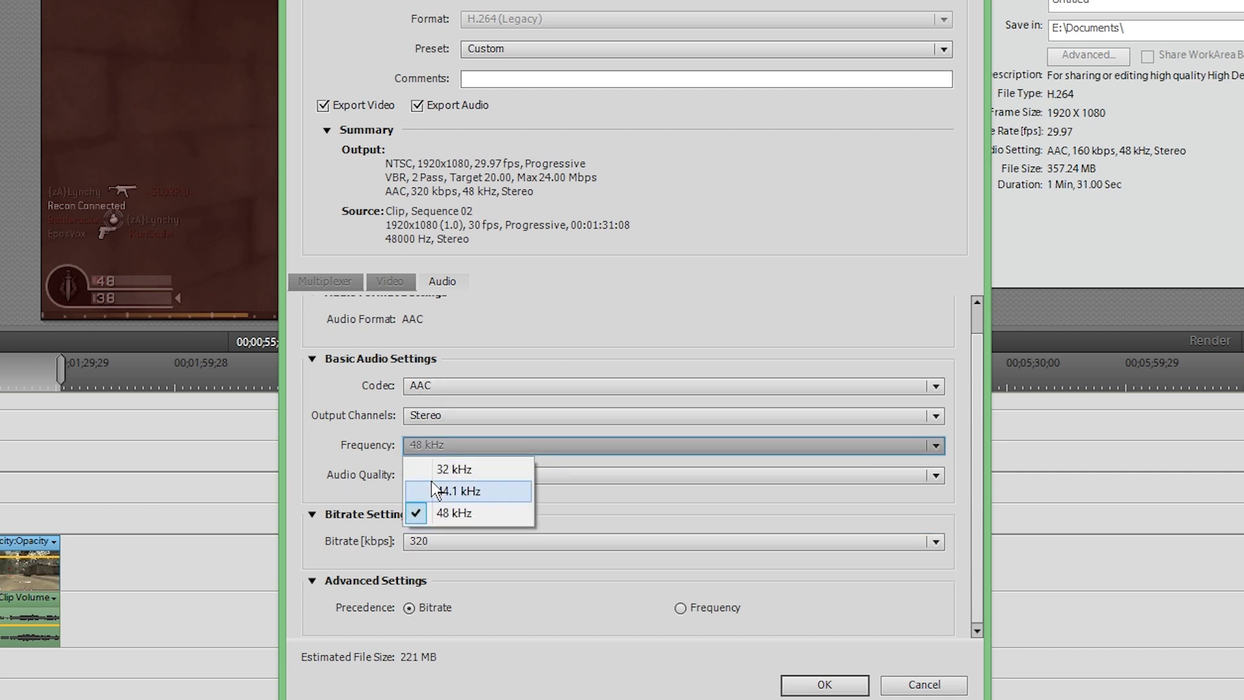
{"action": "left_click", "coordinate": [453, 514]}
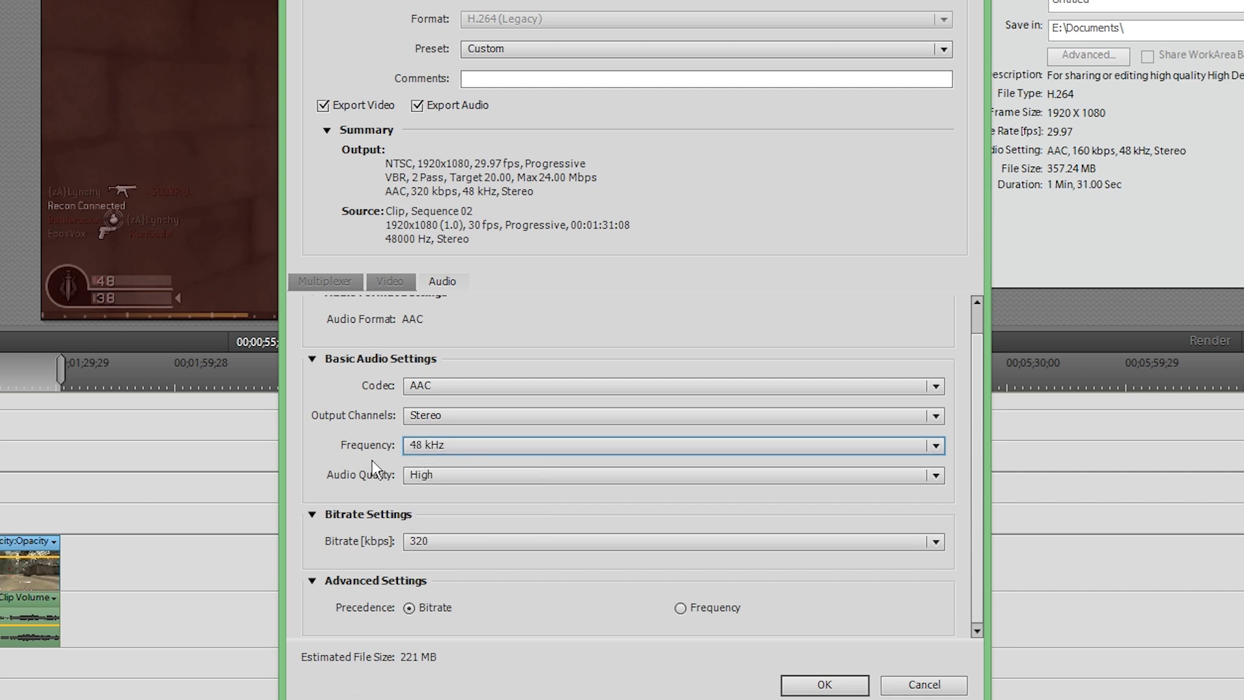
{"action": "mouse_move", "coordinate": [506, 363]}
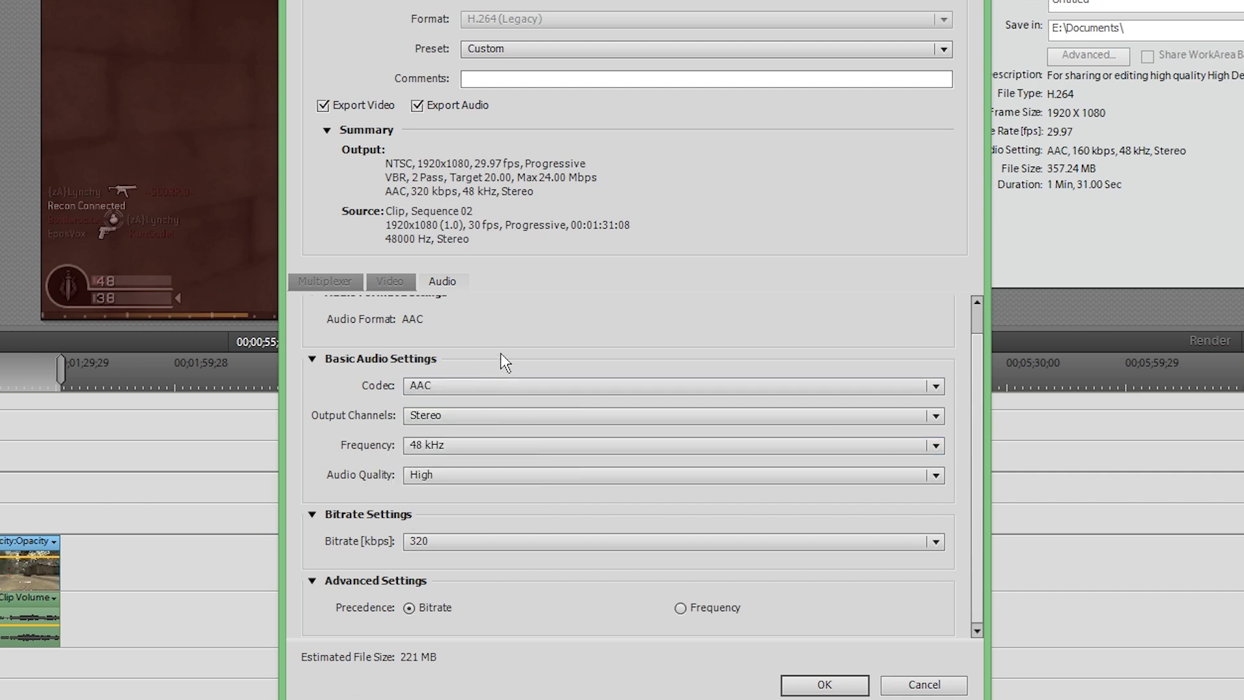
{"action": "left_click", "coordinate": [389, 282]}
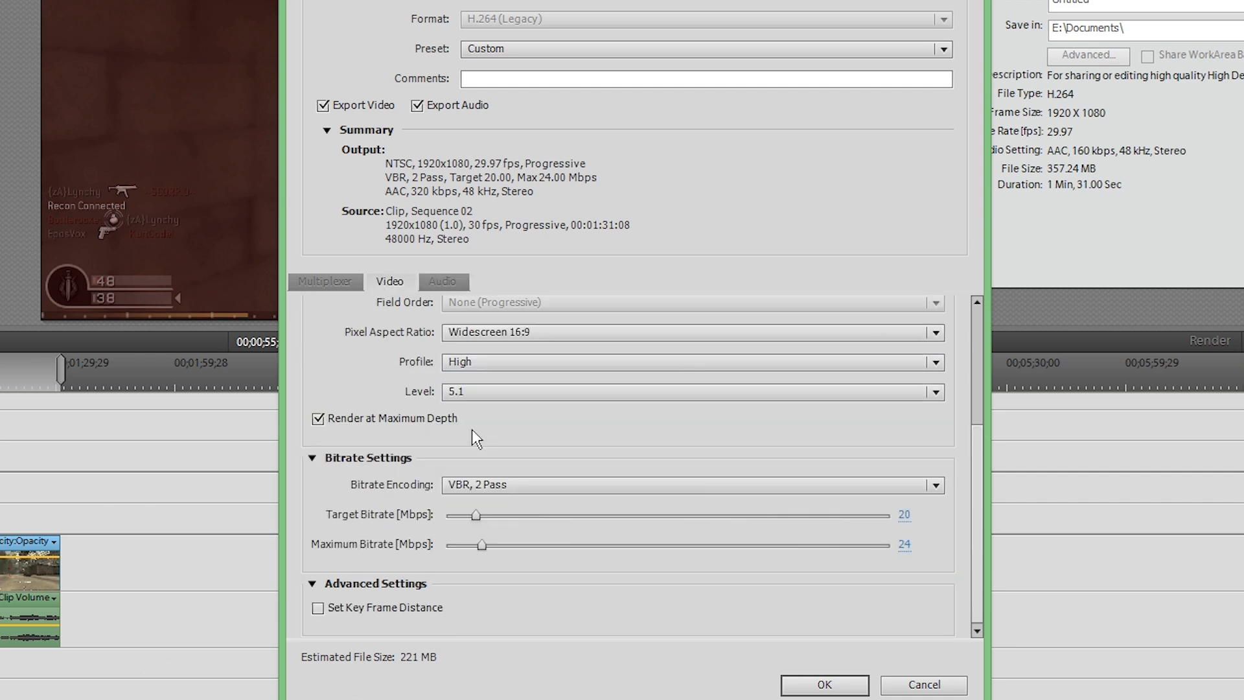
- Recheck the video settings, leaving frame rate at 29.97, and show the Audio tab again
{"action": "scroll", "scroll_direction": "up", "scroll_amount": 3}
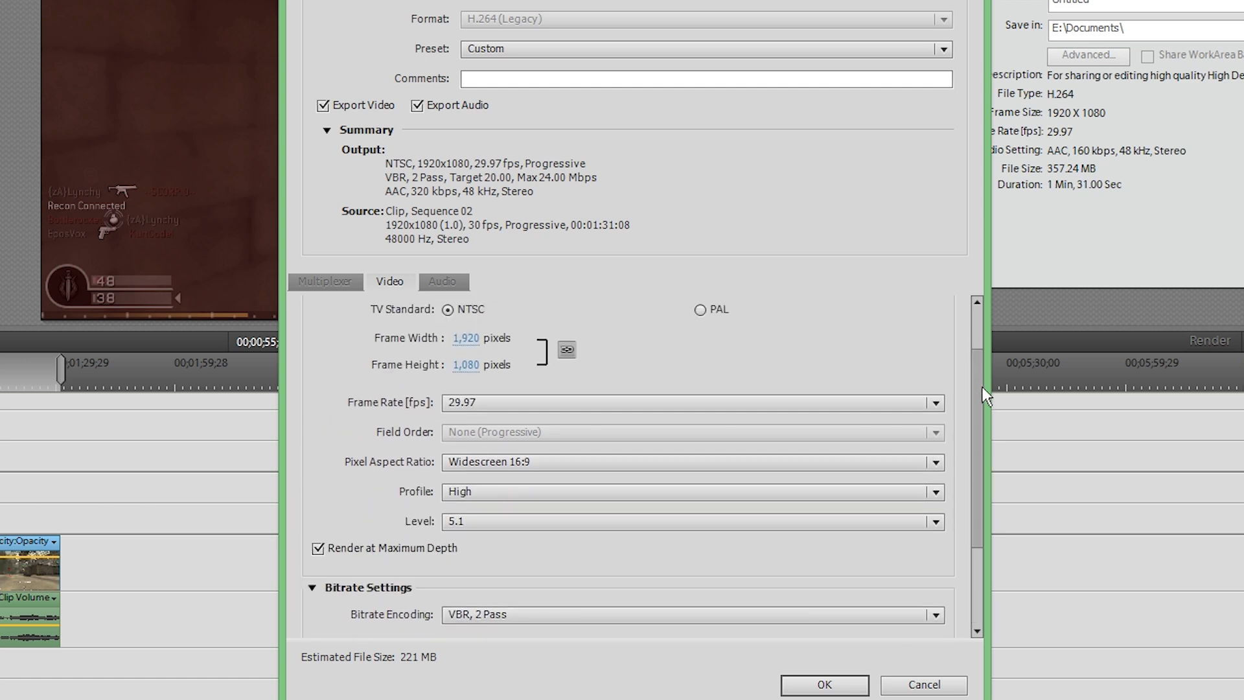
{"action": "scroll", "scroll_direction": "up", "scroll_amount": 3}
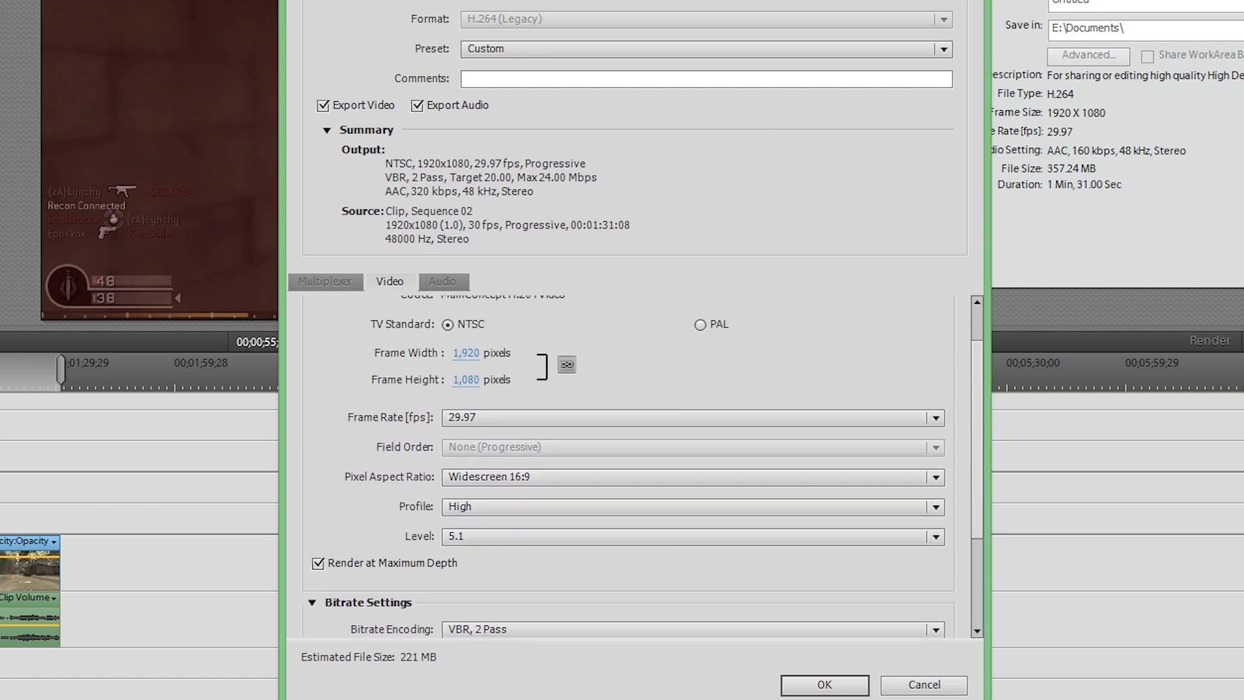
{"action": "mouse_move", "coordinate": [488, 21]}
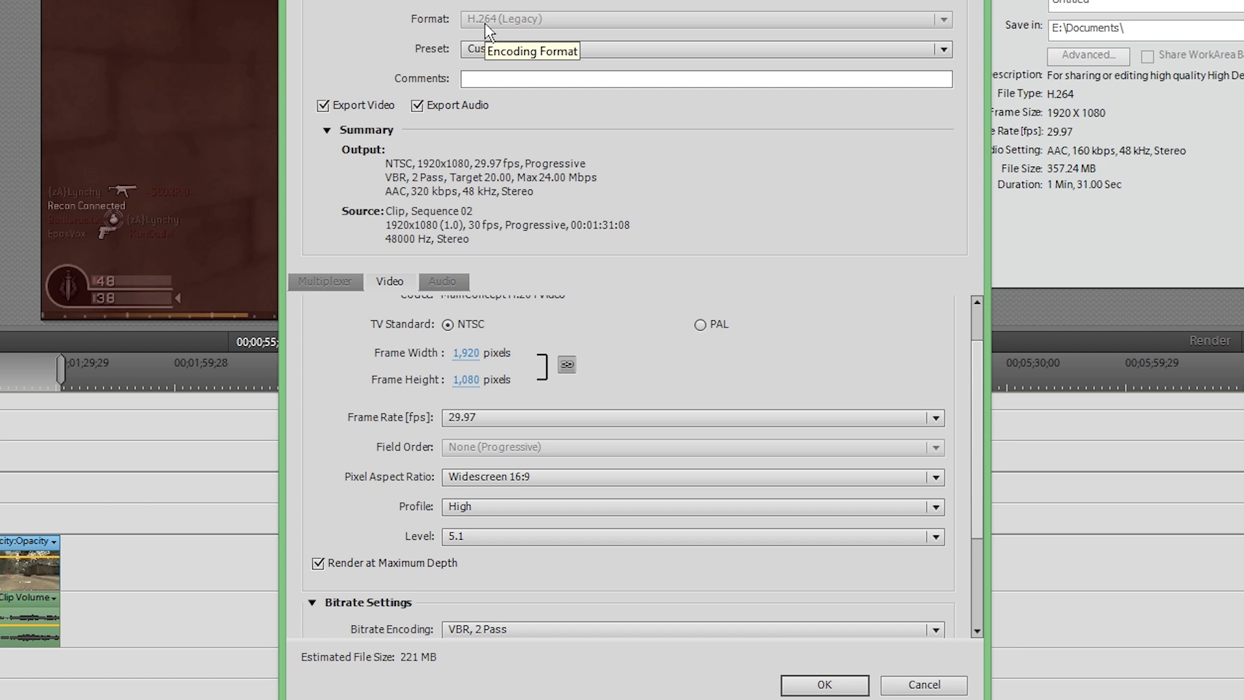
{"action": "mouse_move", "coordinate": [662, 354]}
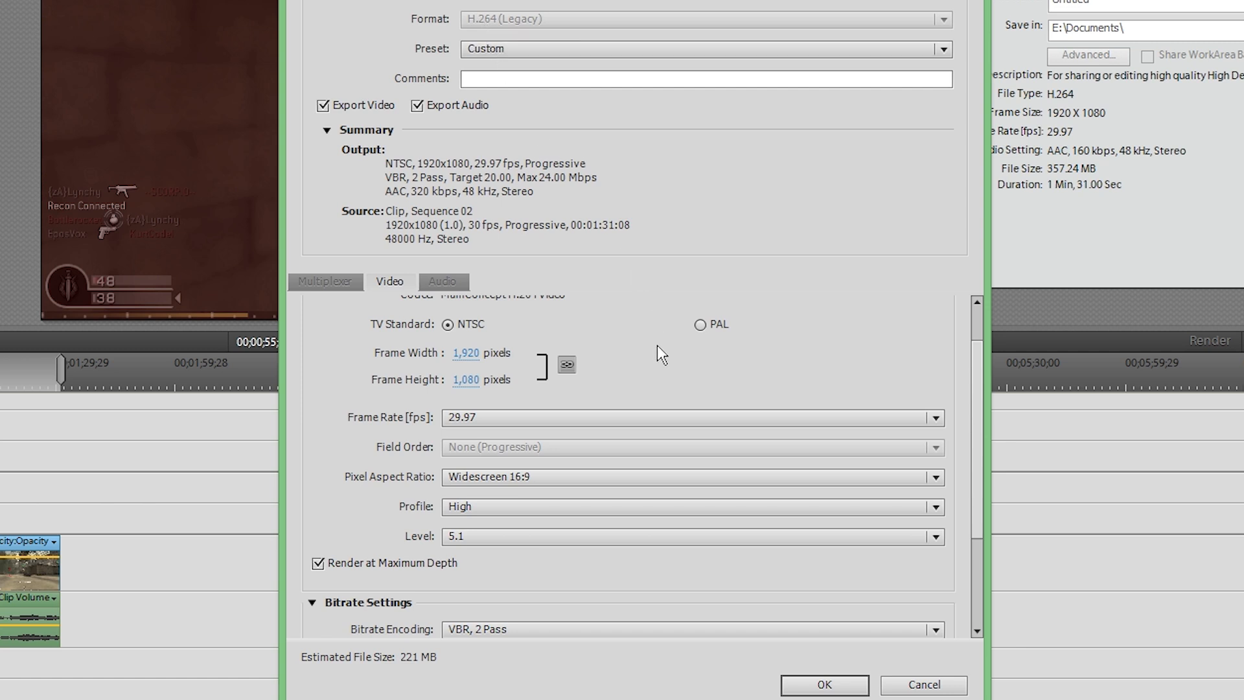
{"action": "mouse_move", "coordinate": [547, 419]}
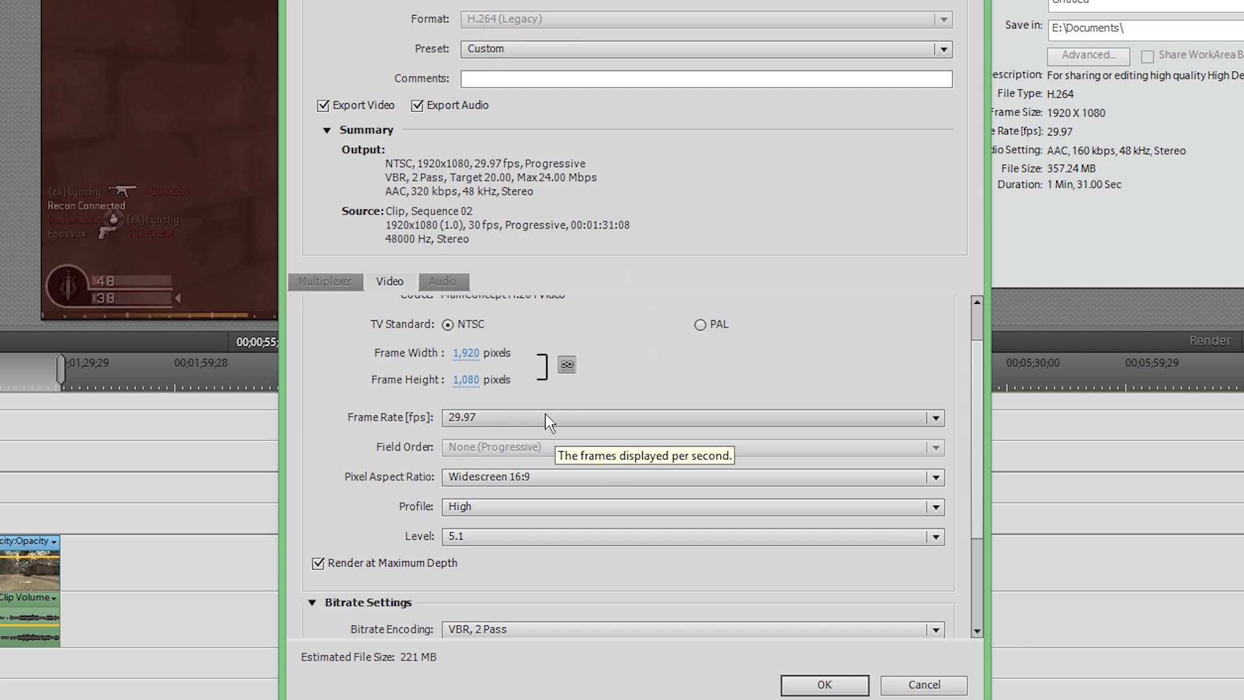
{"action": "left_click", "coordinate": [936, 418]}
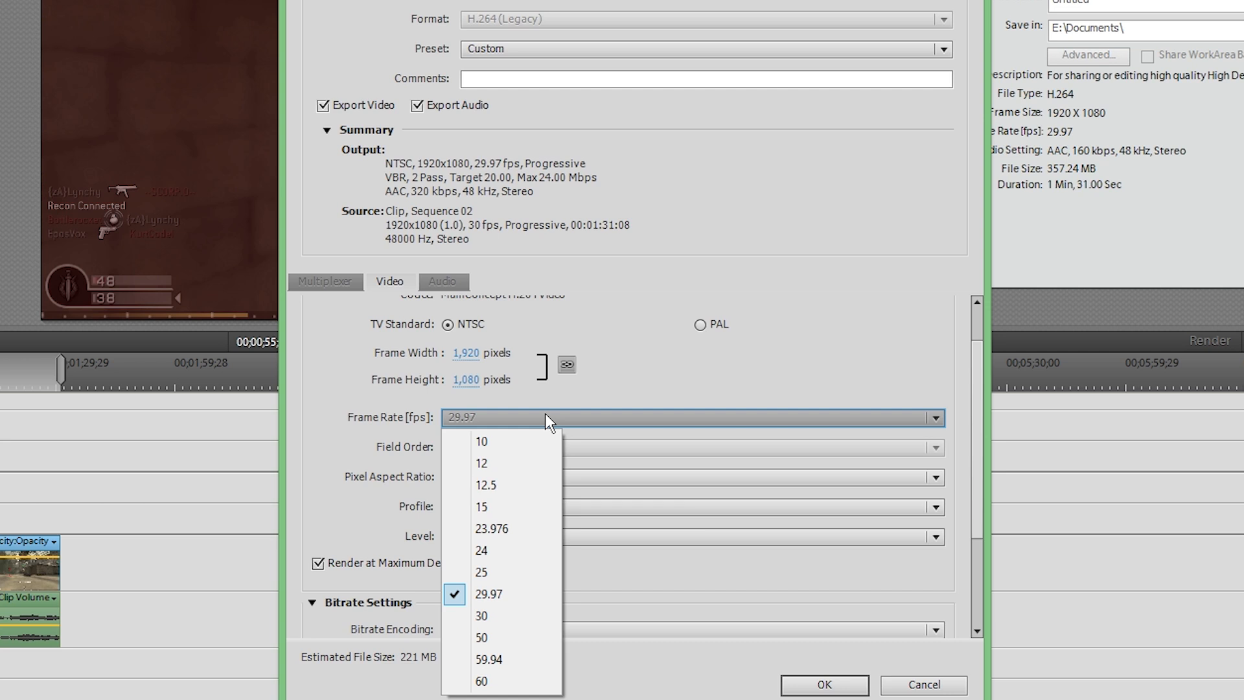
{"action": "mouse_move", "coordinate": [551, 427]}
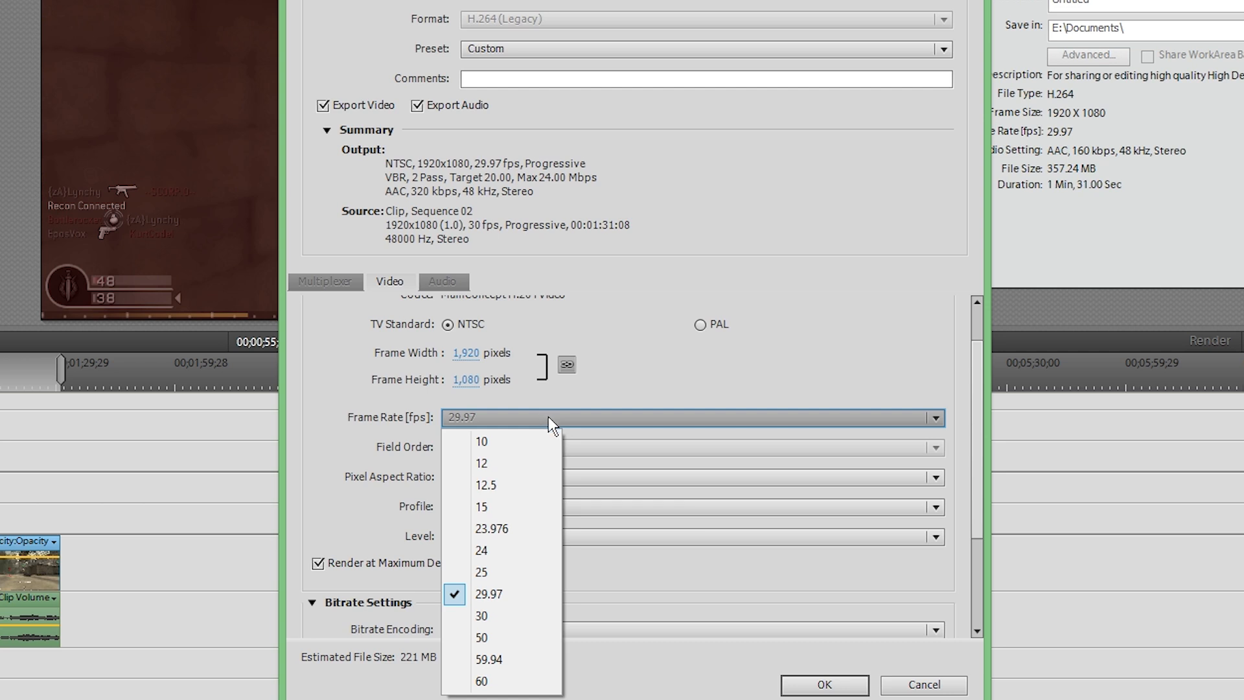
{"action": "mouse_move", "coordinate": [800, 454]}
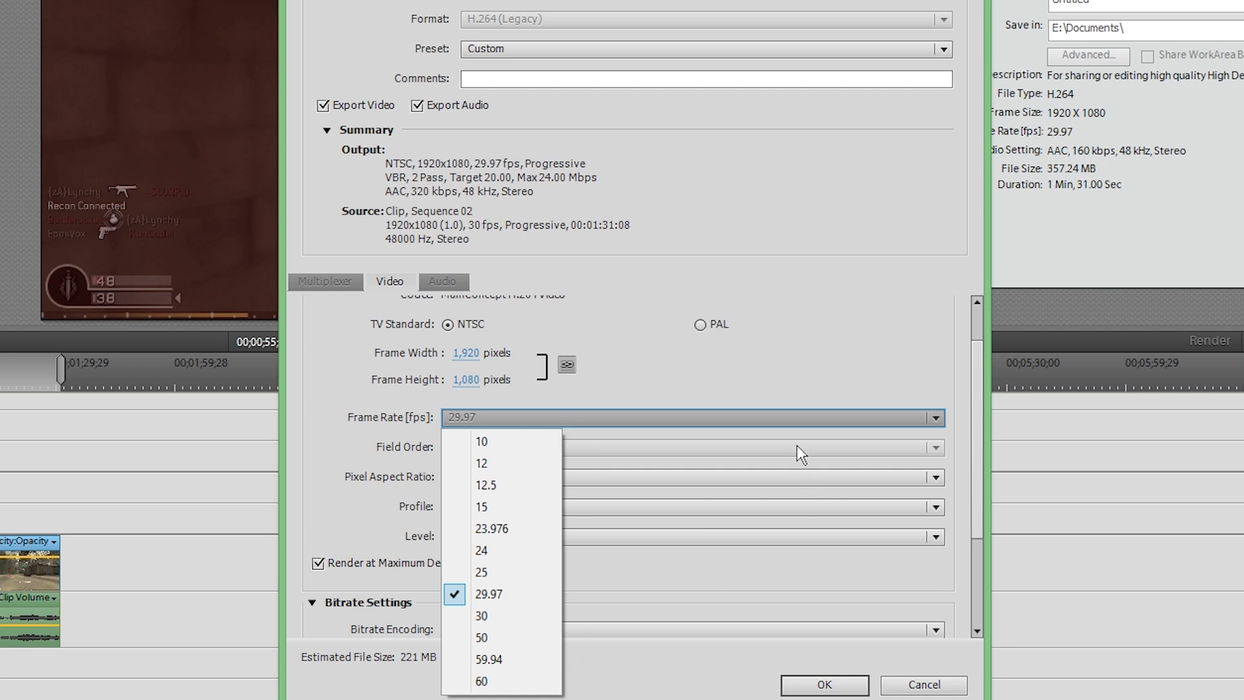
{"action": "left_click", "coordinate": [490, 594]}
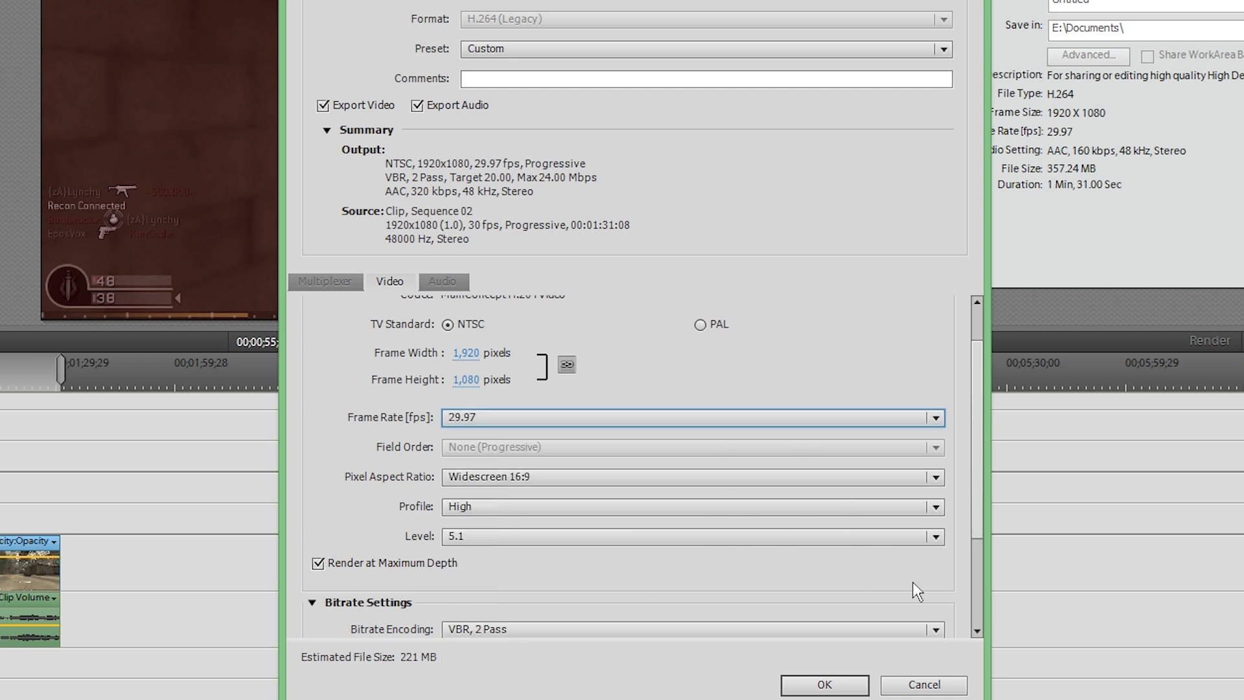
{"action": "mouse_move", "coordinate": [1012, 549]}
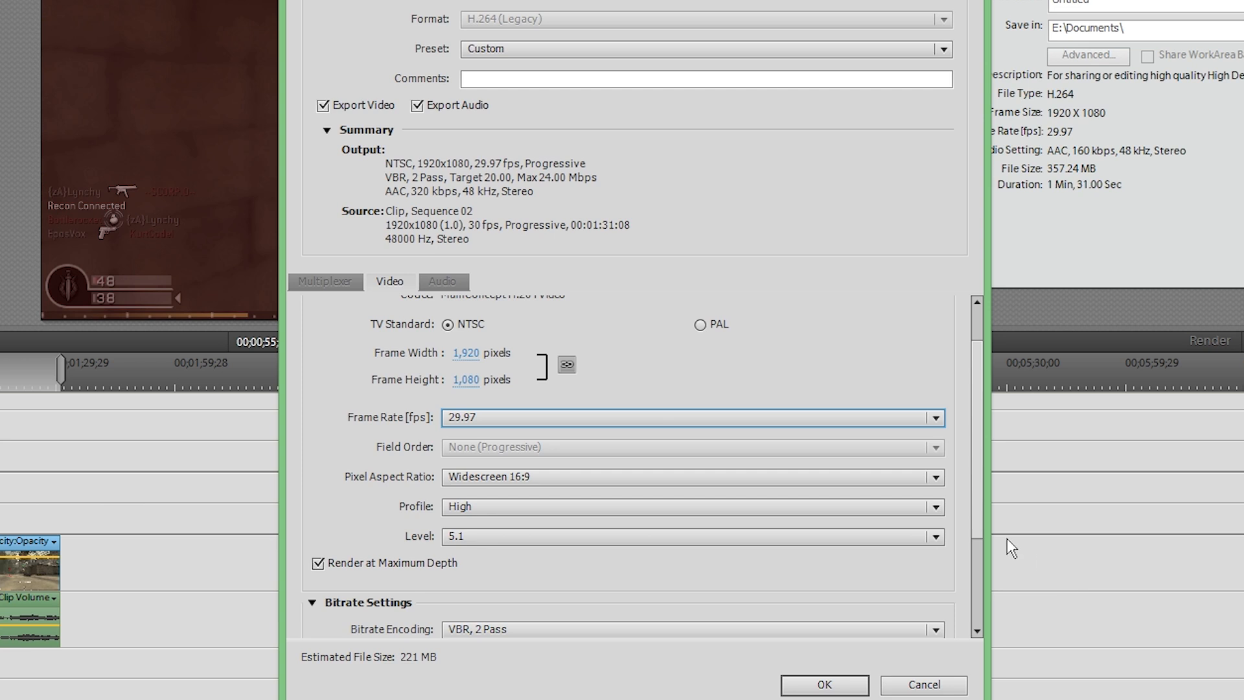
{"action": "scroll", "scroll_direction": "down", "scroll_amount": 3}
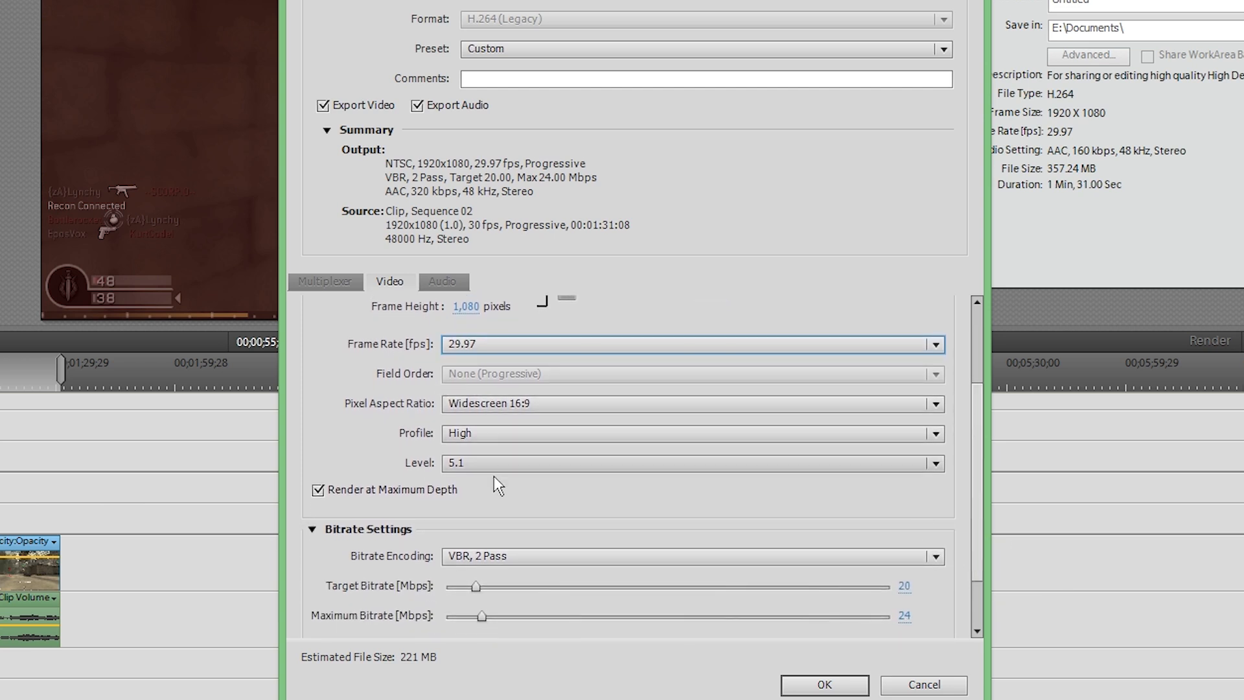
{"action": "scroll", "scroll_direction": "down", "scroll_amount": 3}
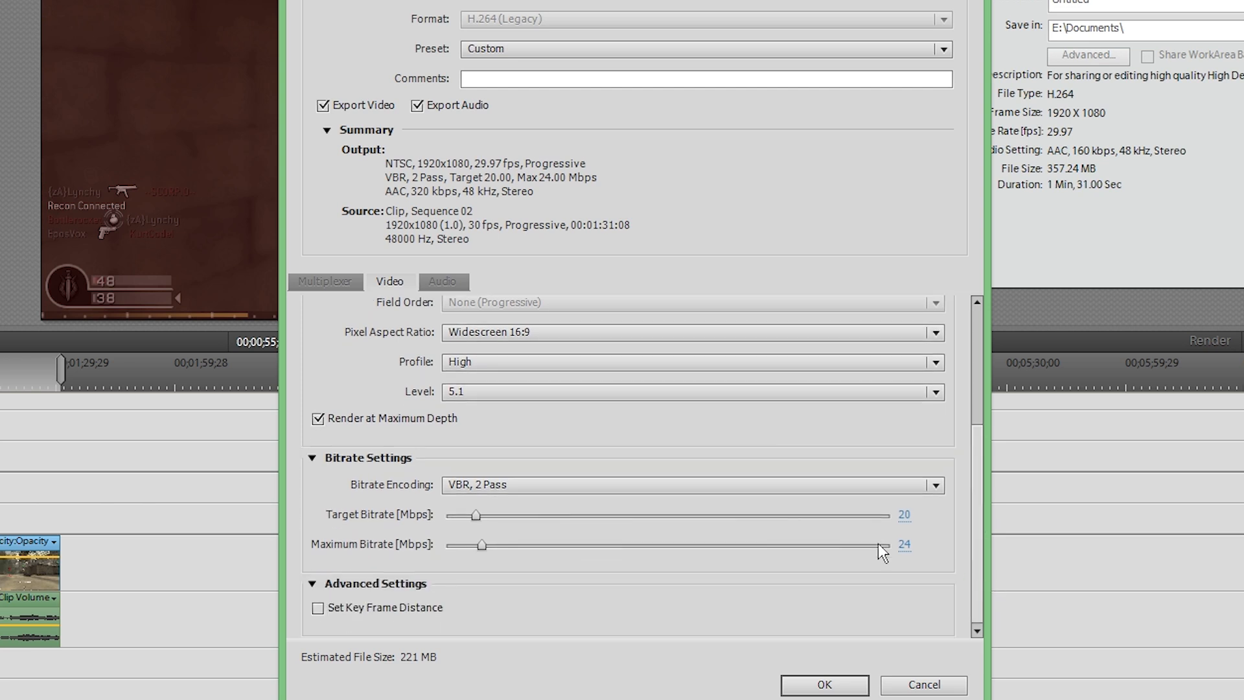
{"action": "mouse_move", "coordinate": [877, 574]}
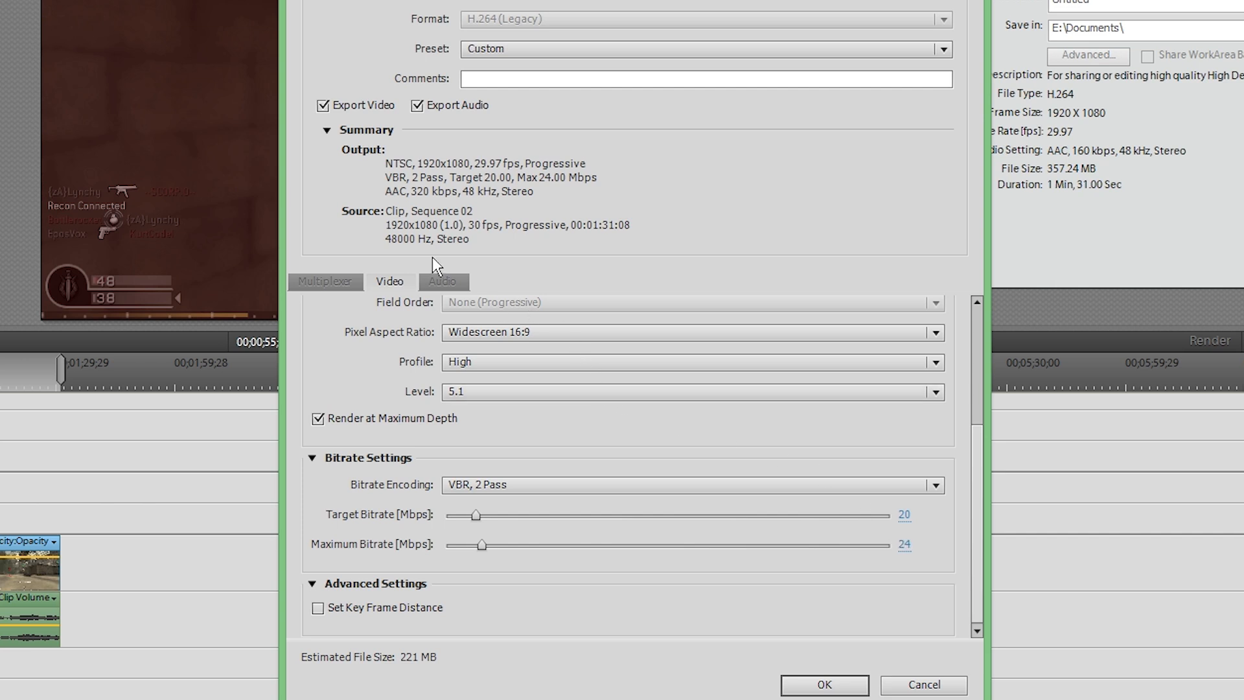
{"action": "left_click", "coordinate": [442, 282]}
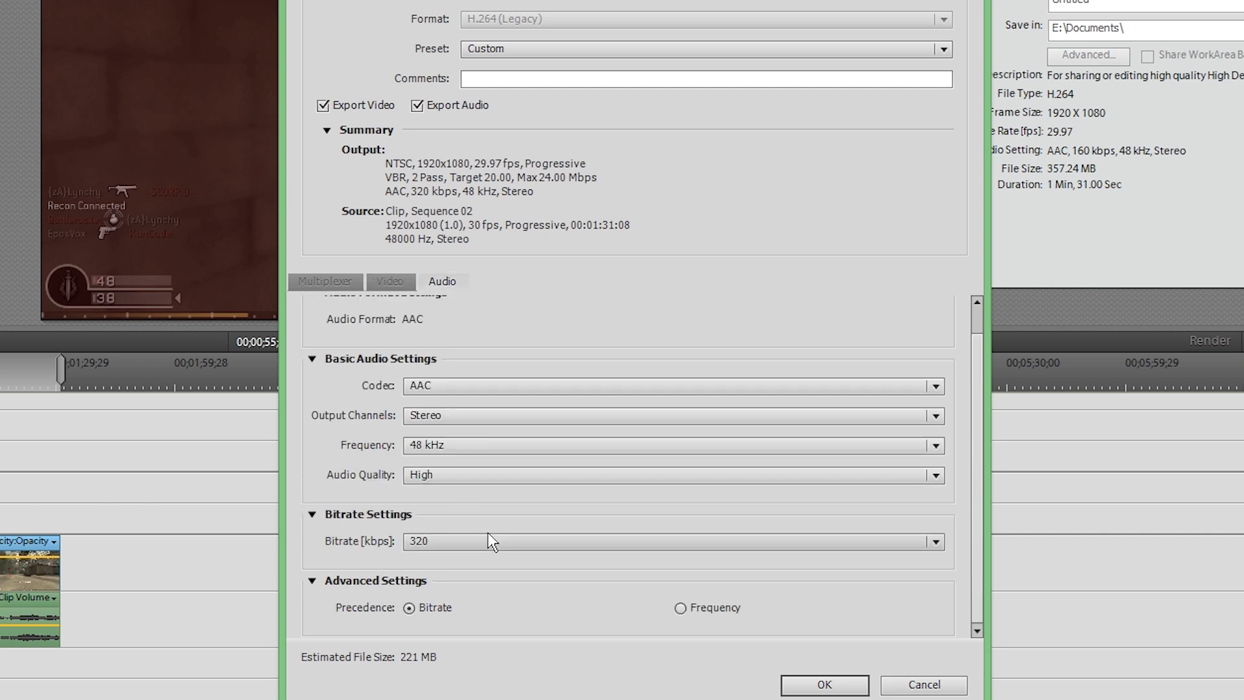
{"action": "mouse_move", "coordinate": [857, 663]}
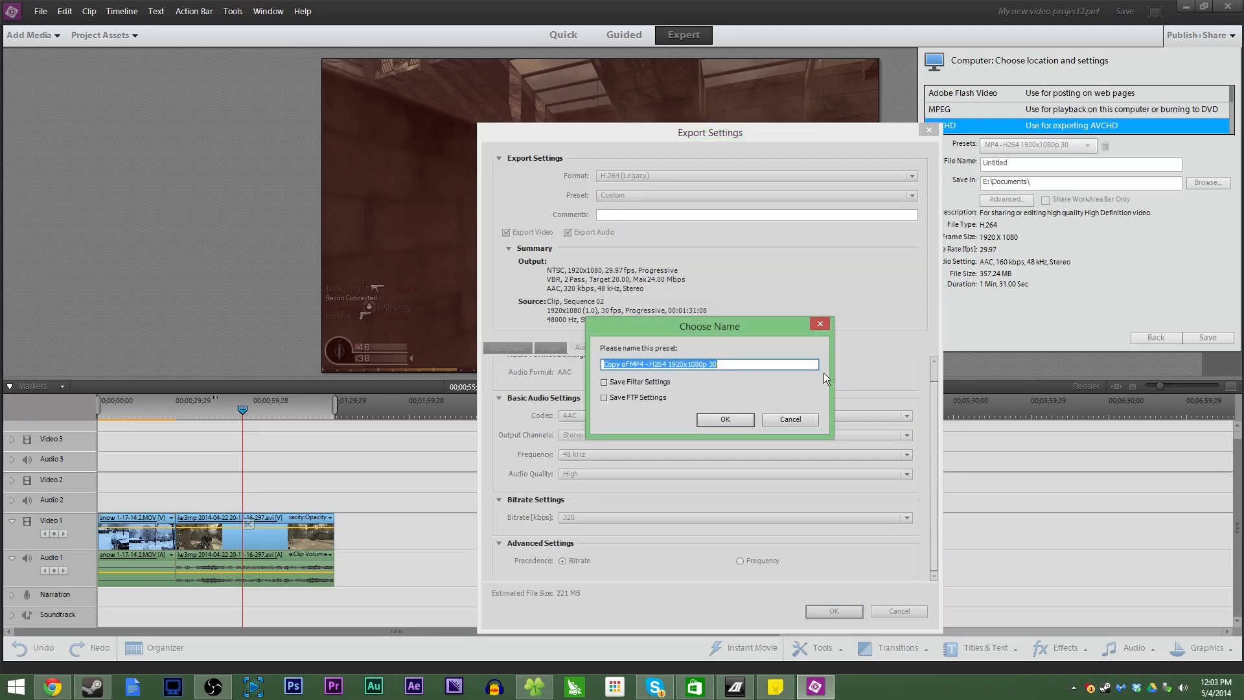
- Name the custom export preset 'YouTube 1080p' and confirm it
{"action": "type", "text": "YouTube"}
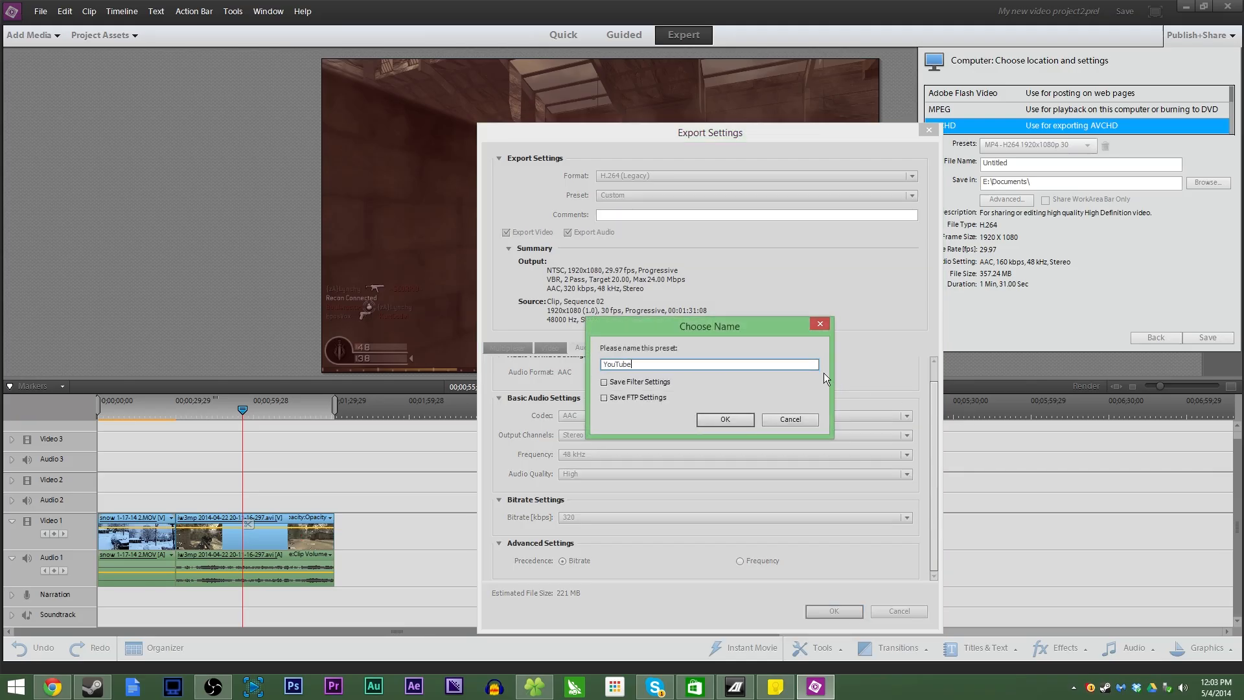
{"action": "type", "text": "1080p"}
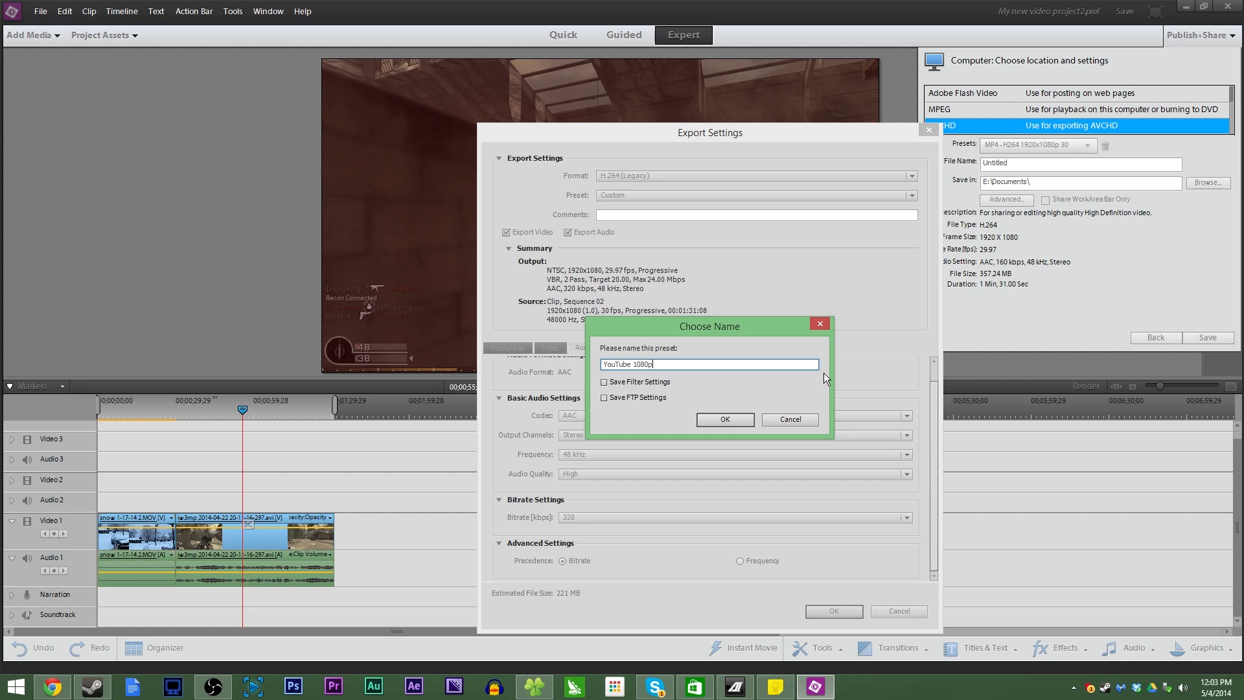
{"action": "left_click", "coordinate": [723, 419]}
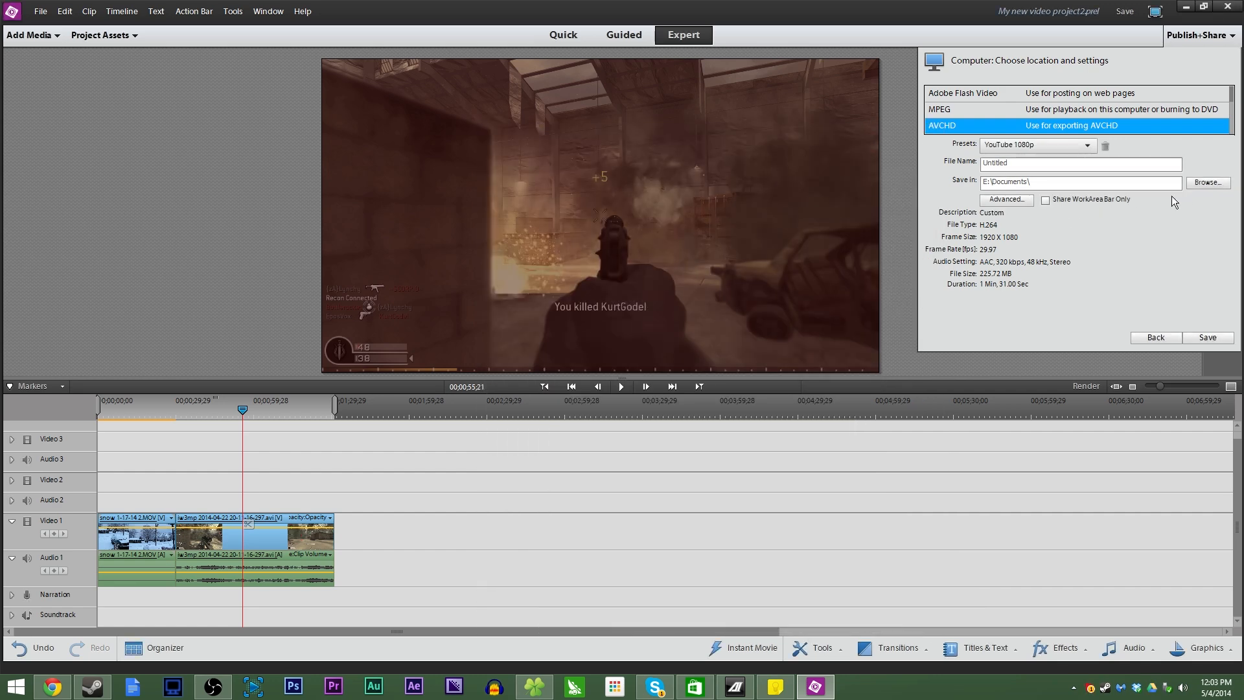
{"action": "mouse_move", "coordinate": [1162, 204]}
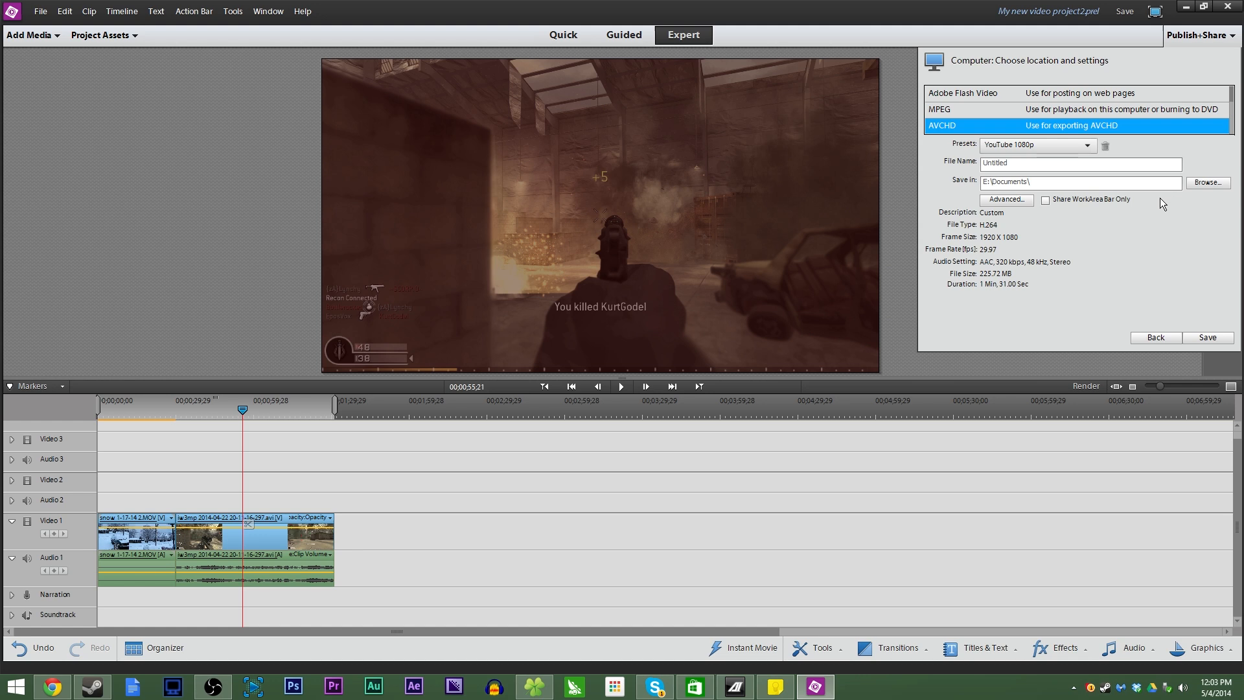
{"action": "mouse_move", "coordinate": [1140, 215]}
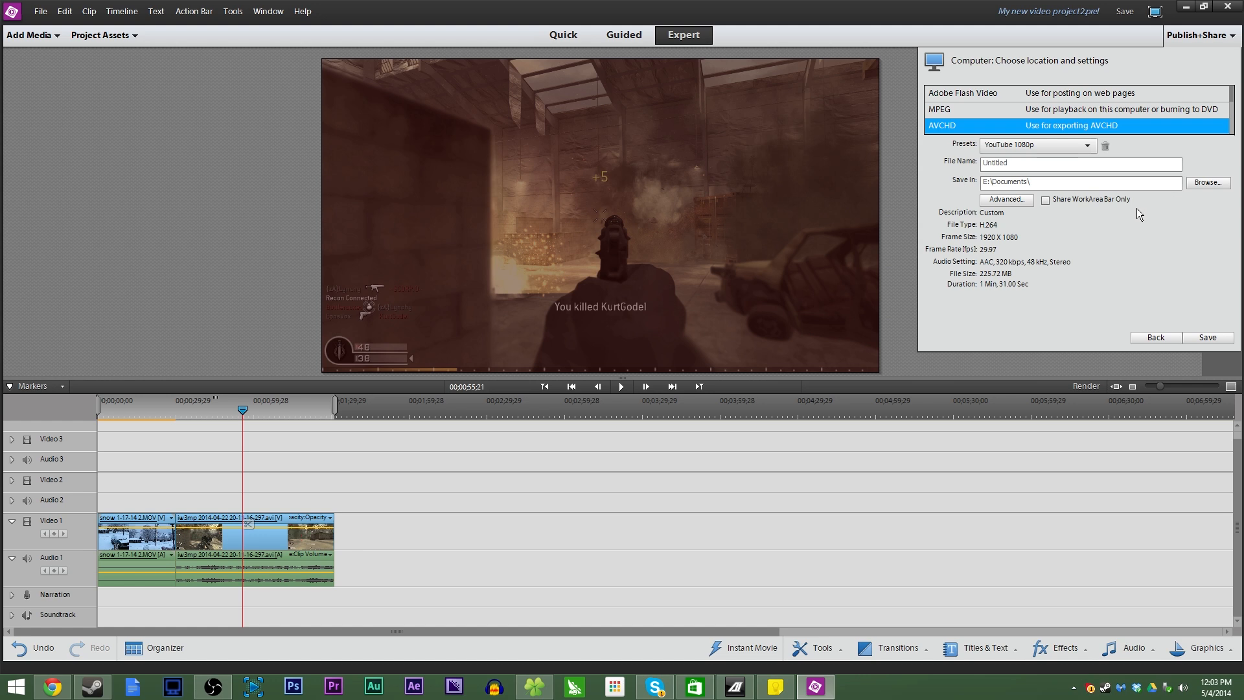
{"action": "mouse_move", "coordinate": [1070, 265]}
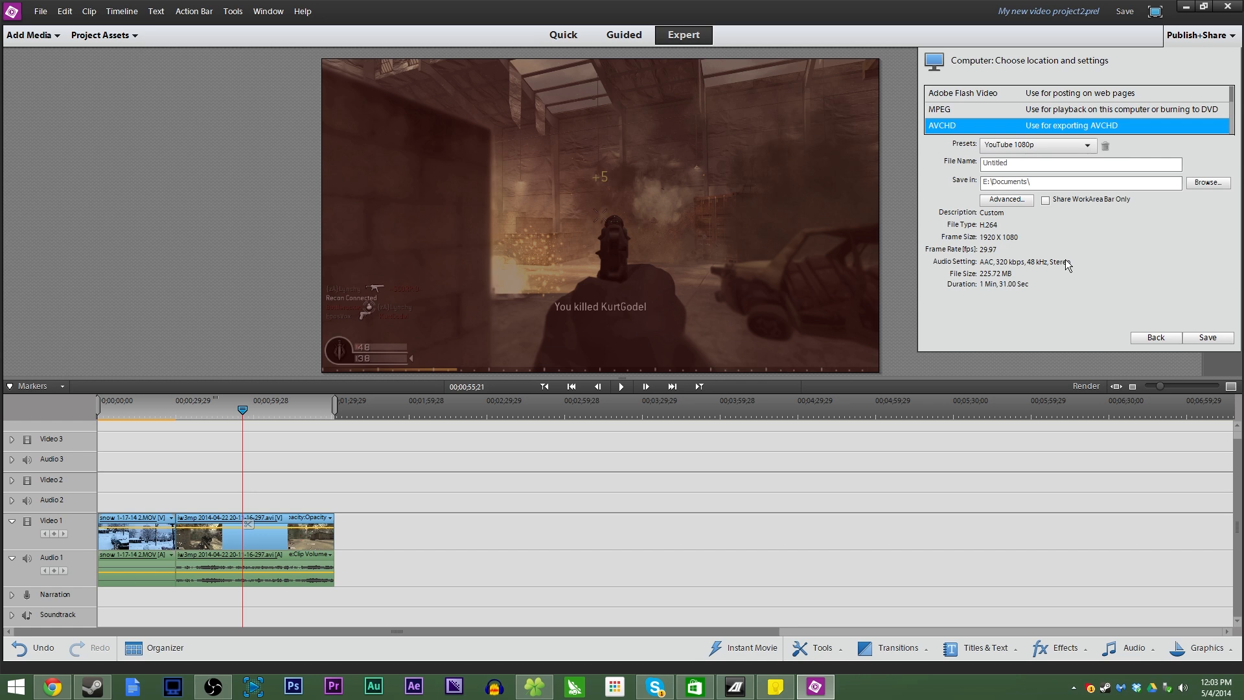
{"action": "mouse_move", "coordinate": [125, 278]}
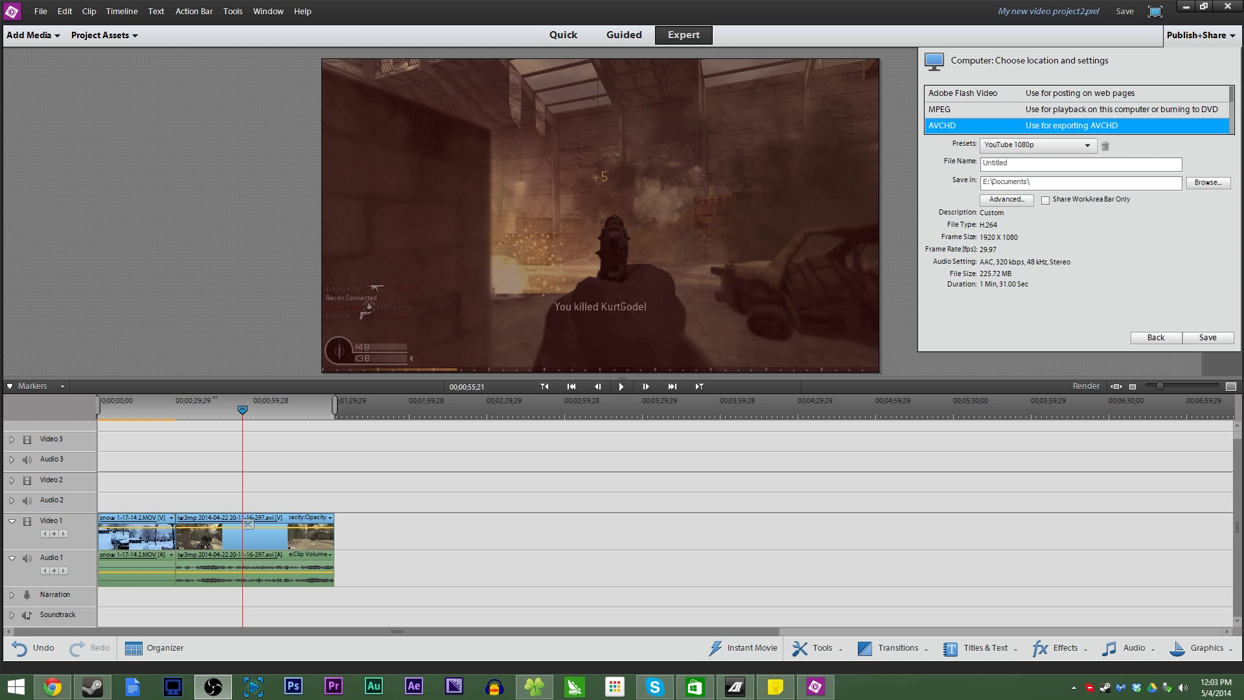
{"action": "mouse_move", "coordinate": [602, 290]}
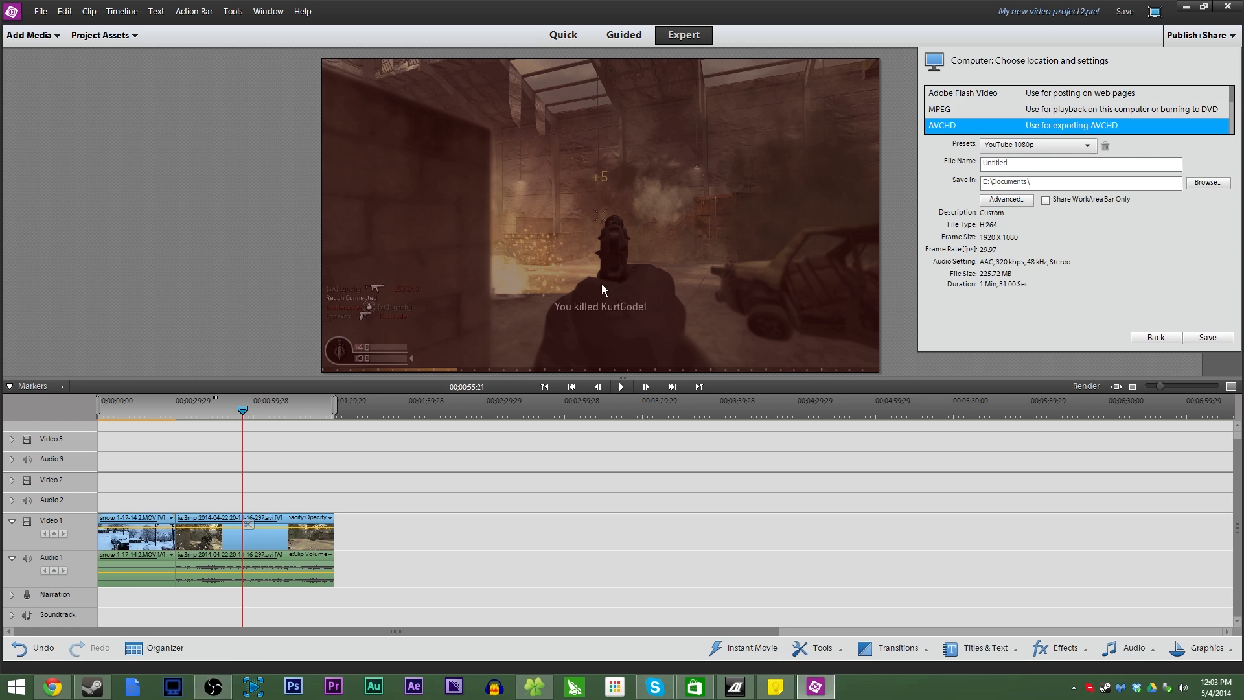
{"action": "mouse_move", "coordinate": [655, 283]}
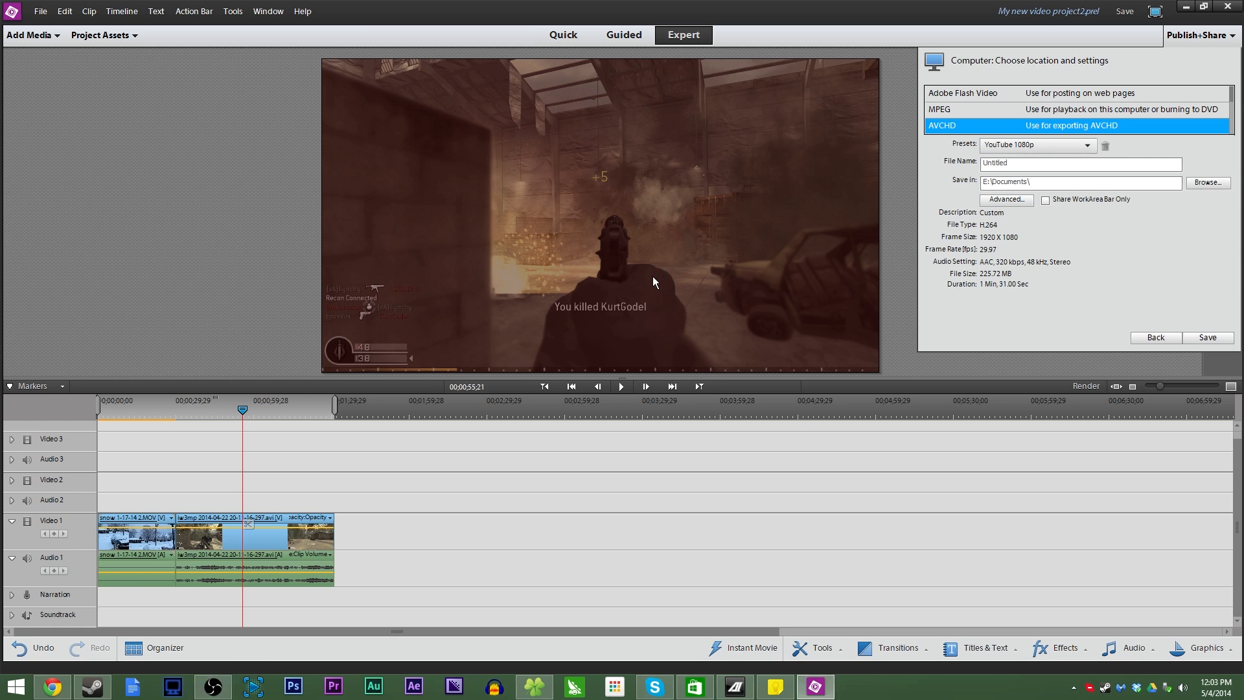
{"action": "mouse_move", "coordinate": [43, 492]}
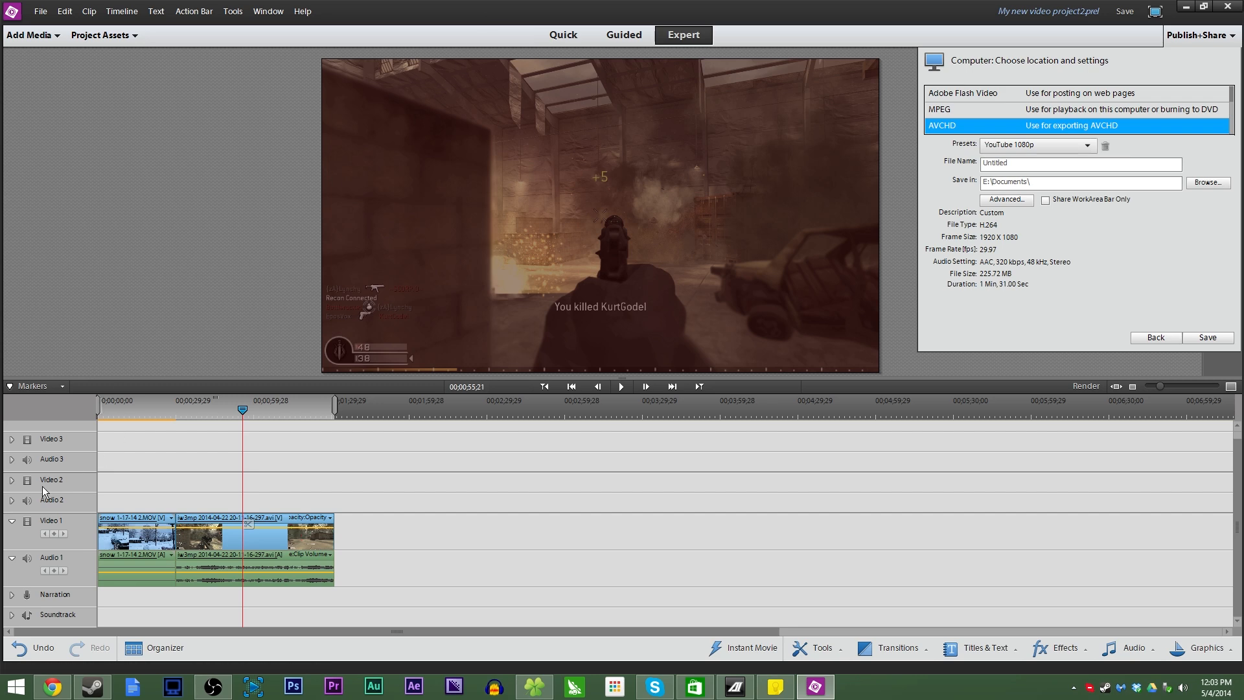